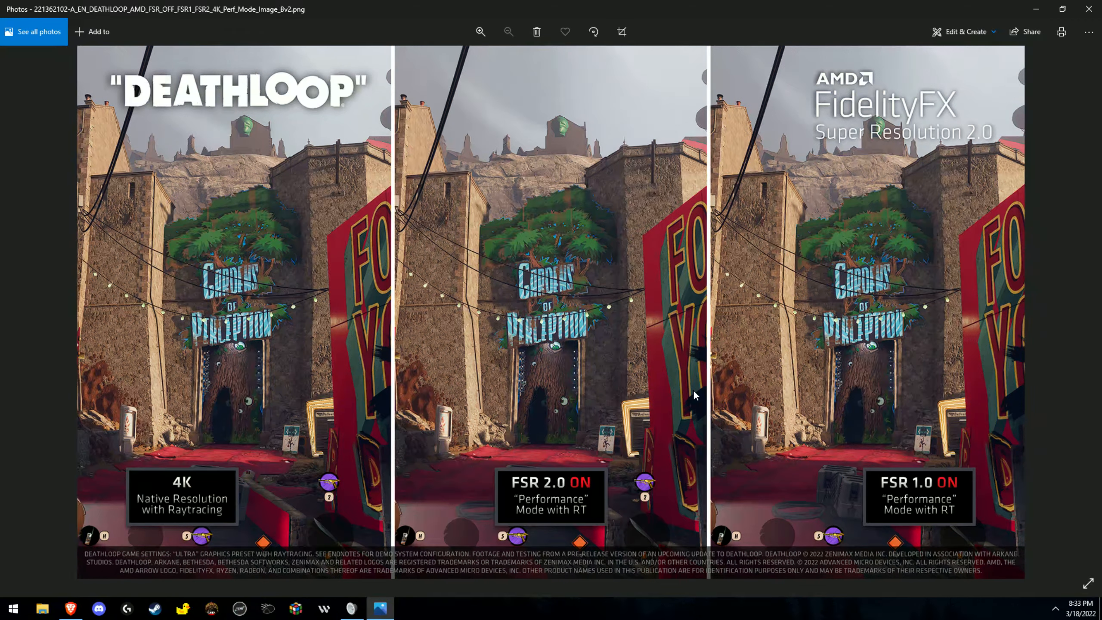
pyautogui.moveTo(177, 235)
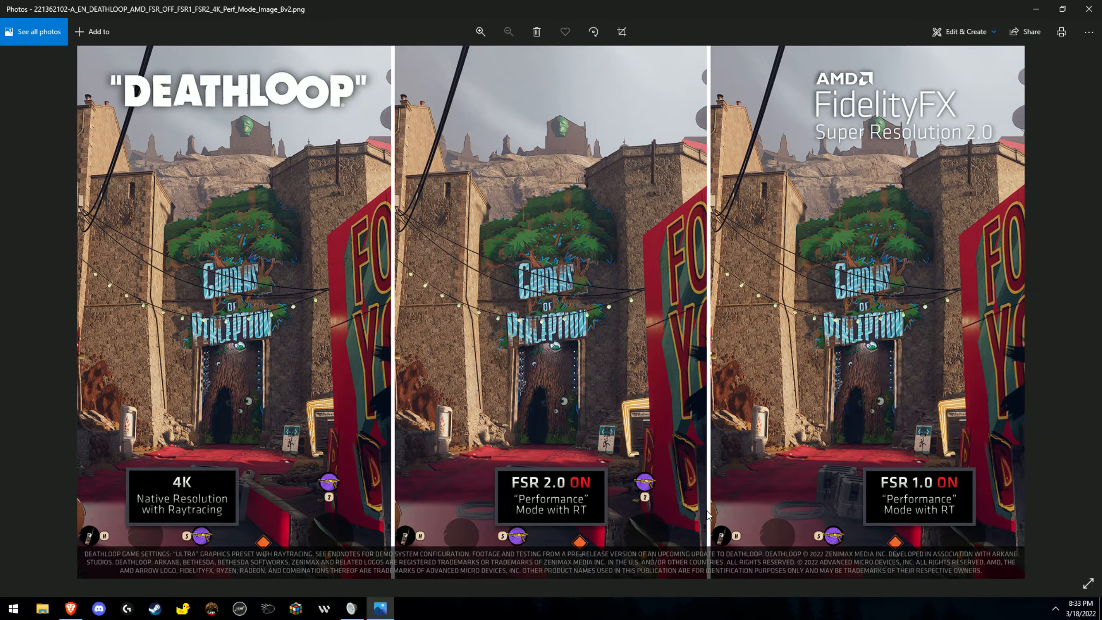
pyautogui.moveTo(787, 427)
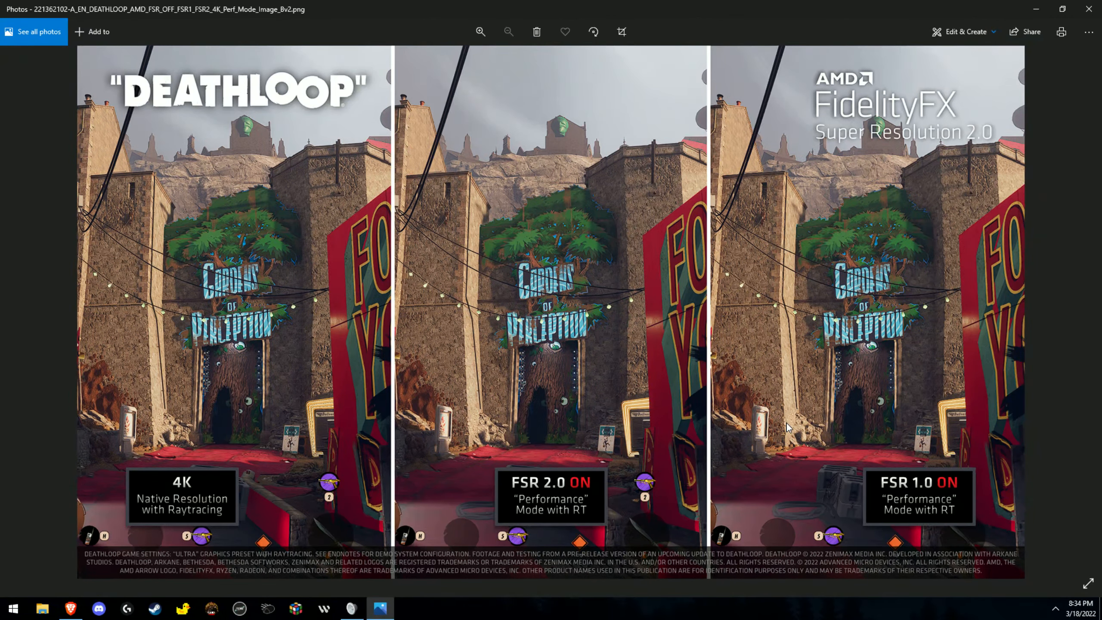
pyautogui.moveTo(574, 445)
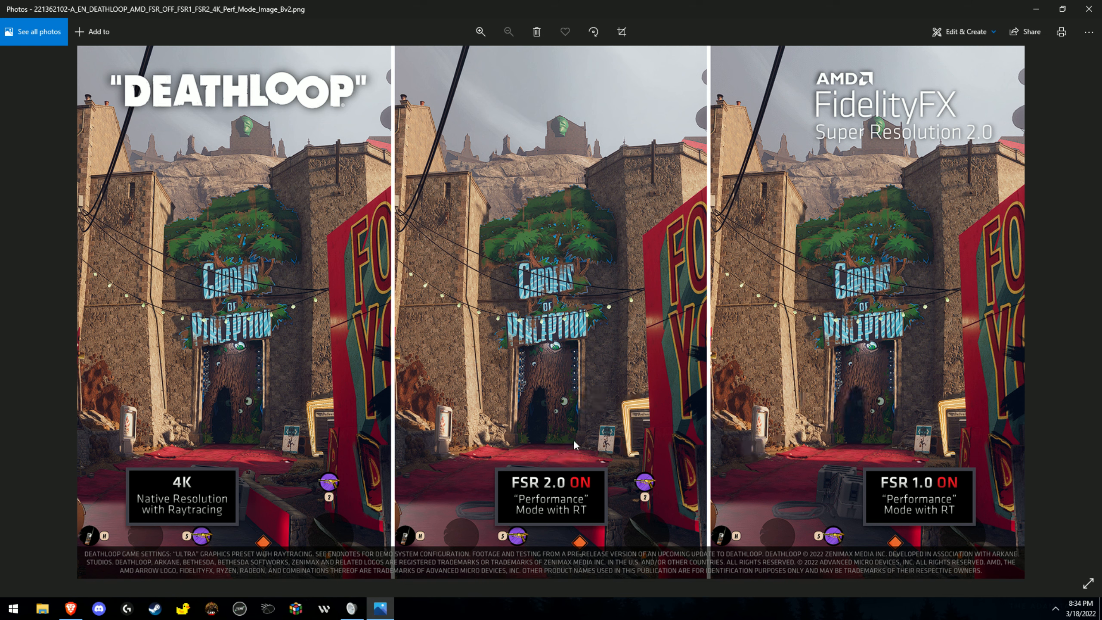
pyautogui.moveTo(503, 324)
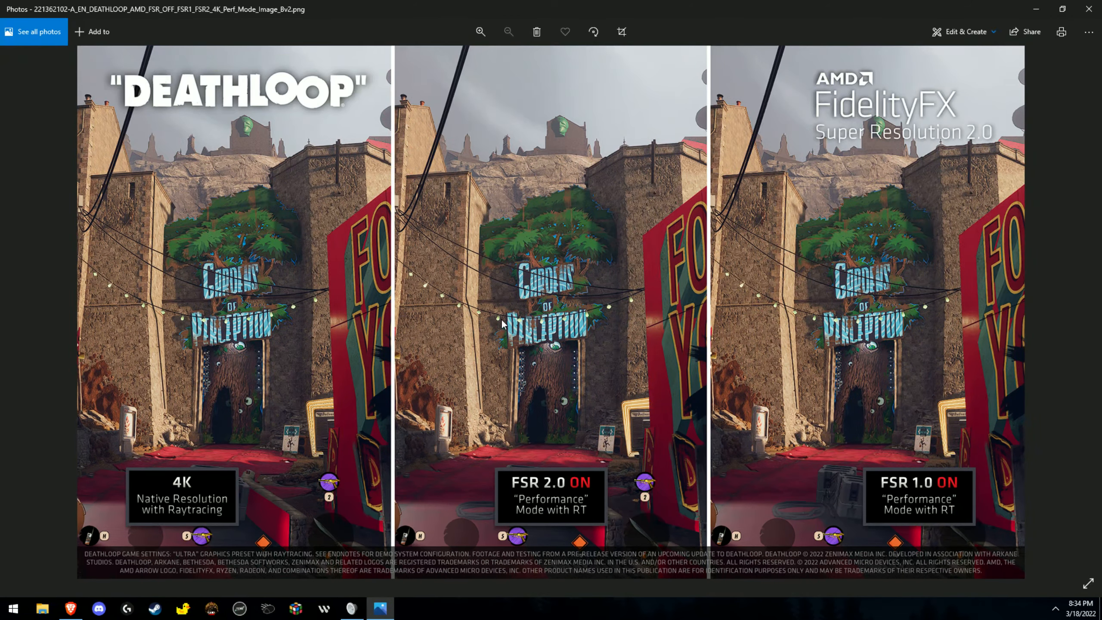
pyautogui.moveTo(481, 335)
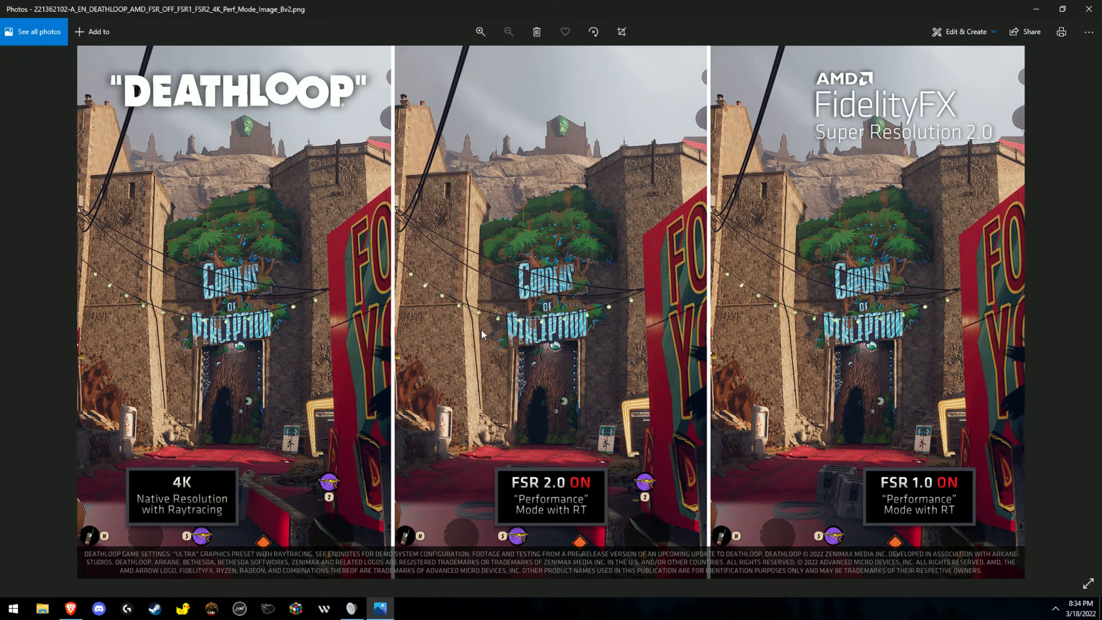
# Zoom into the Deathloop FSR comparison image to inspect the sign and wall detail.
pyautogui.click(481, 32)
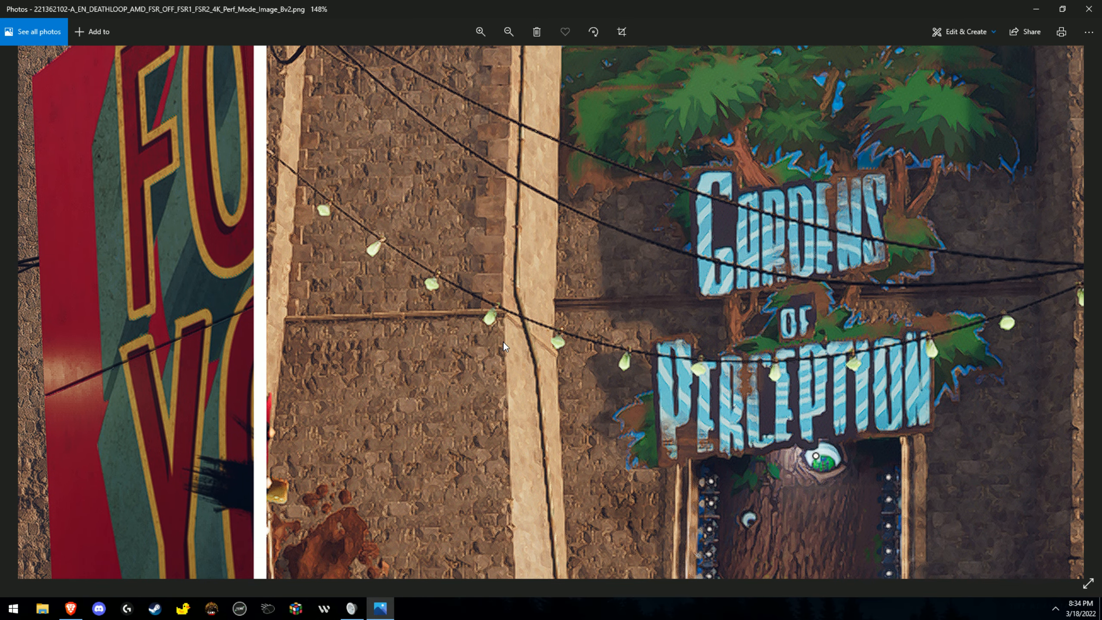
pyautogui.moveTo(474, 312)
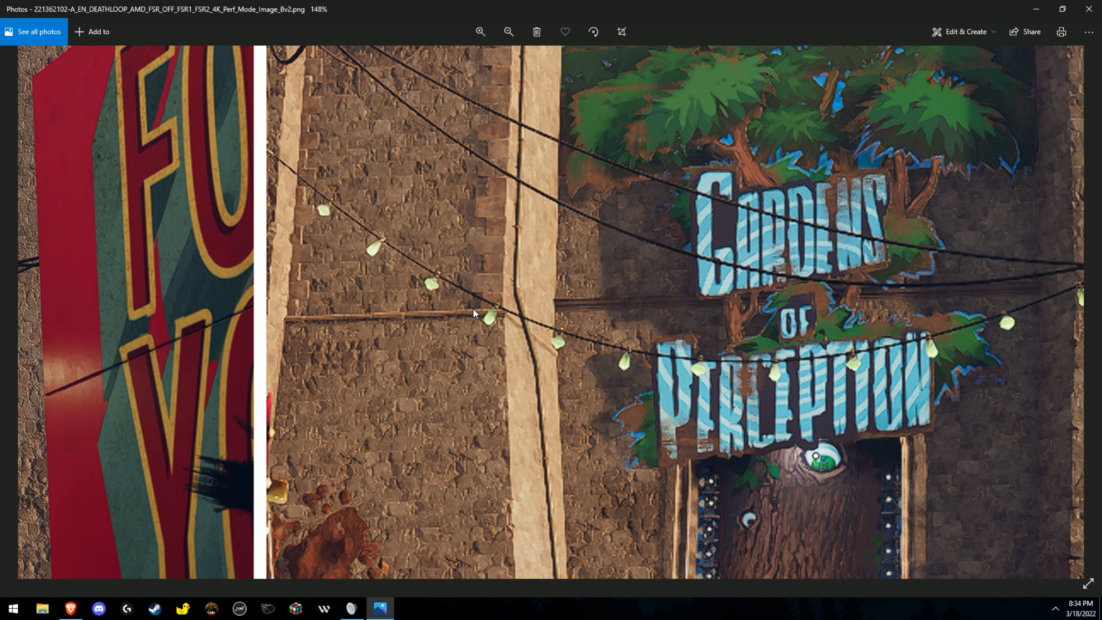
pyautogui.moveTo(429, 385)
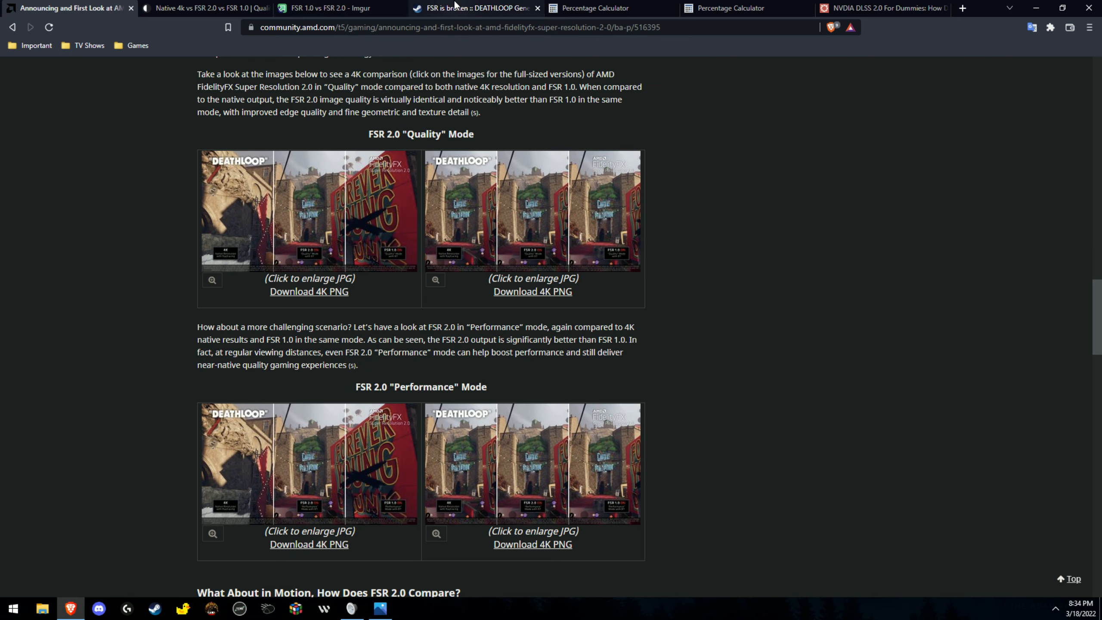
# Read the 'FSR is broken' DEATHLOOP Steam thread, then bring the comparison image back up in Photos.
pyautogui.click(476, 8)
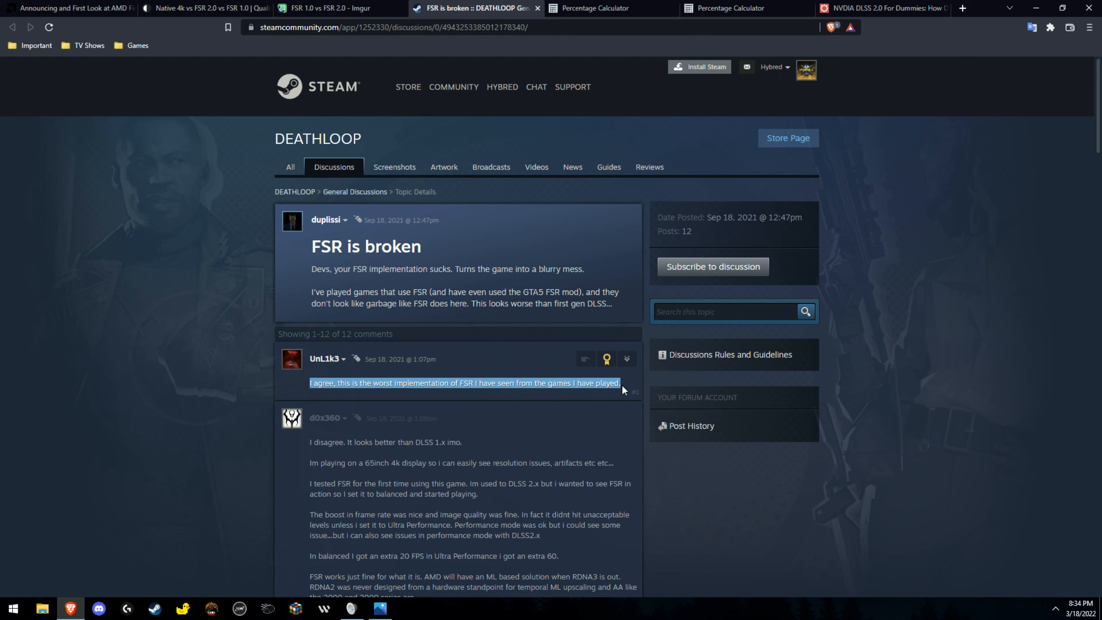
pyautogui.moveTo(474, 419)
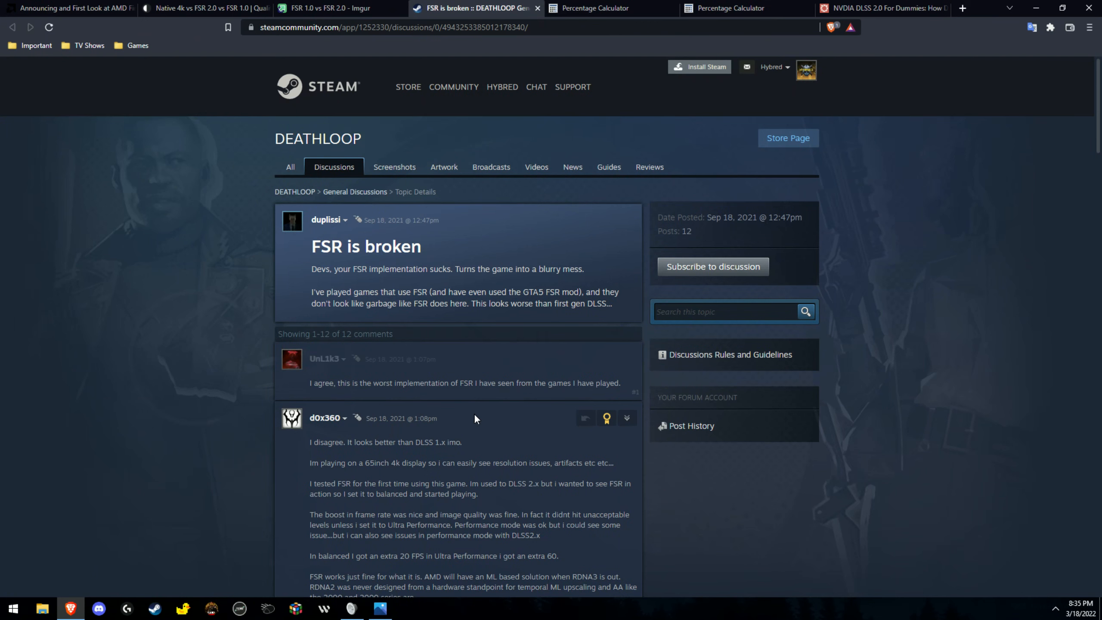
pyautogui.moveTo(436, 411)
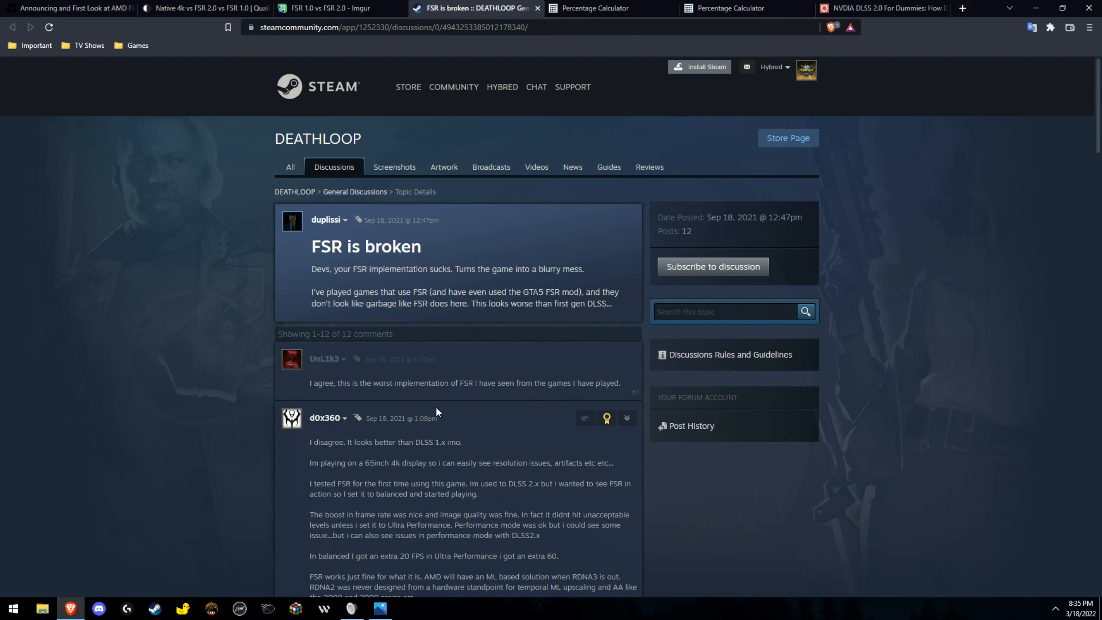
pyautogui.moveTo(394, 243)
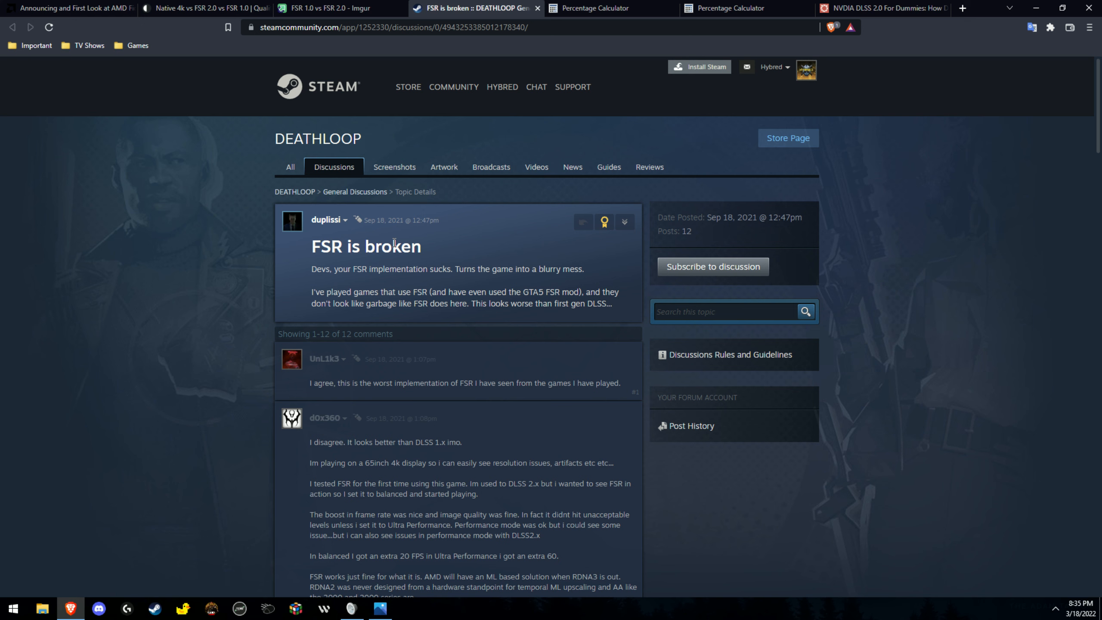
pyautogui.moveTo(306, 278)
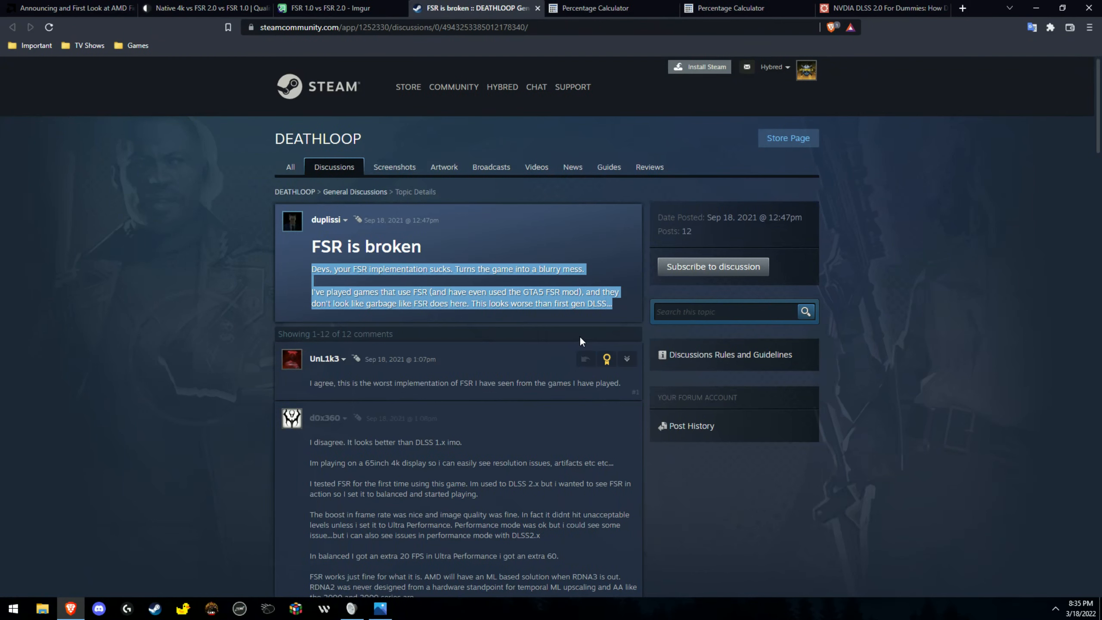
pyautogui.click(383, 580)
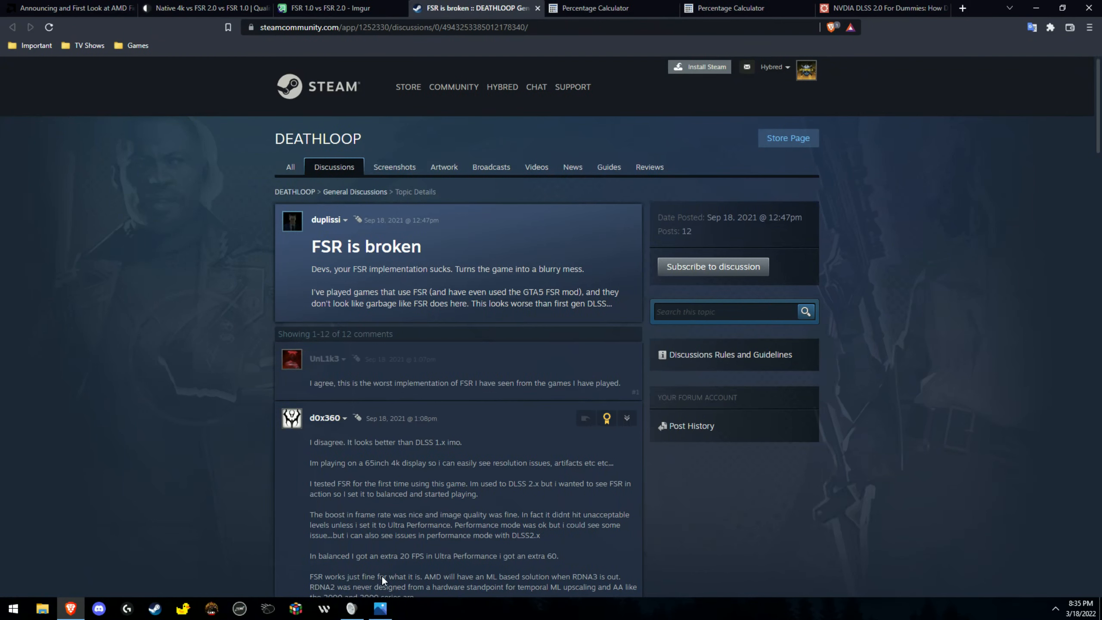
pyautogui.click(379, 609)
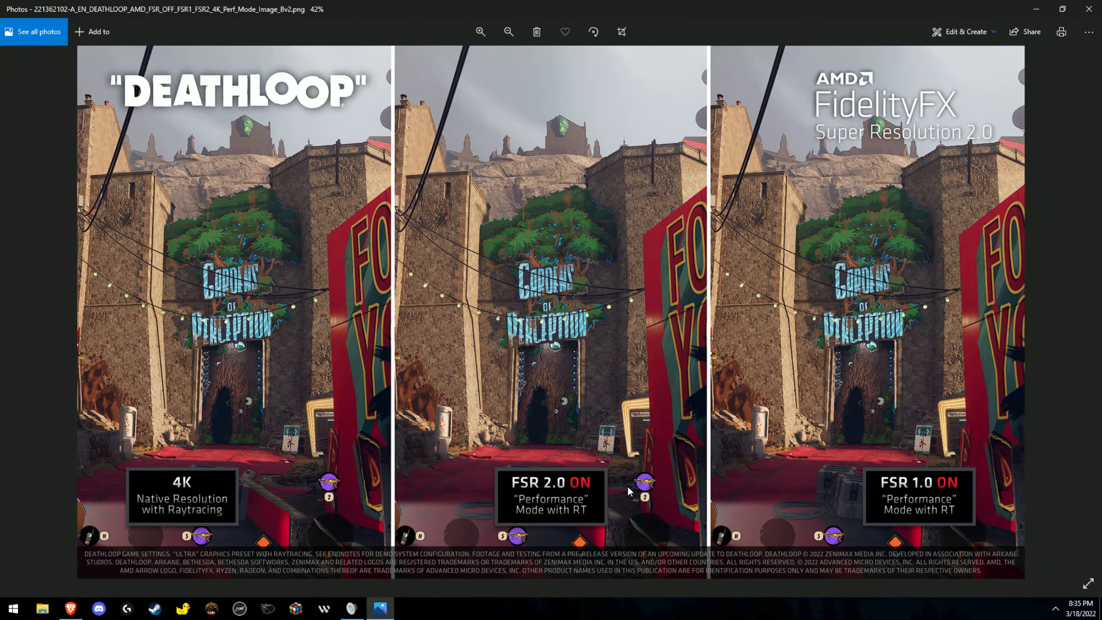
pyautogui.moveTo(603, 431)
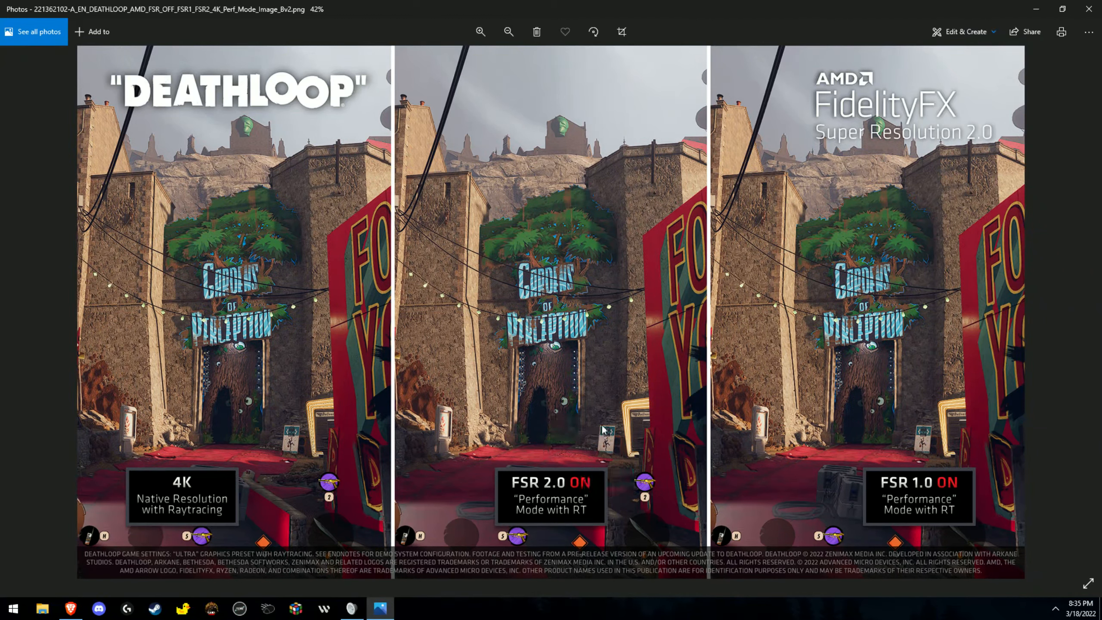
# Zoom in and out on the FSR 2.0 Performance panel to inspect the tree doorway and red carpet.
pyautogui.click(480, 32)
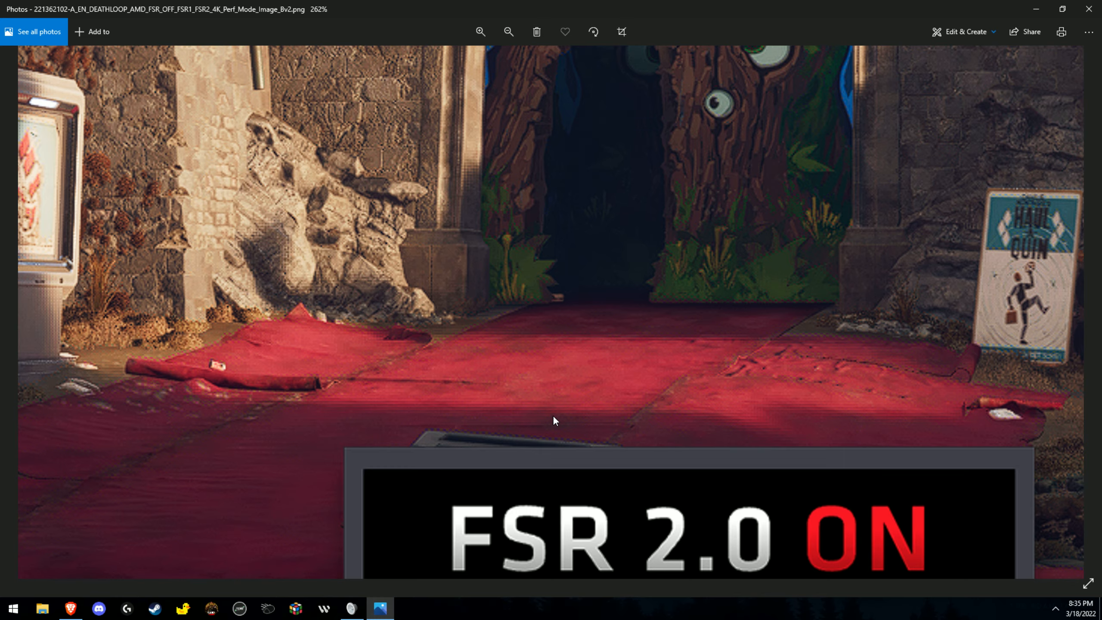
pyautogui.moveTo(518, 403)
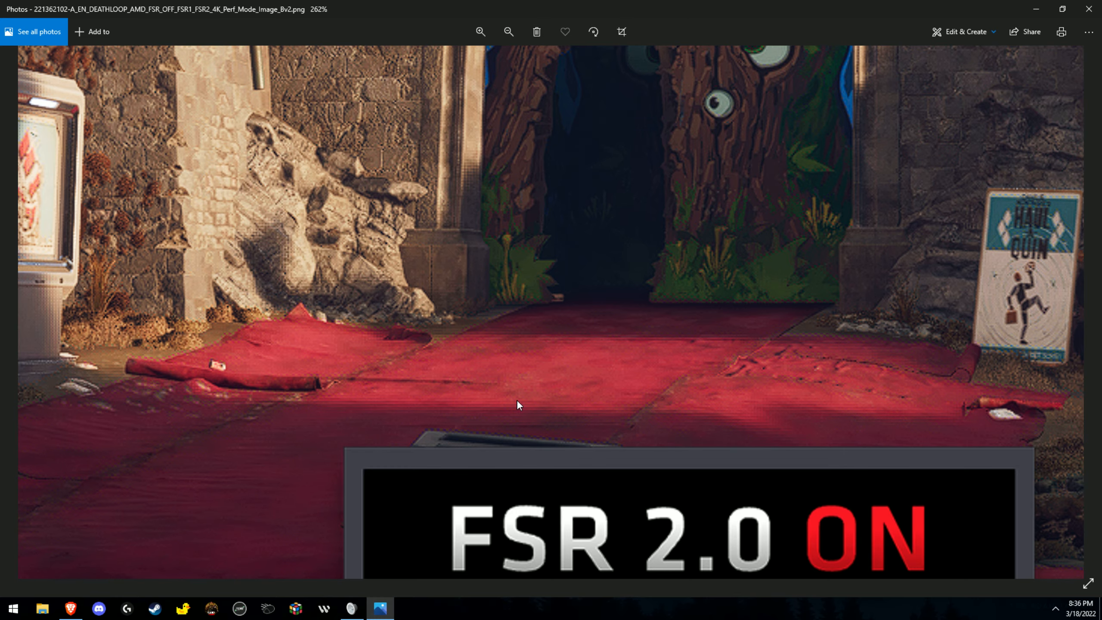
pyautogui.click(507, 31)
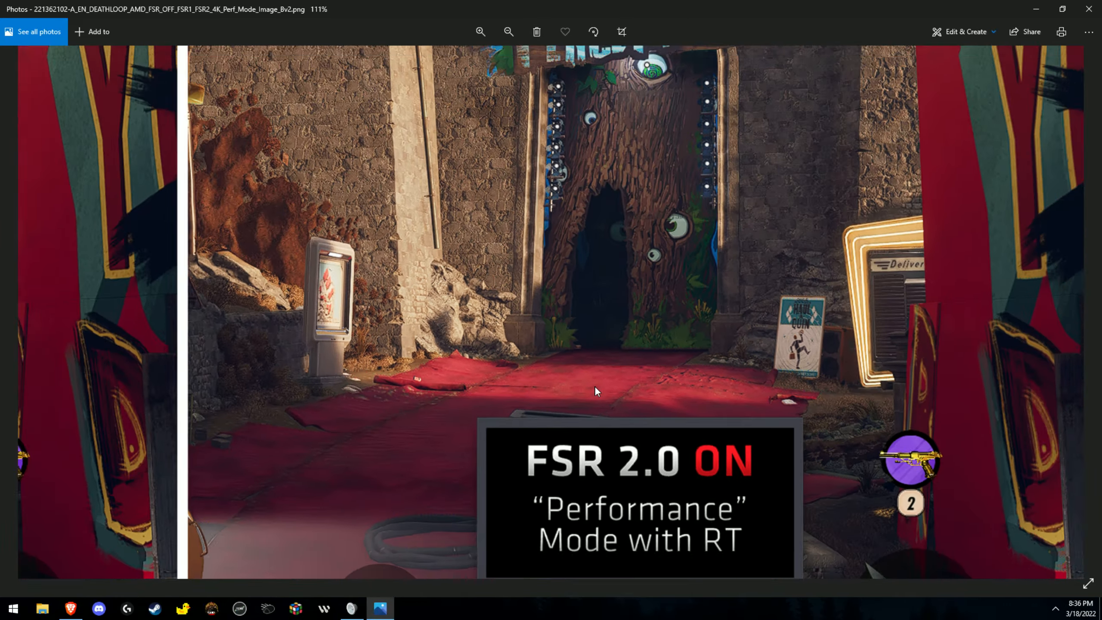
pyautogui.click(508, 32)
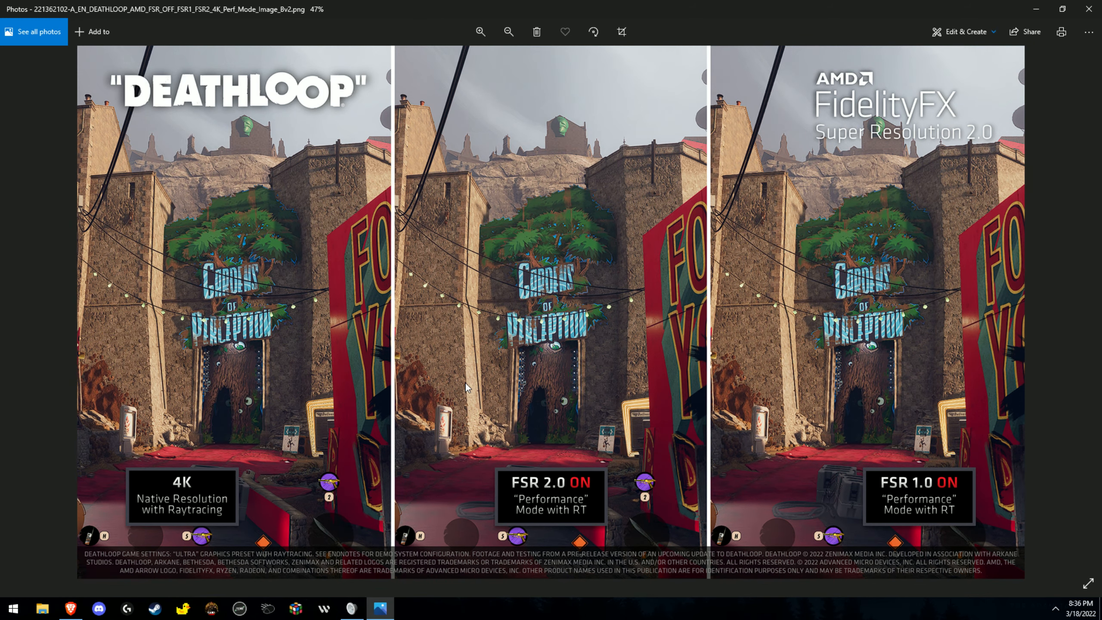
pyautogui.click(480, 32)
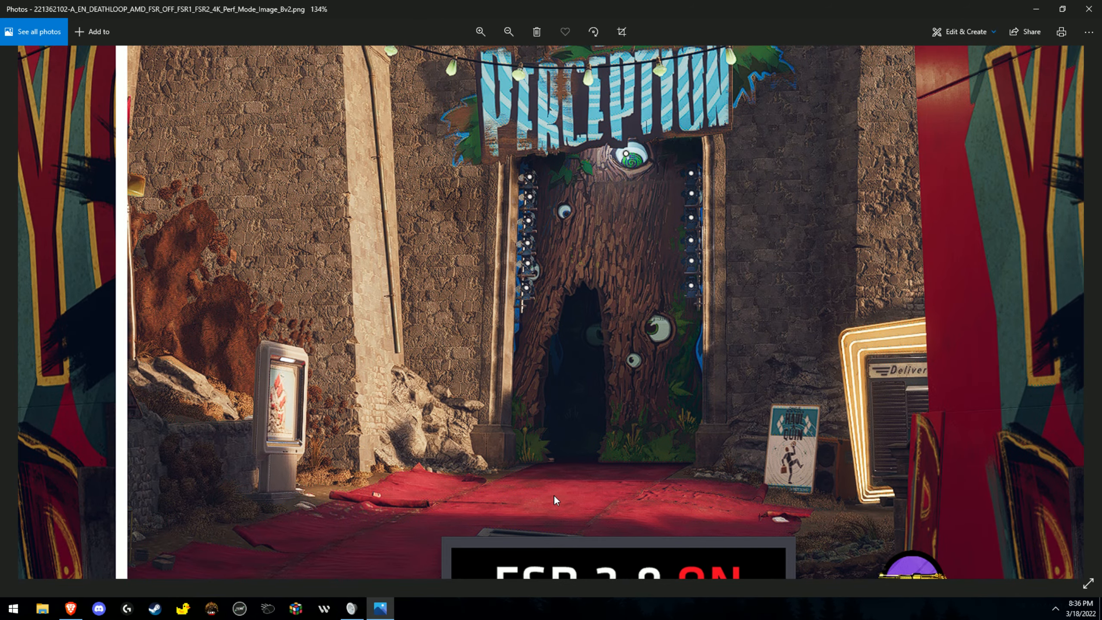
pyautogui.click(508, 32)
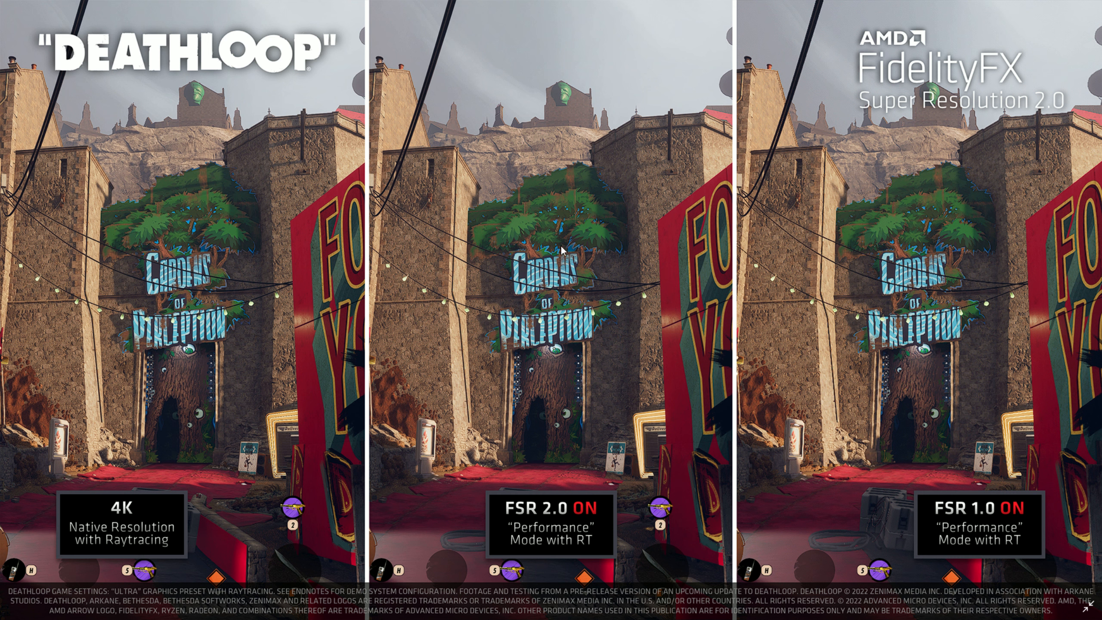
pyautogui.moveTo(412, 332)
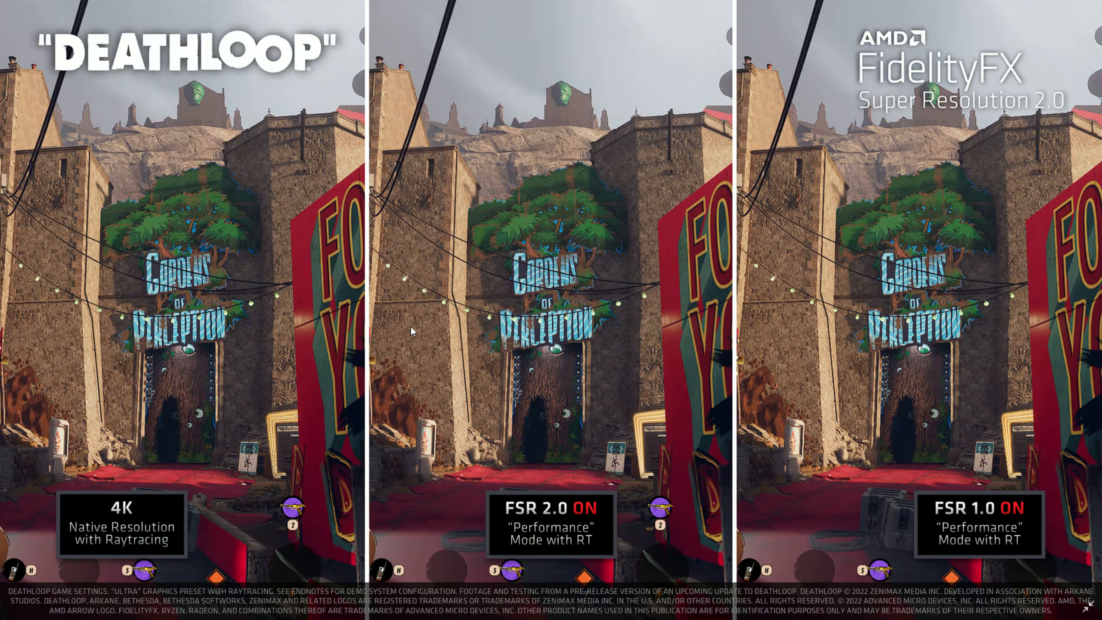
pyautogui.moveTo(537, 324)
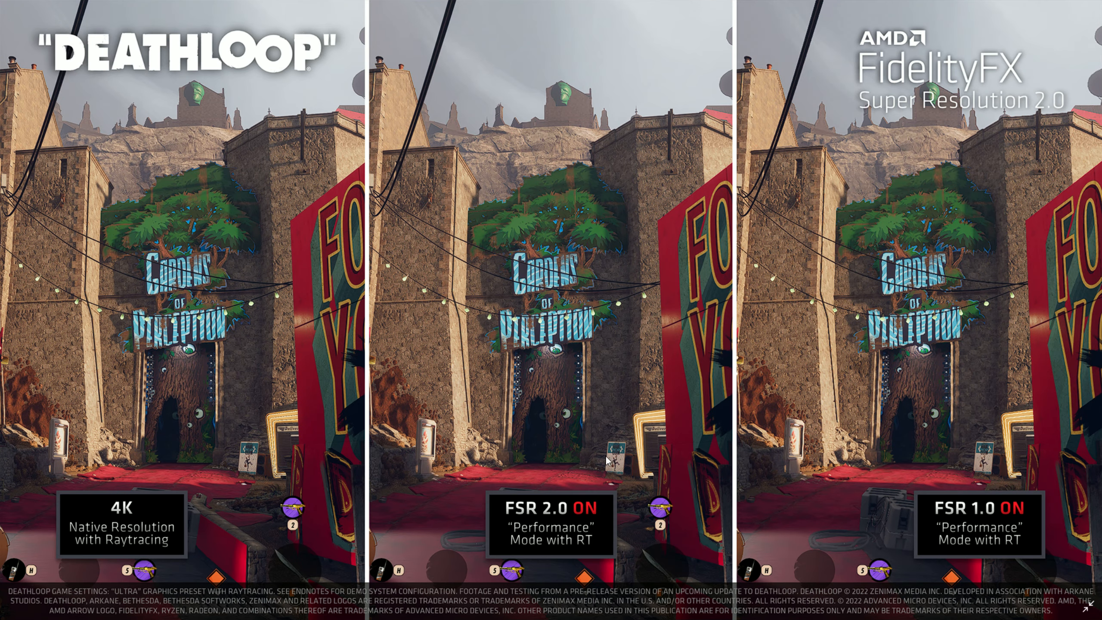
pyautogui.moveTo(568, 442)
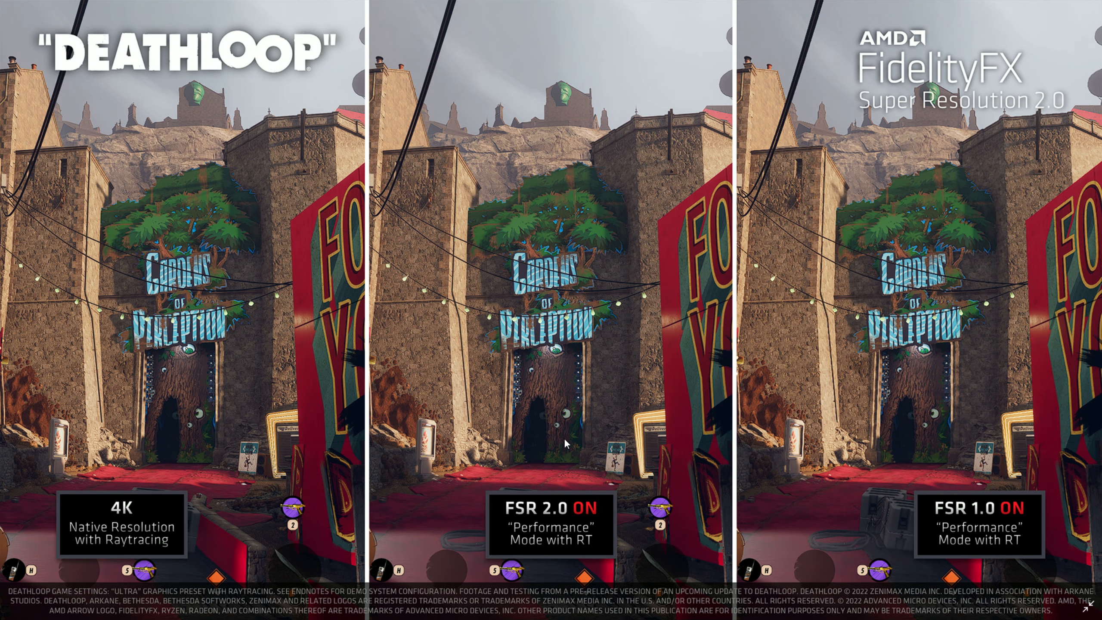
pyautogui.moveTo(568, 459)
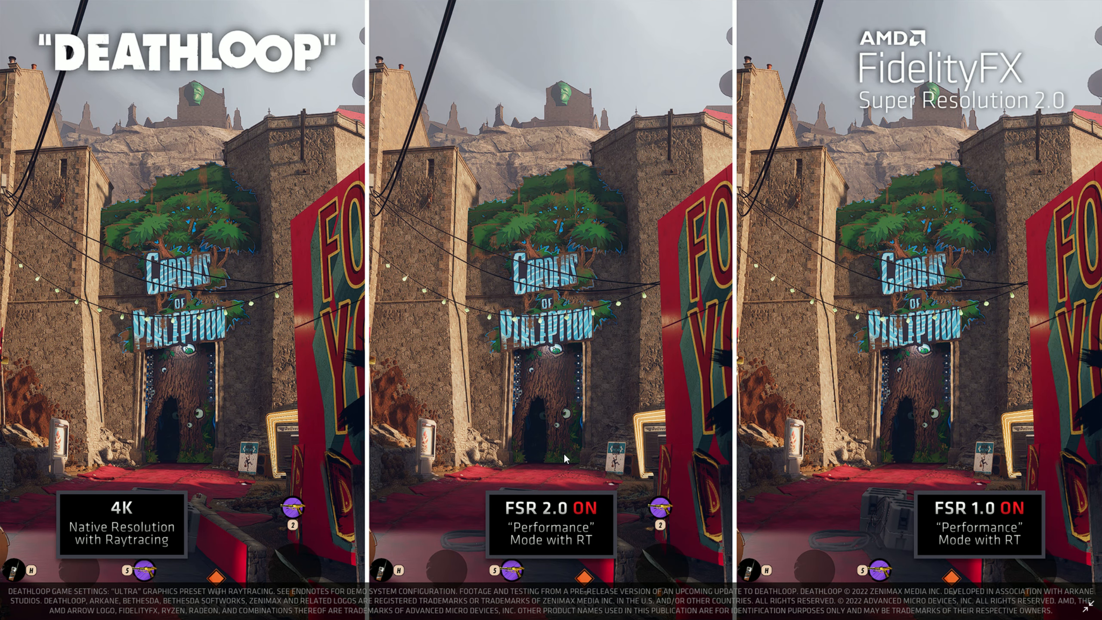
pyautogui.moveTo(574, 480)
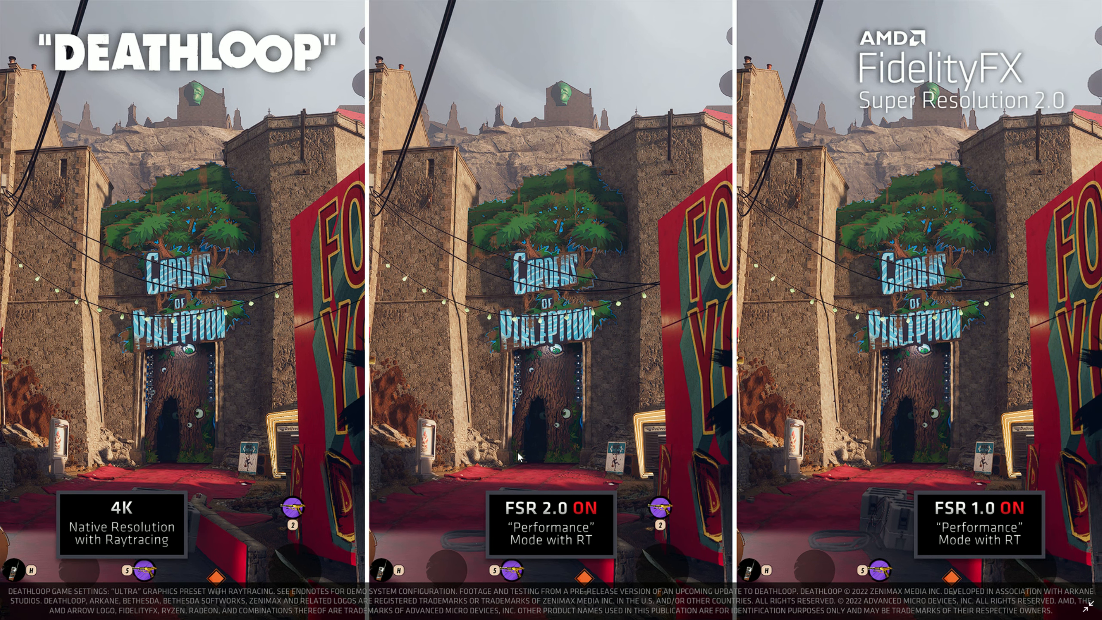
pyautogui.moveTo(695, 311)
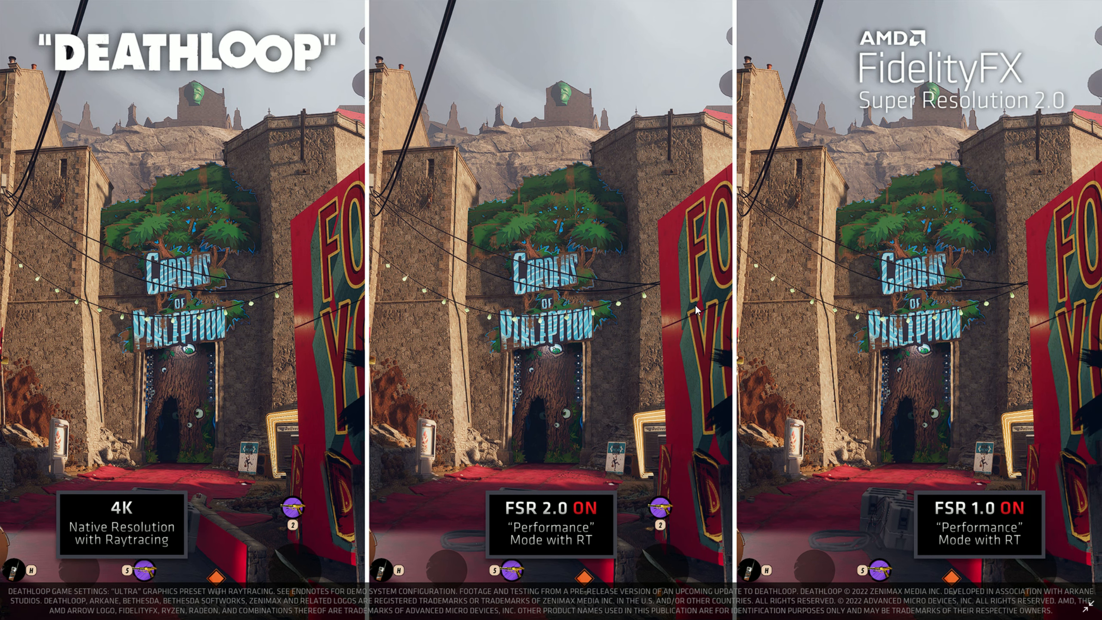
pyautogui.moveTo(1082, 611)
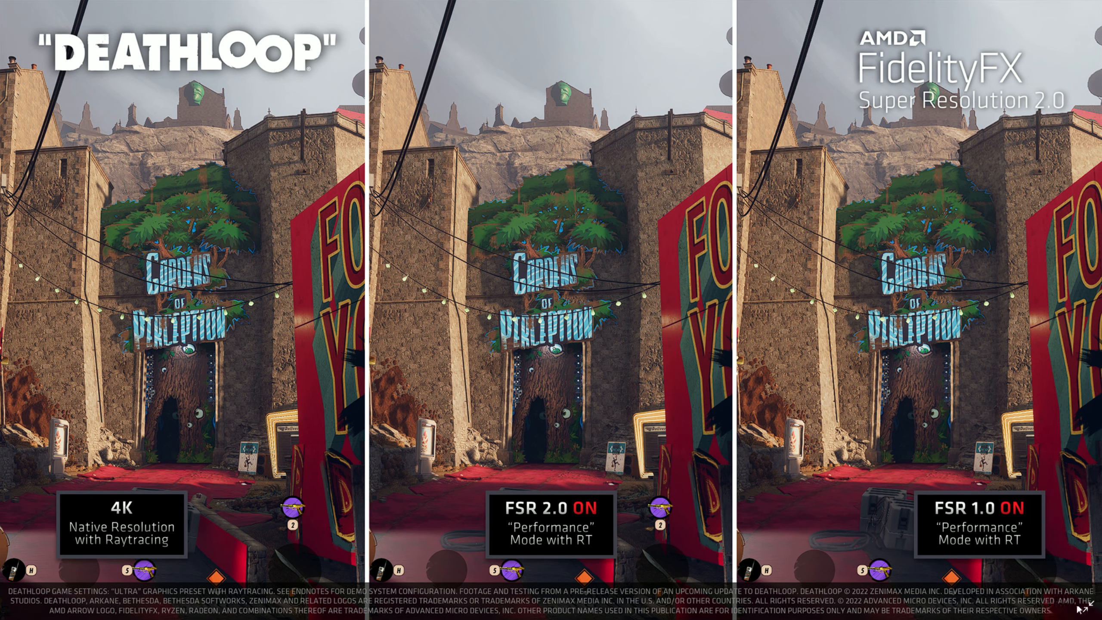
pyautogui.moveTo(969, 418)
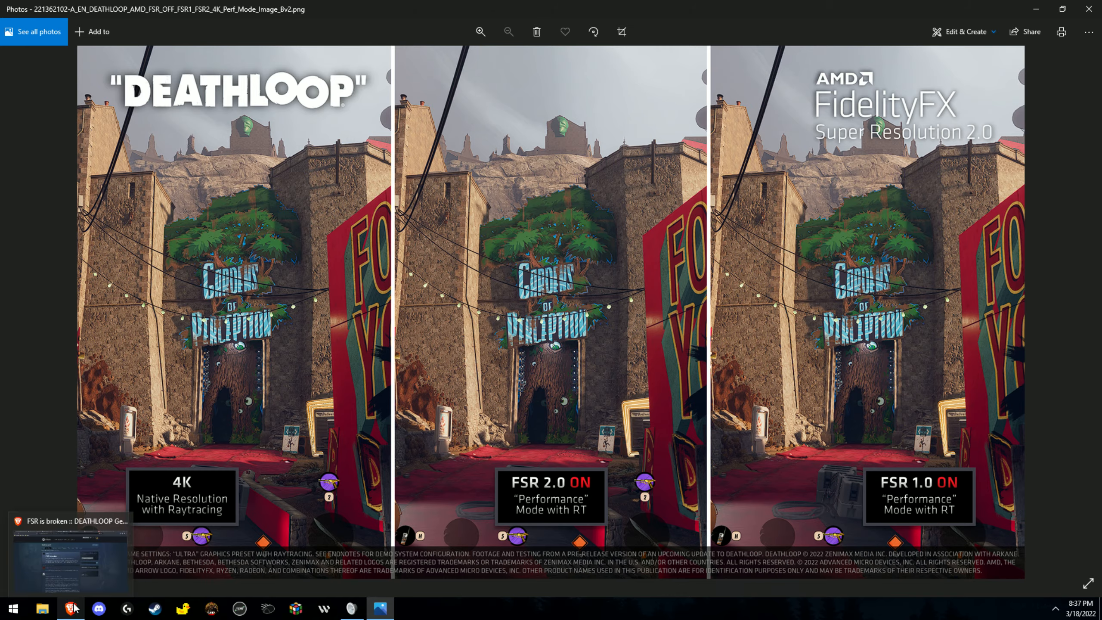
# Show the imgsli comparison full screen with Native 4k on the left side.
pyautogui.click(70, 609)
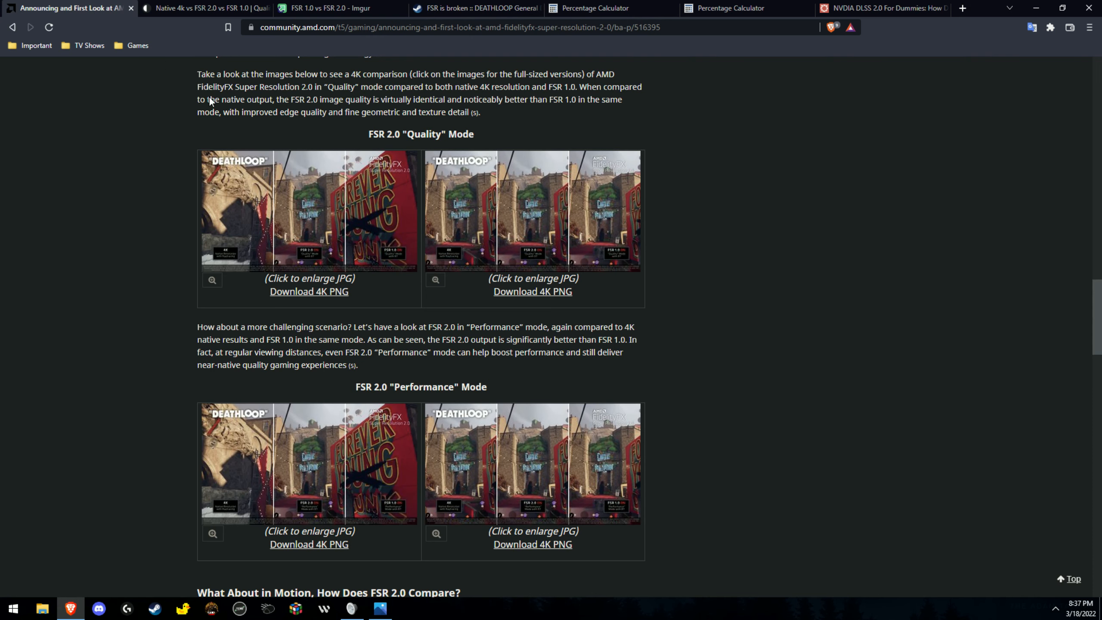
pyautogui.moveTo(465, 471)
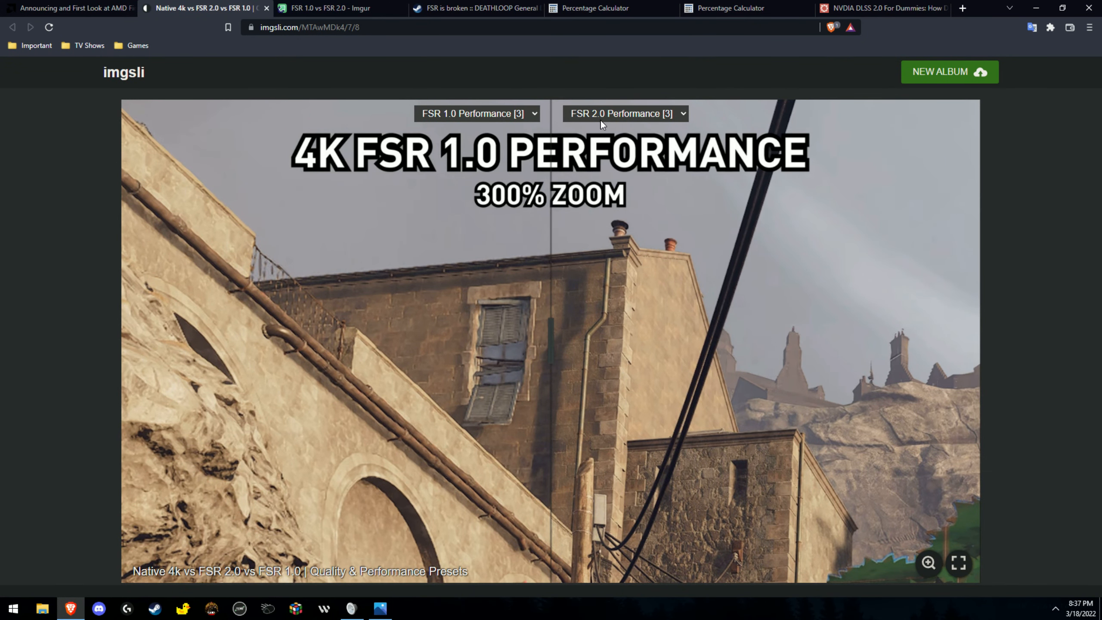
pyautogui.moveTo(680, 451)
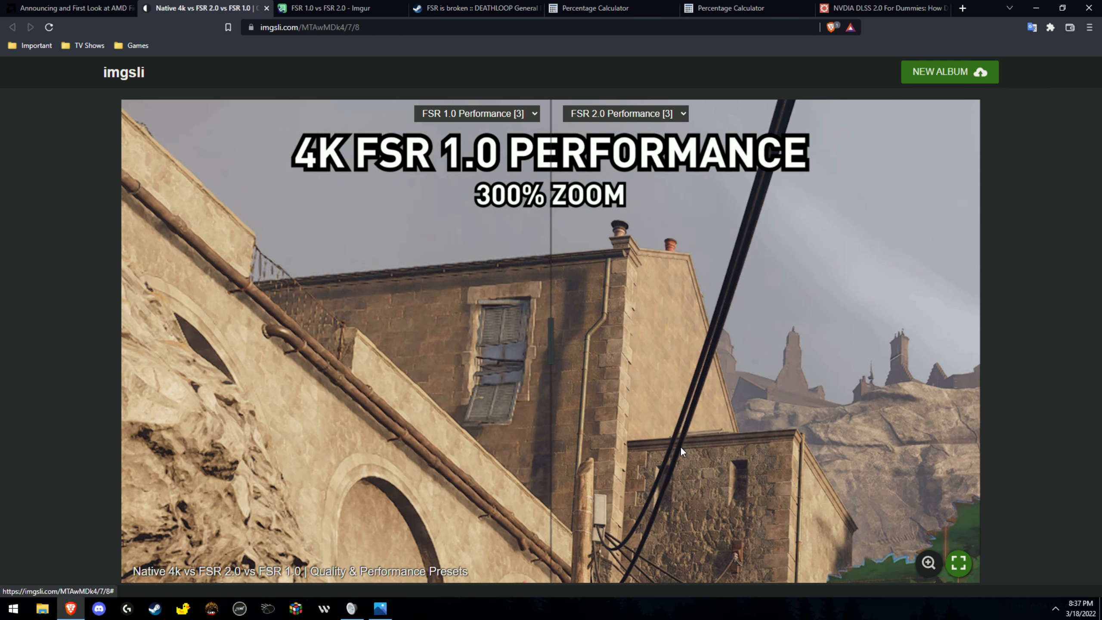
pyautogui.click(958, 563)
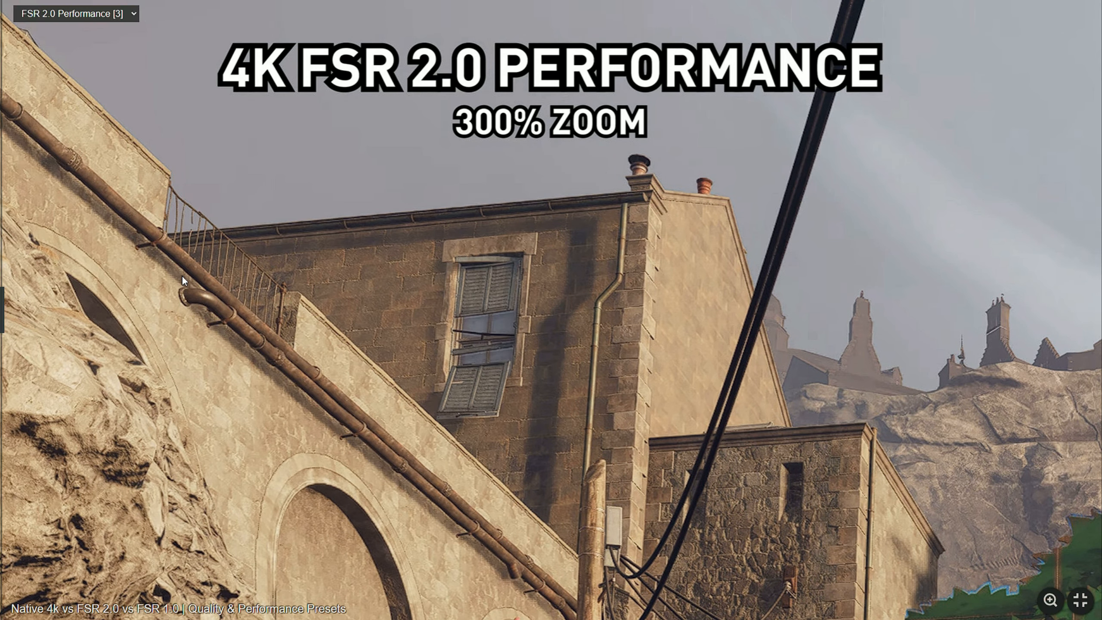
pyautogui.moveTo(32, 285)
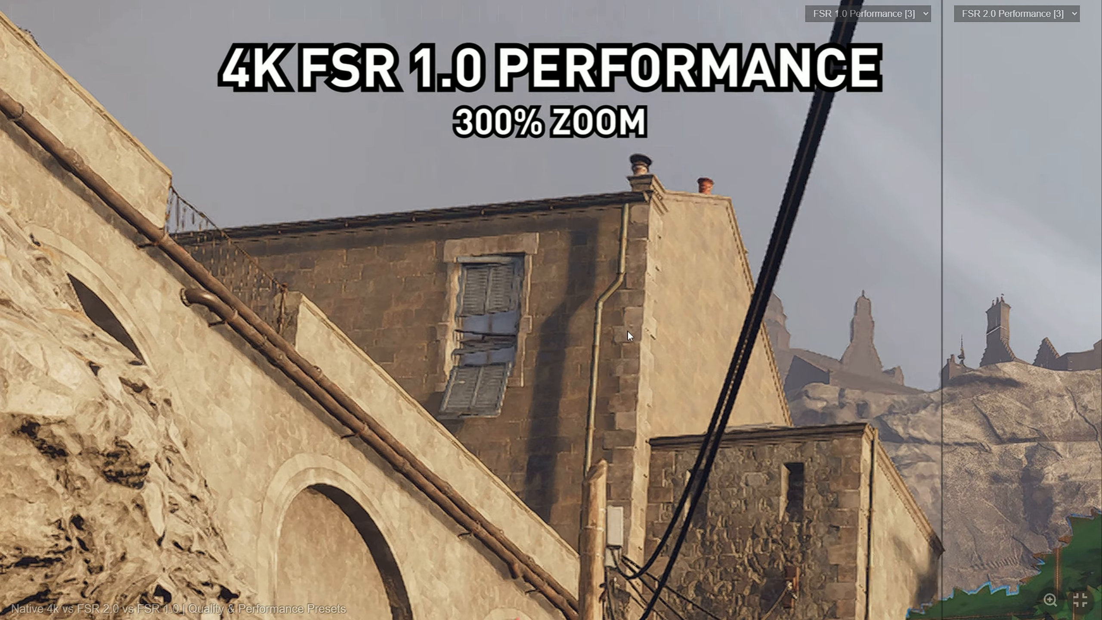
pyautogui.moveTo(943, 322)
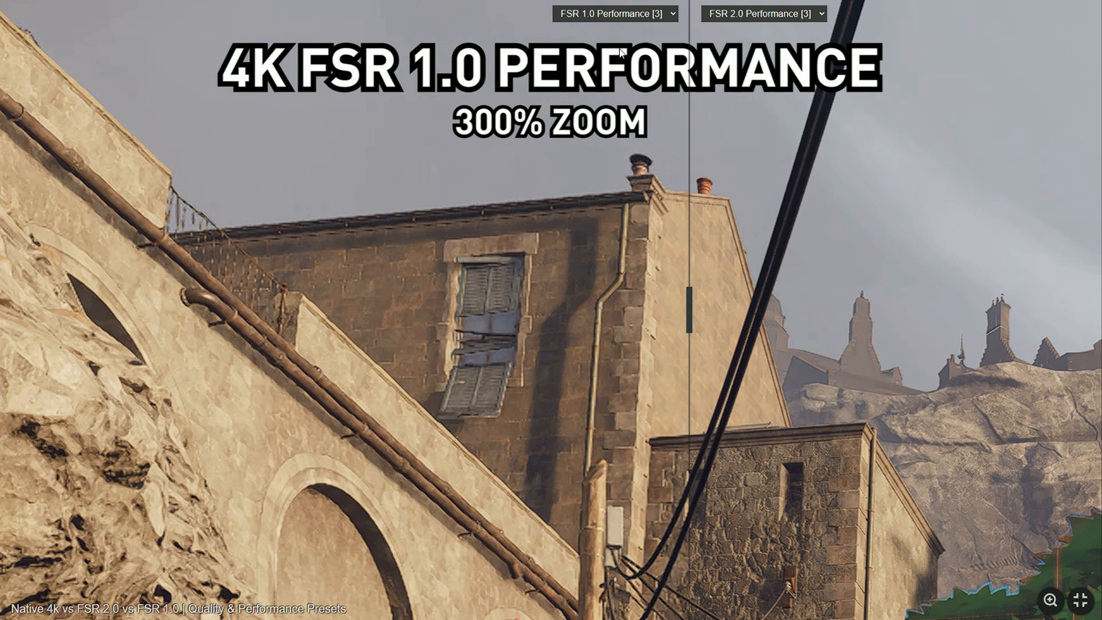
pyautogui.click(615, 13)
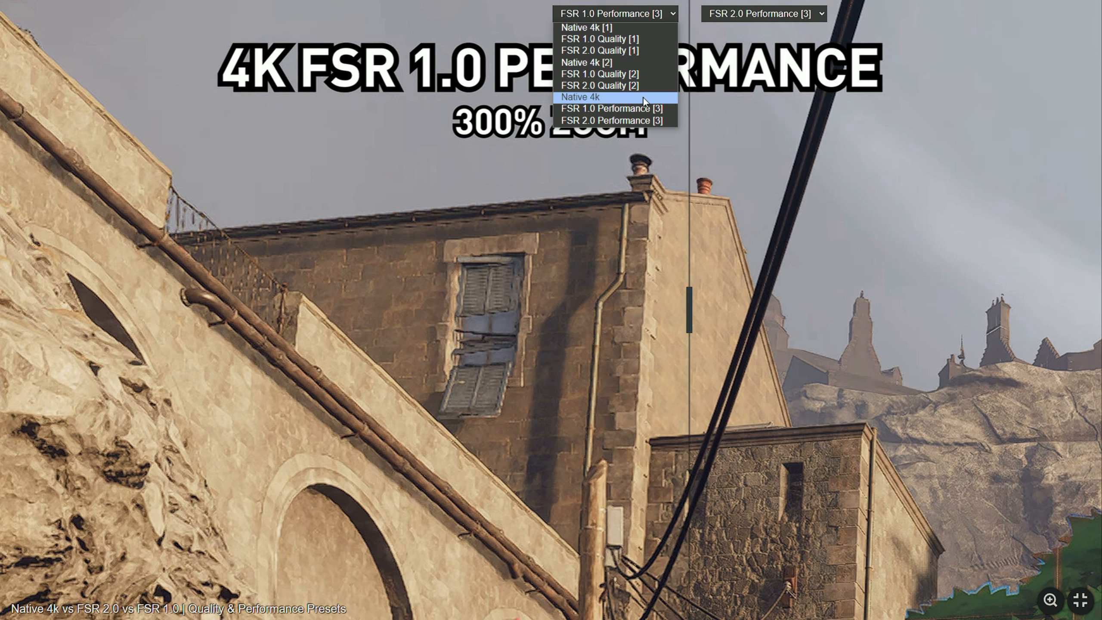
pyautogui.click(581, 97)
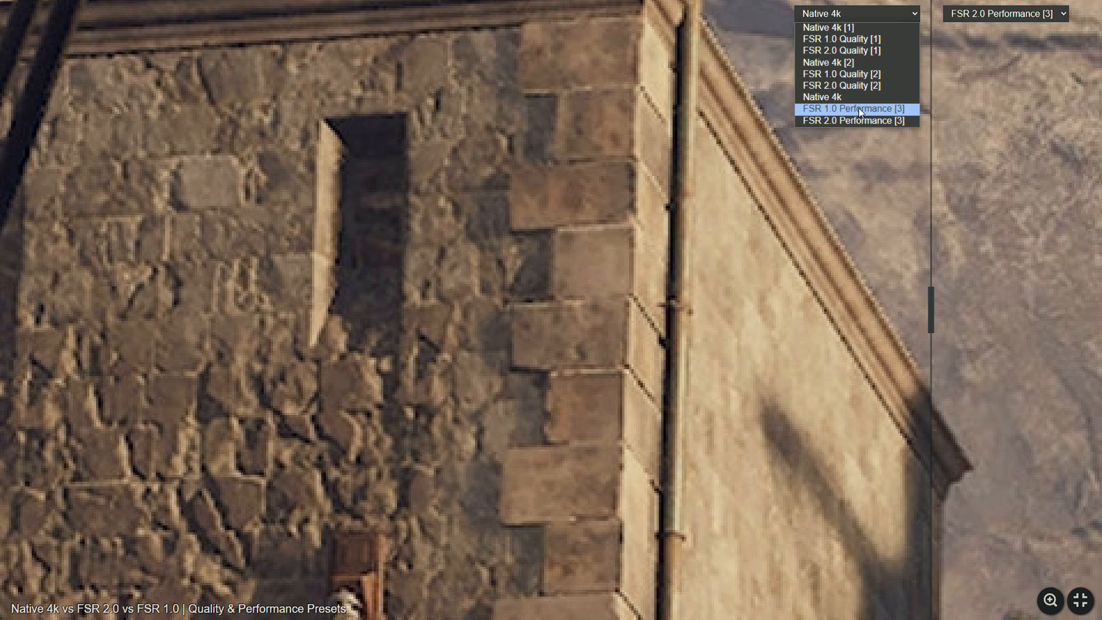
# Put FSR 1.0 Performance [3] back on the left and leave full-screen view.
pyautogui.click(854, 109)
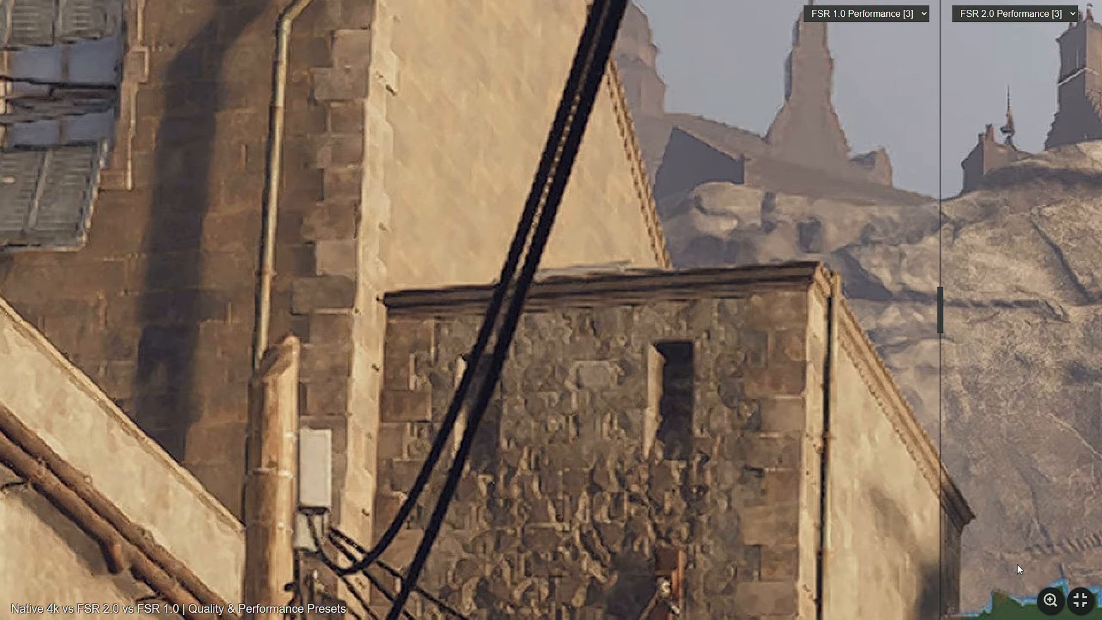
pyautogui.click(1050, 599)
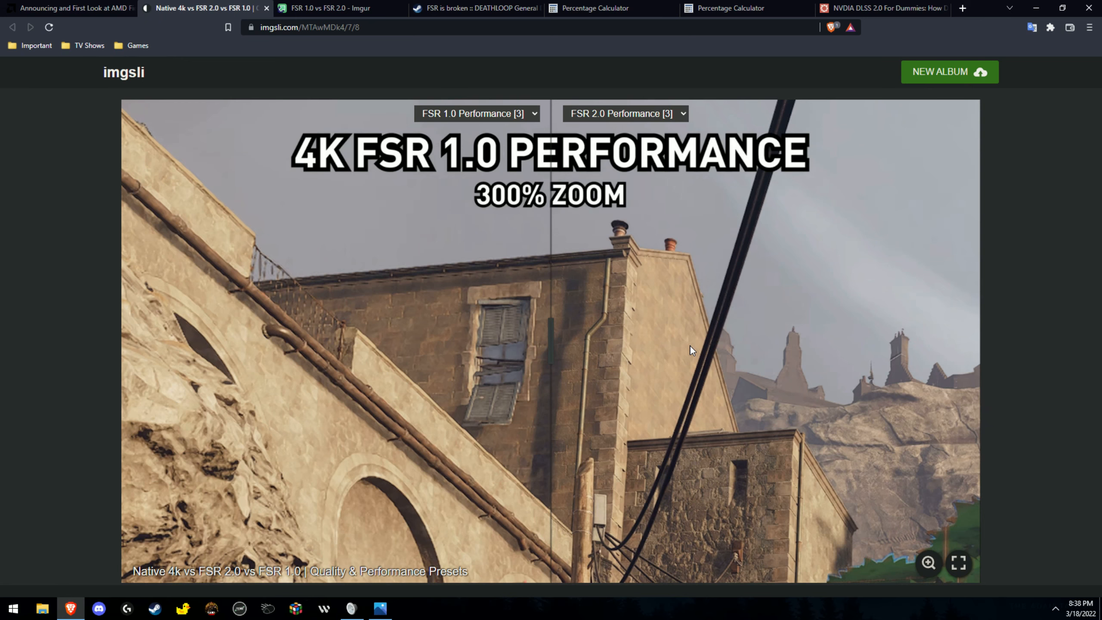
pyautogui.moveTo(856, 223)
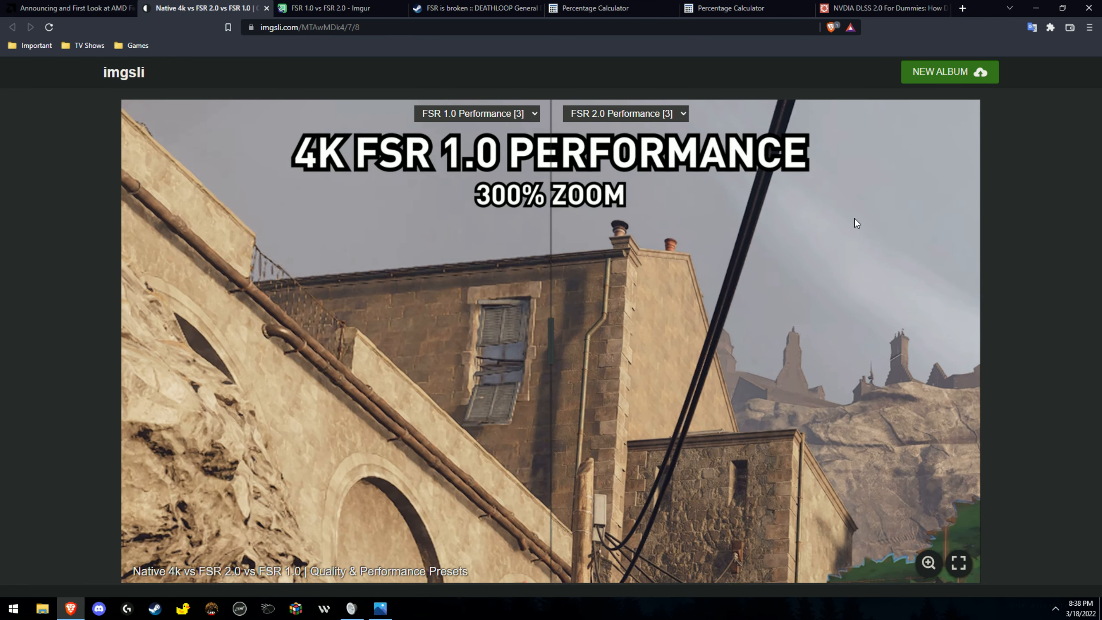
pyautogui.moveTo(881, 7)
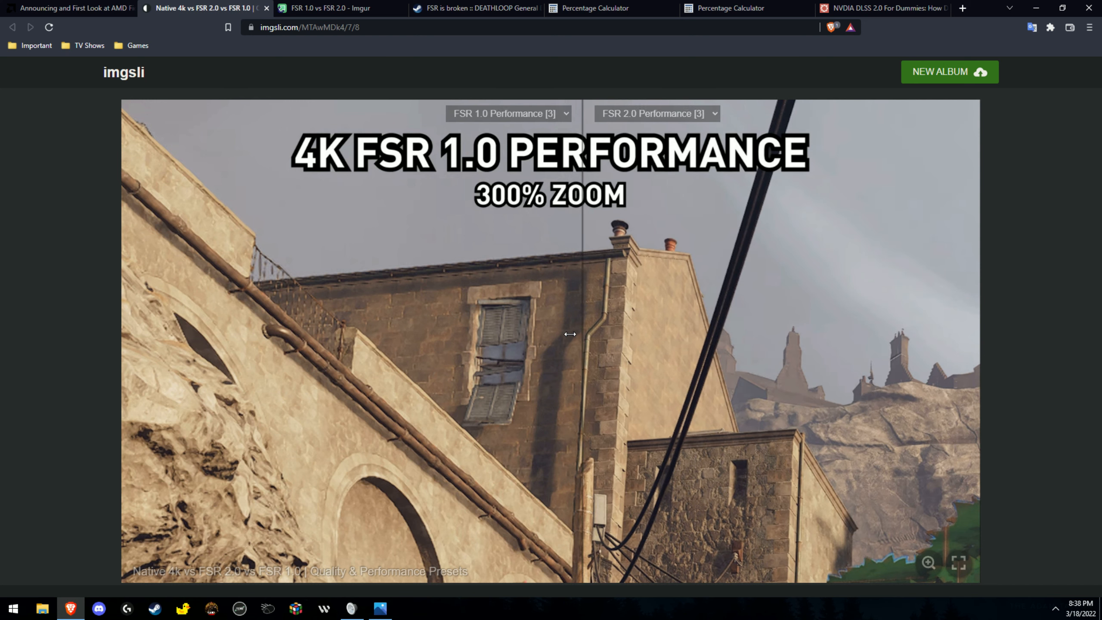
# Switch to the NVIDIA DLSS 2.0 for Dummies article to view its How It Works diagram.
pyautogui.click(882, 8)
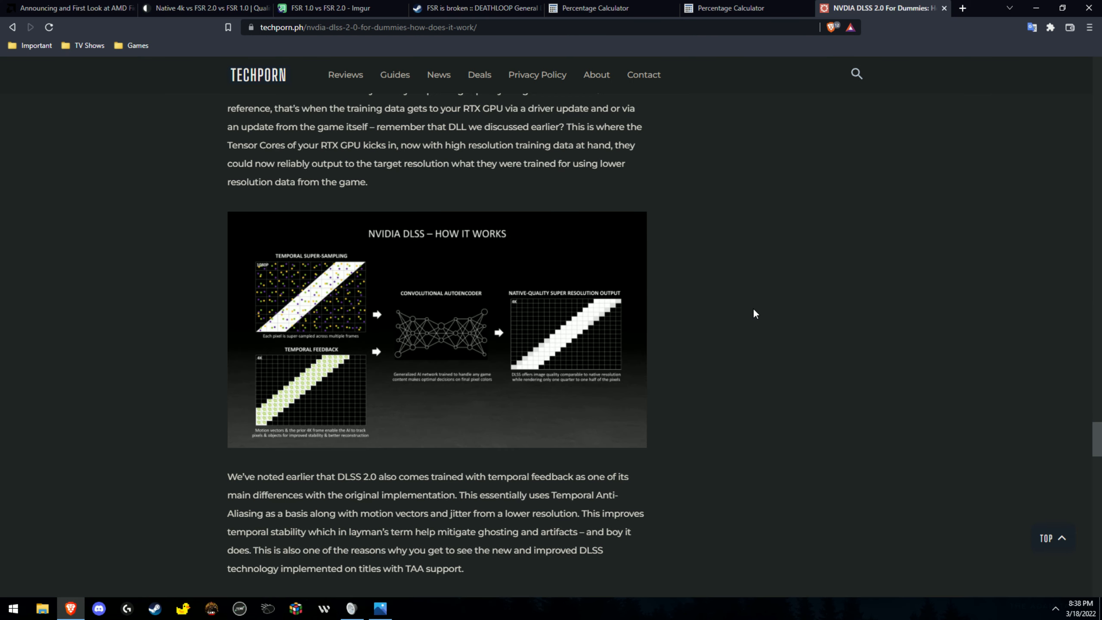
pyautogui.moveTo(576, 178)
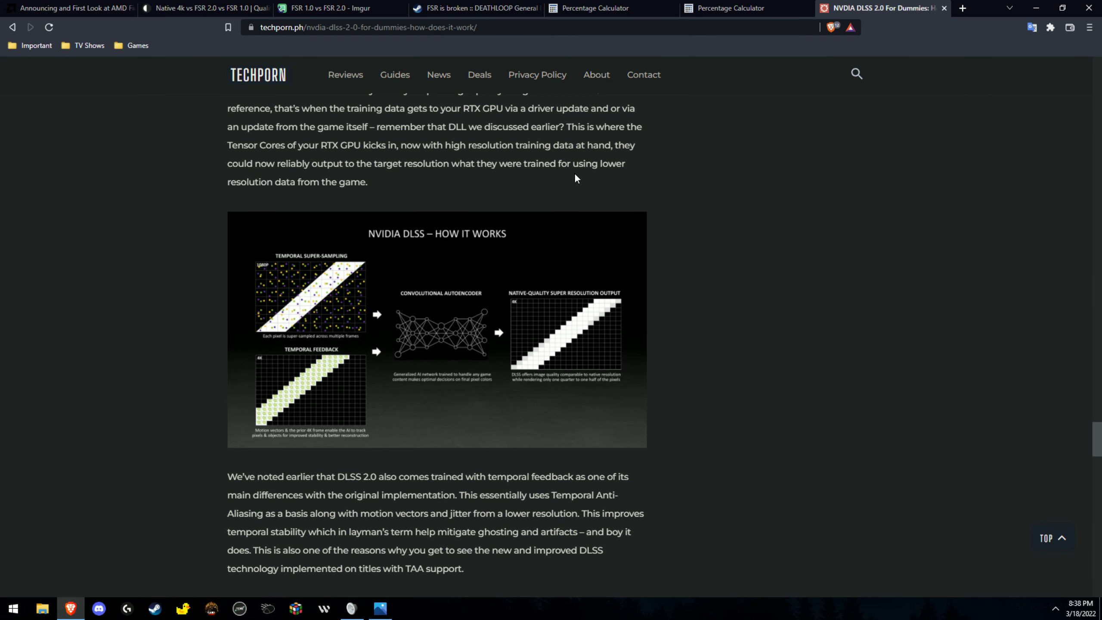
pyautogui.moveTo(581, 207)
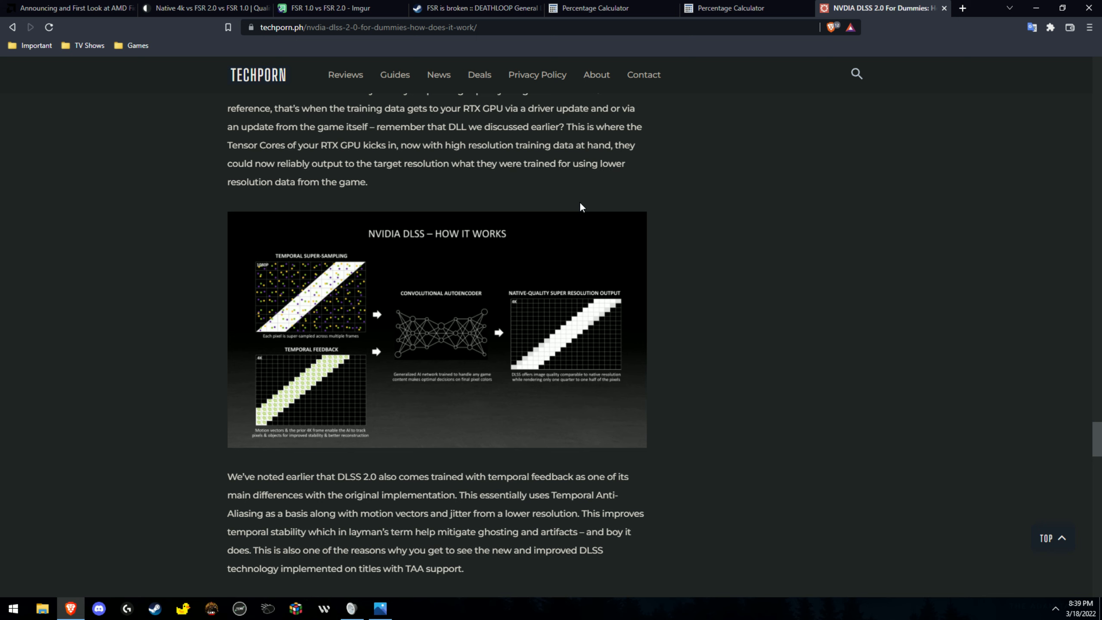
pyautogui.moveTo(569, 338)
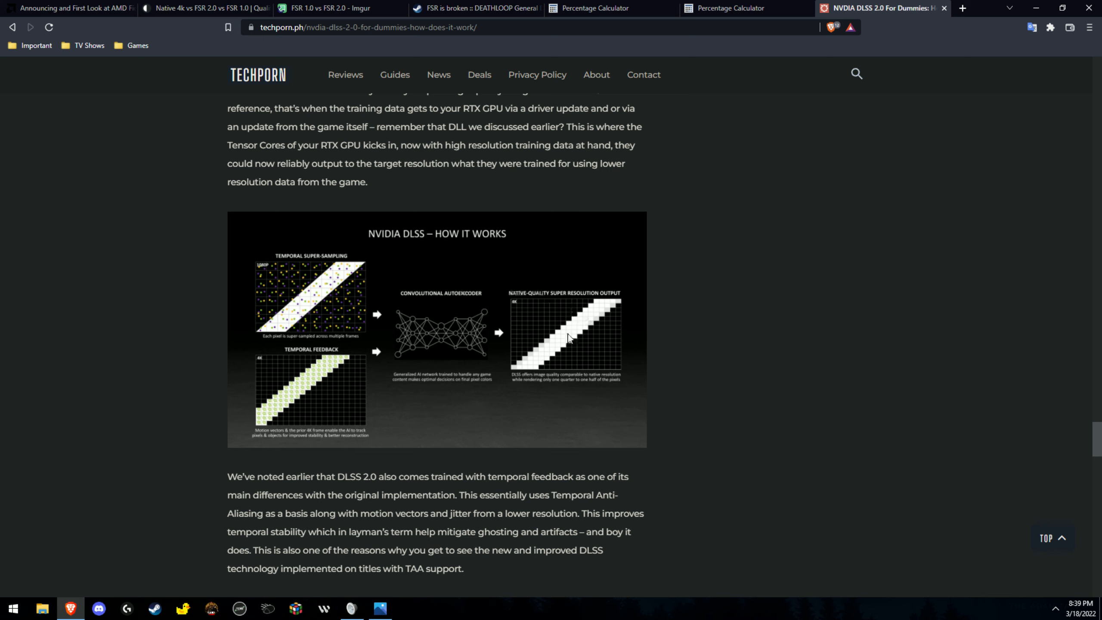
pyautogui.moveTo(610, 281)
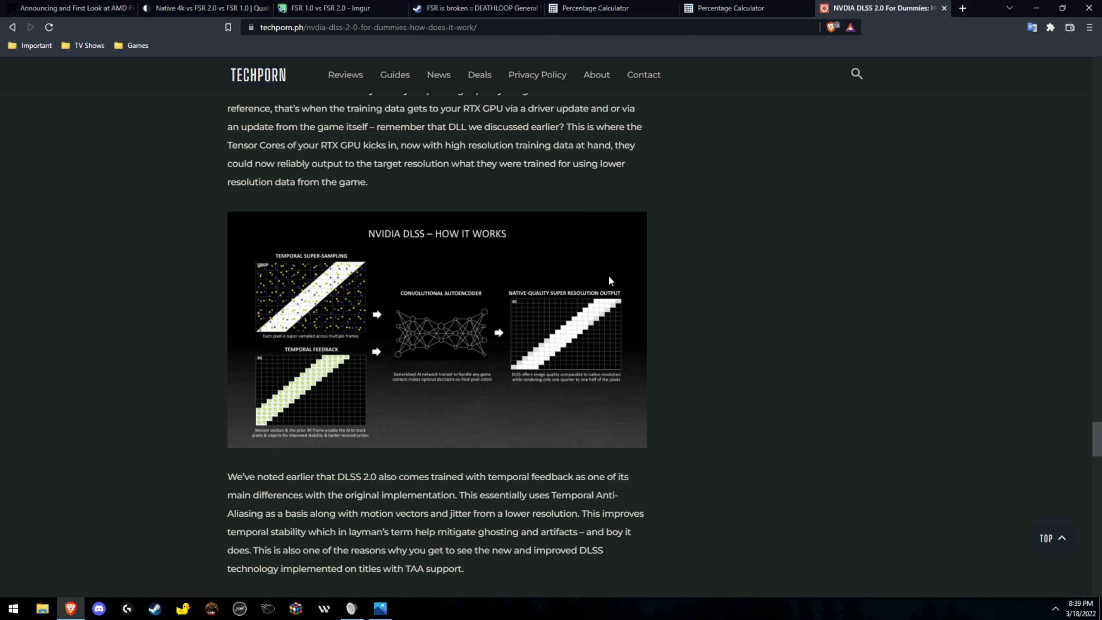
pyautogui.moveTo(492, 308)
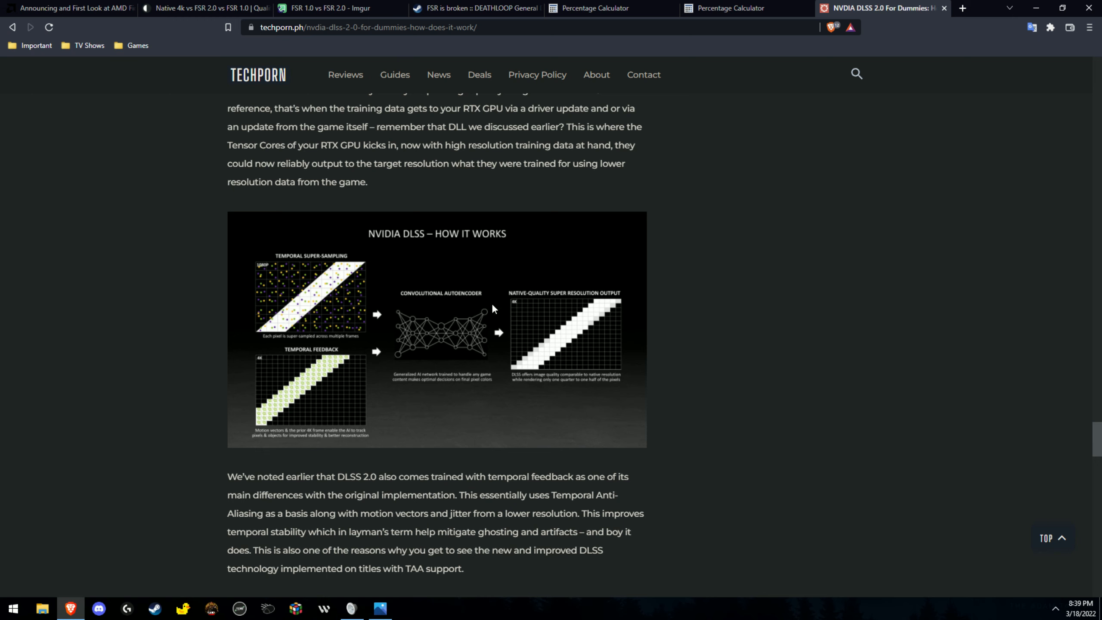
pyautogui.moveTo(493, 309)
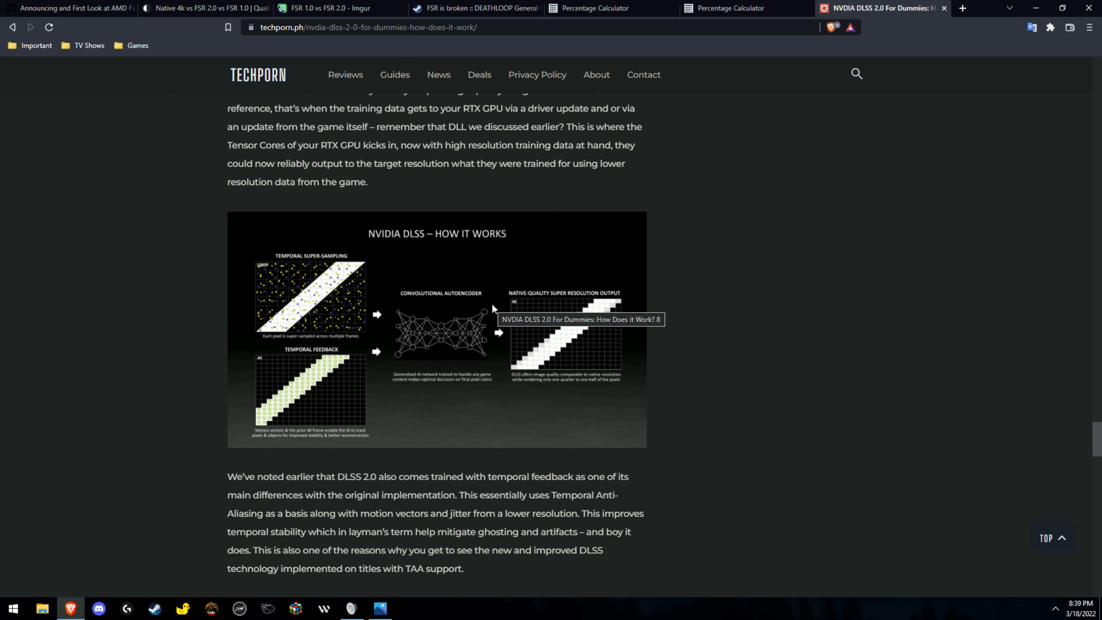
pyautogui.moveTo(780, 231)
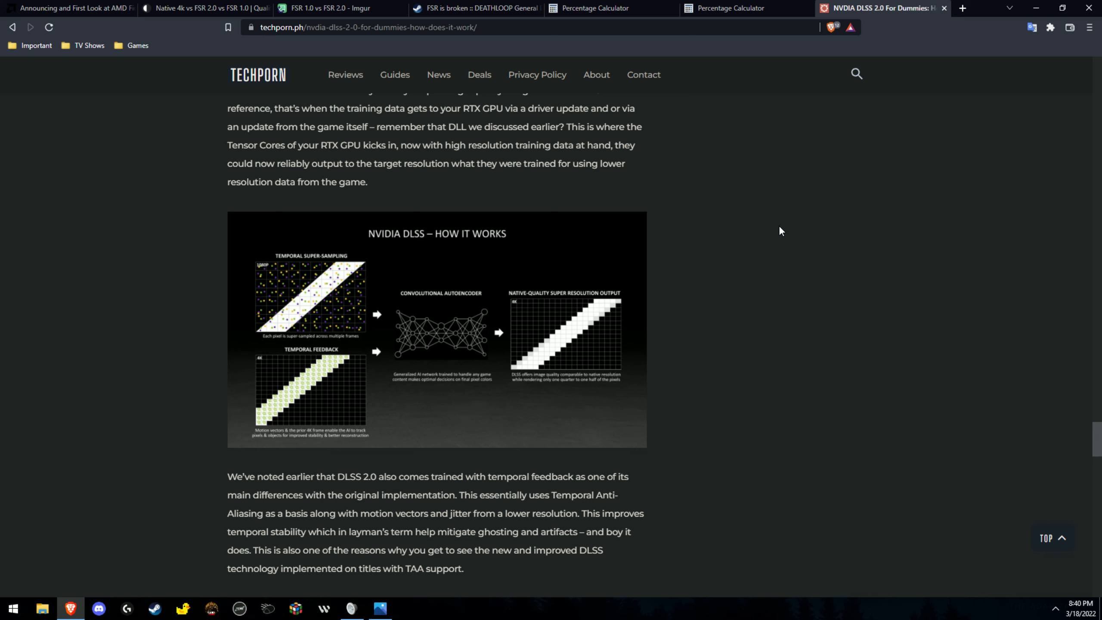
pyautogui.moveTo(268, 349)
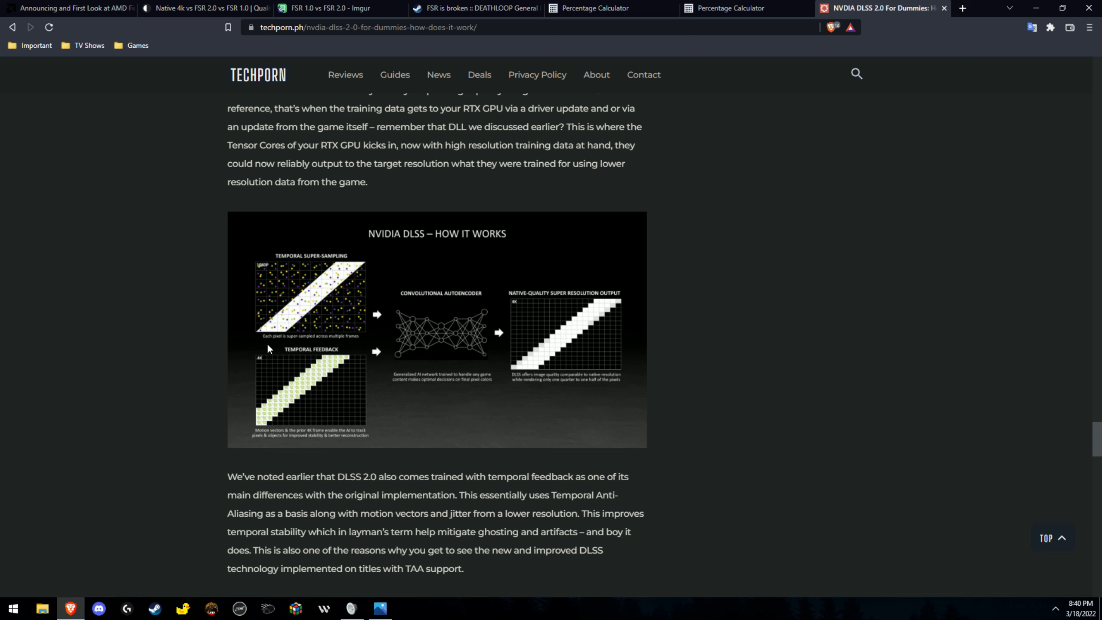
pyautogui.moveTo(155, 320)
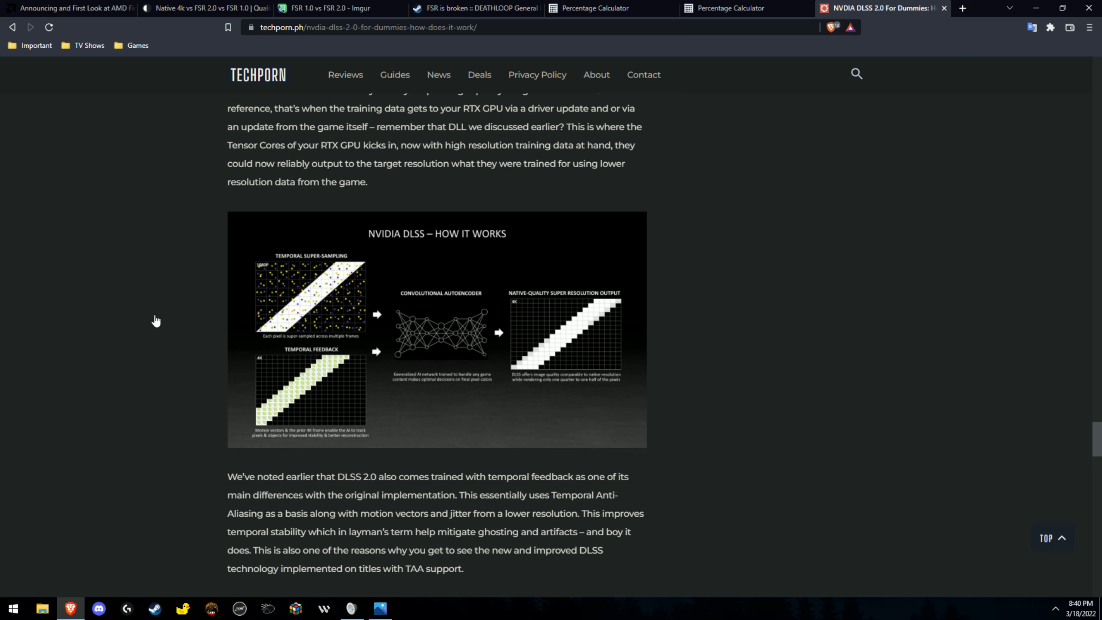
pyautogui.moveTo(371, 589)
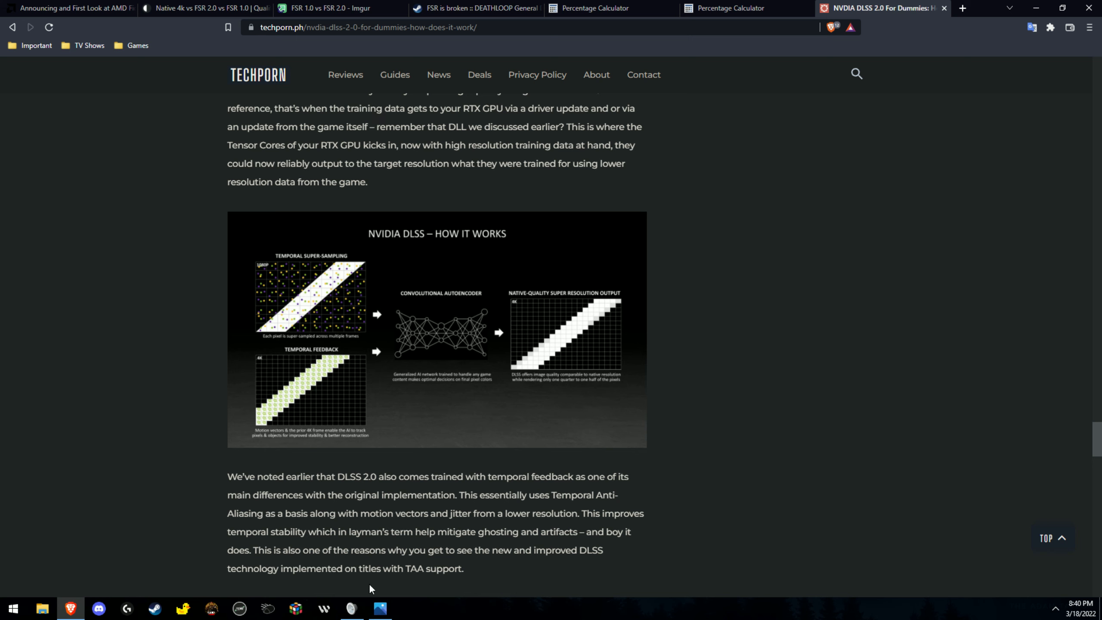
pyautogui.moveTo(445, 217)
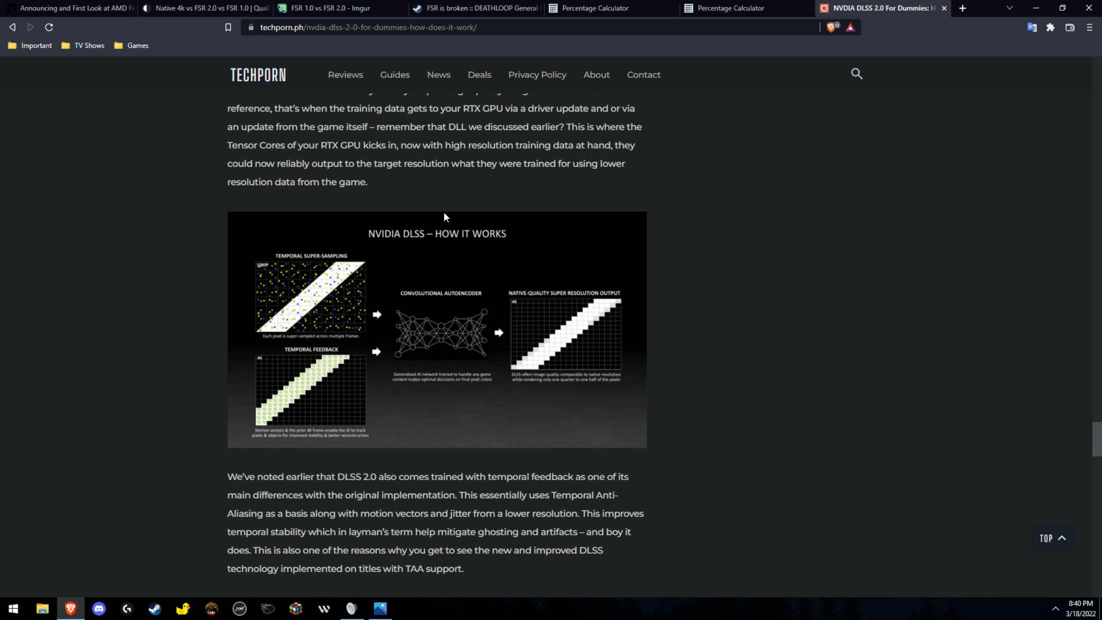
pyautogui.moveTo(106, 238)
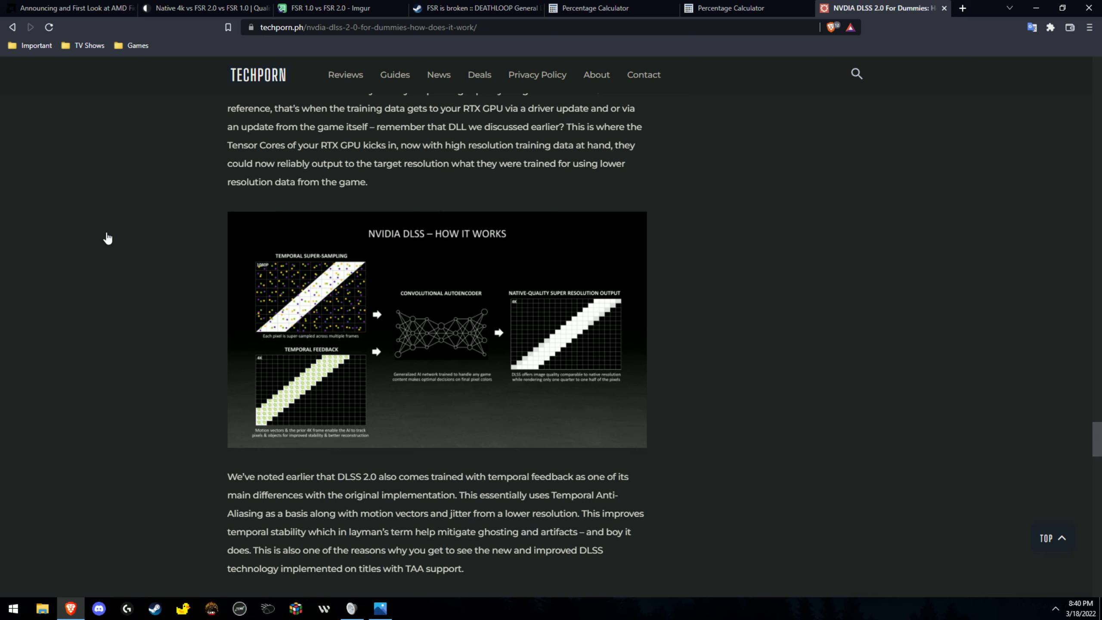
pyautogui.moveTo(87, 280)
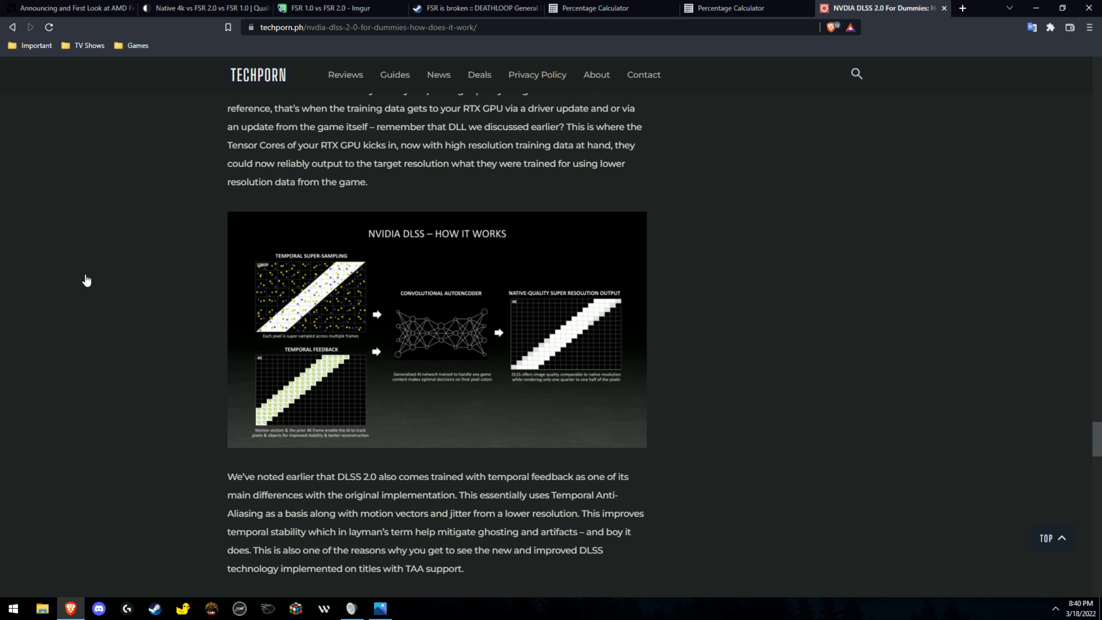
pyautogui.moveTo(744, 415)
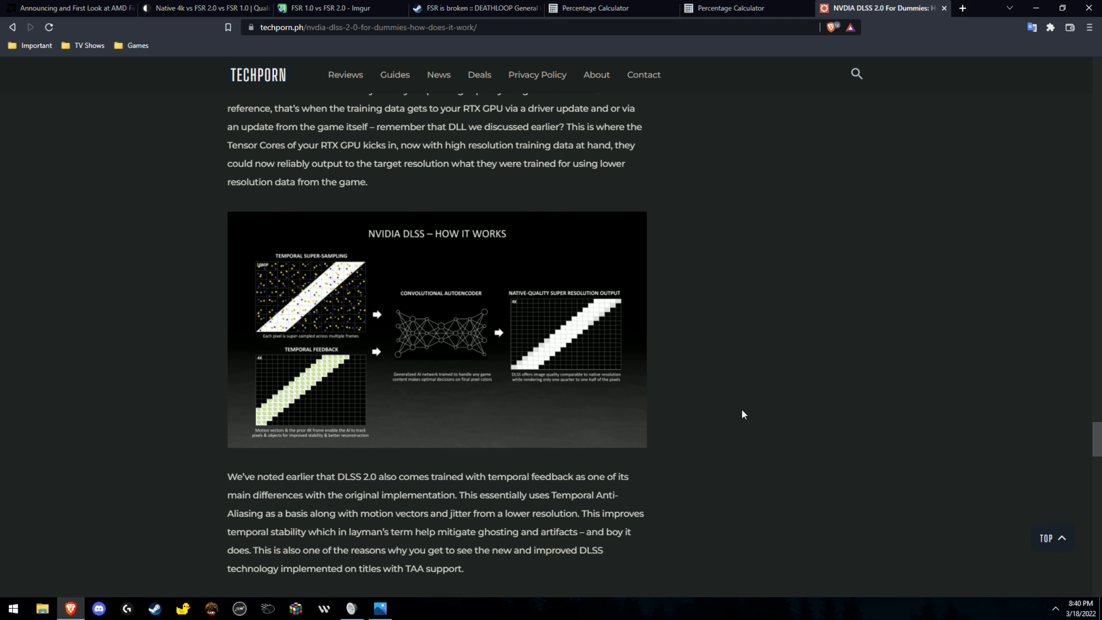
pyautogui.moveTo(545, 399)
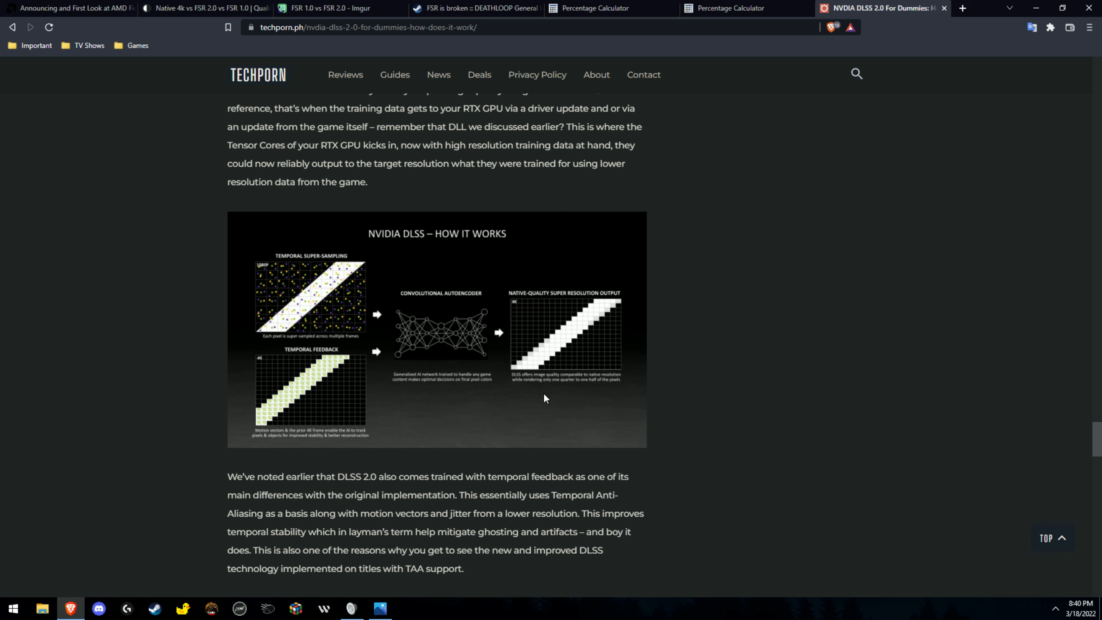
pyautogui.moveTo(519, 110)
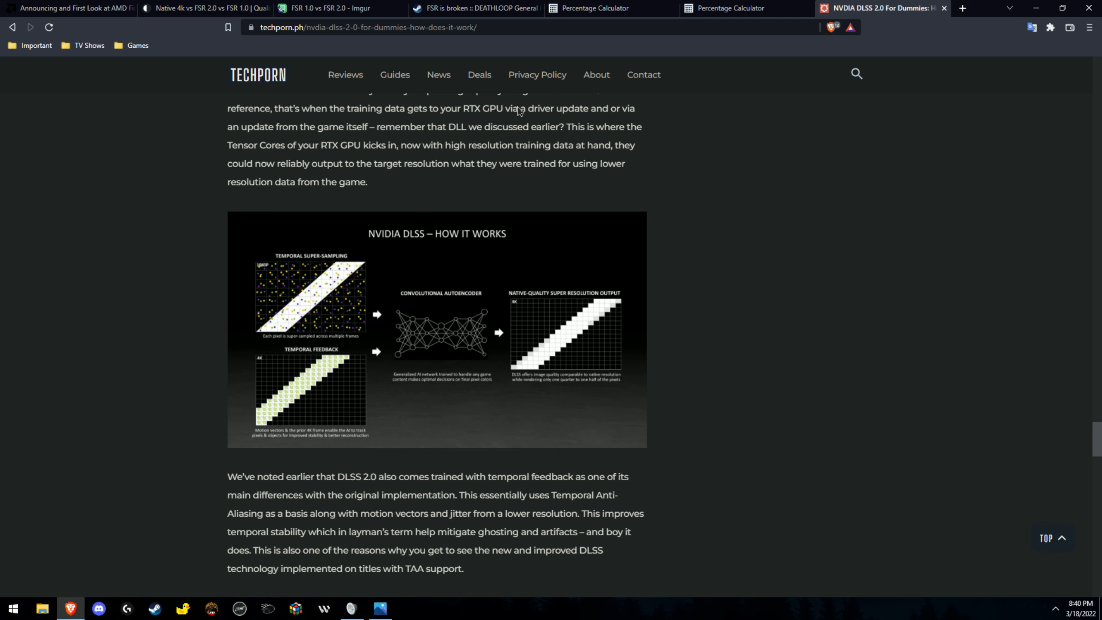
# Return to the imgsli 4K 300% zoom FSR 1.0 vs FSR 2.0 Performance comparison.
pyautogui.click(204, 7)
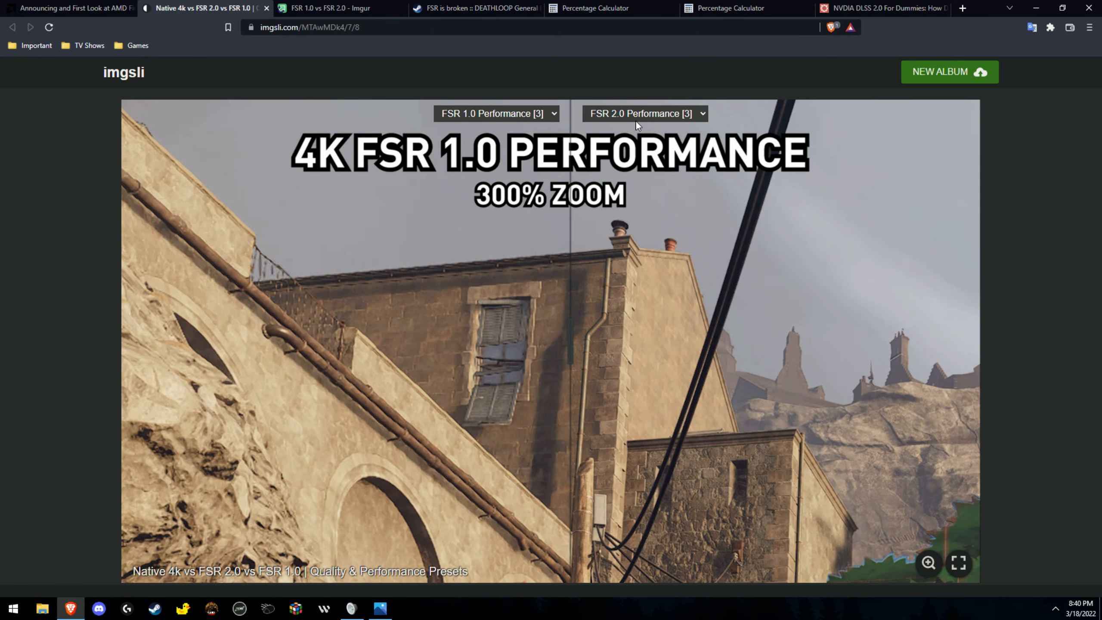
pyautogui.moveTo(513, 116)
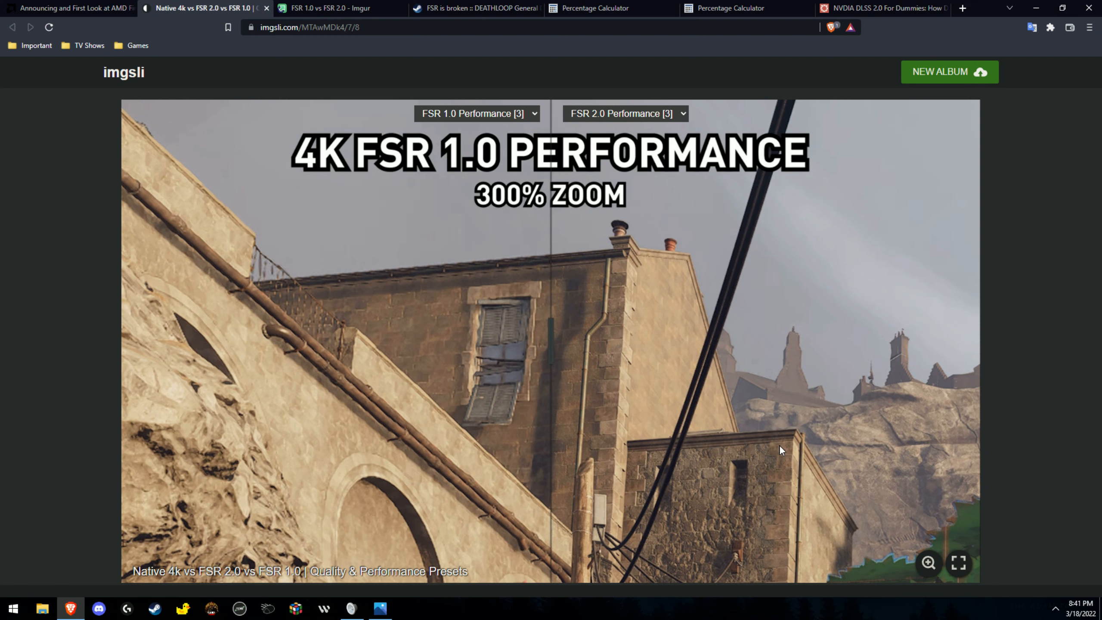
pyautogui.moveTo(727, 433)
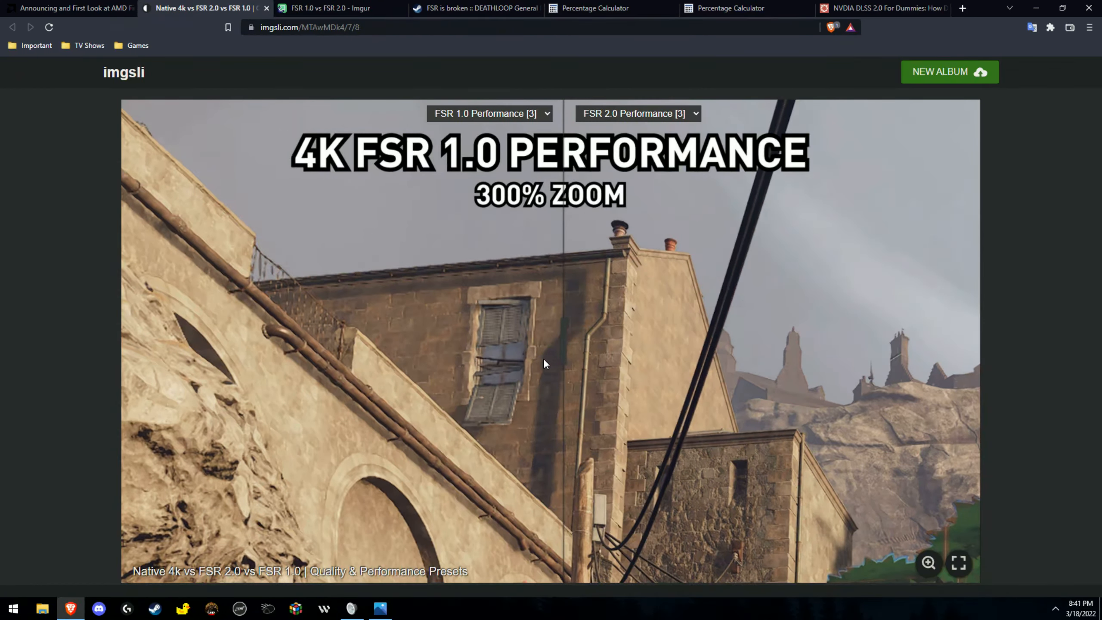
pyautogui.moveTo(576, 291)
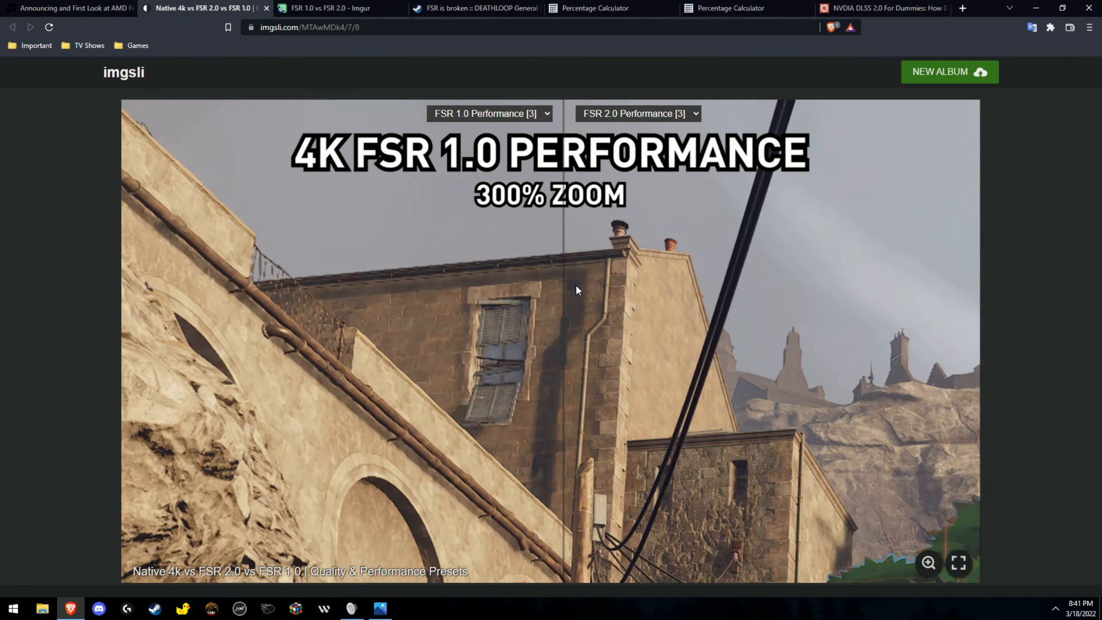
pyautogui.moveTo(559, 354)
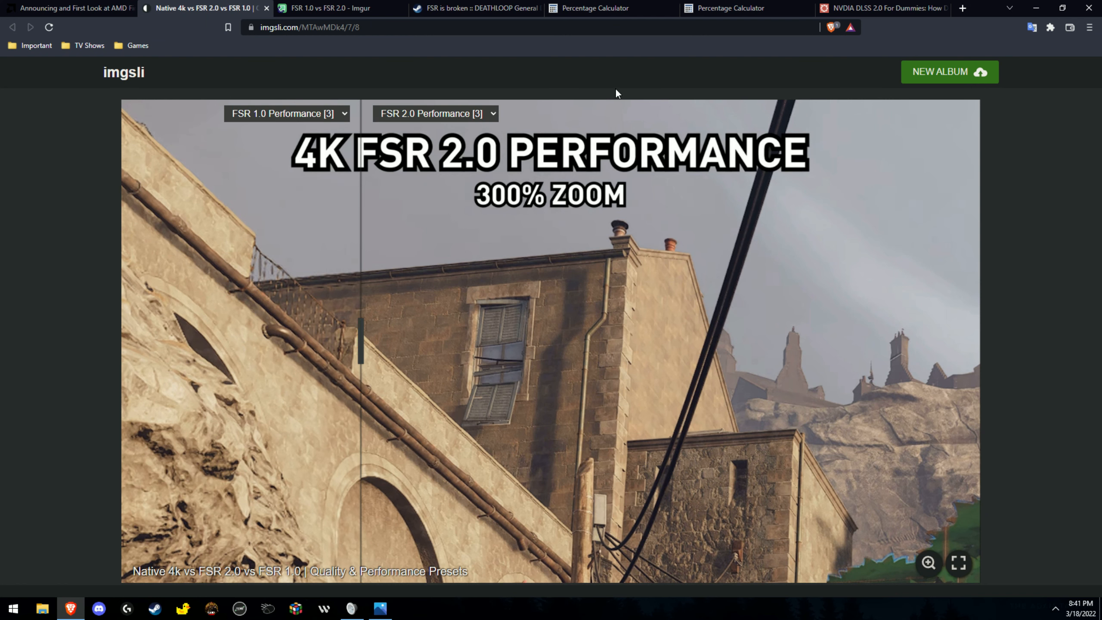
pyautogui.moveTo(422, 271)
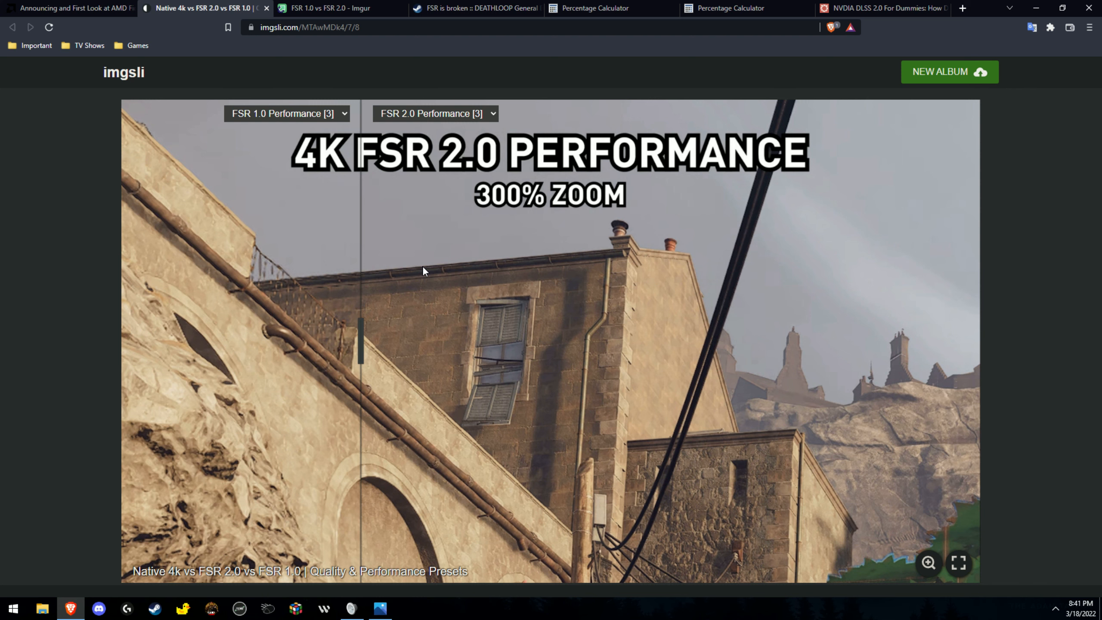
pyautogui.moveTo(366, 372)
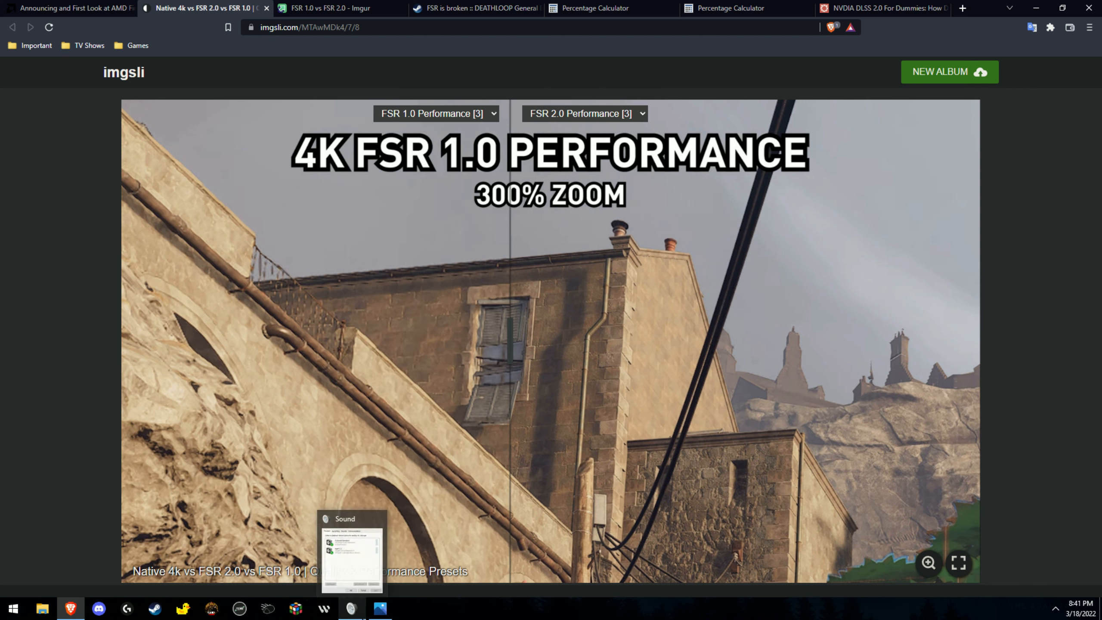
# Inspect the AMD three-way Deathloop comparison in Photos, then switch to the Imgur FSR 1.0 vs FSR 2.0 album.
pyautogui.click(377, 609)
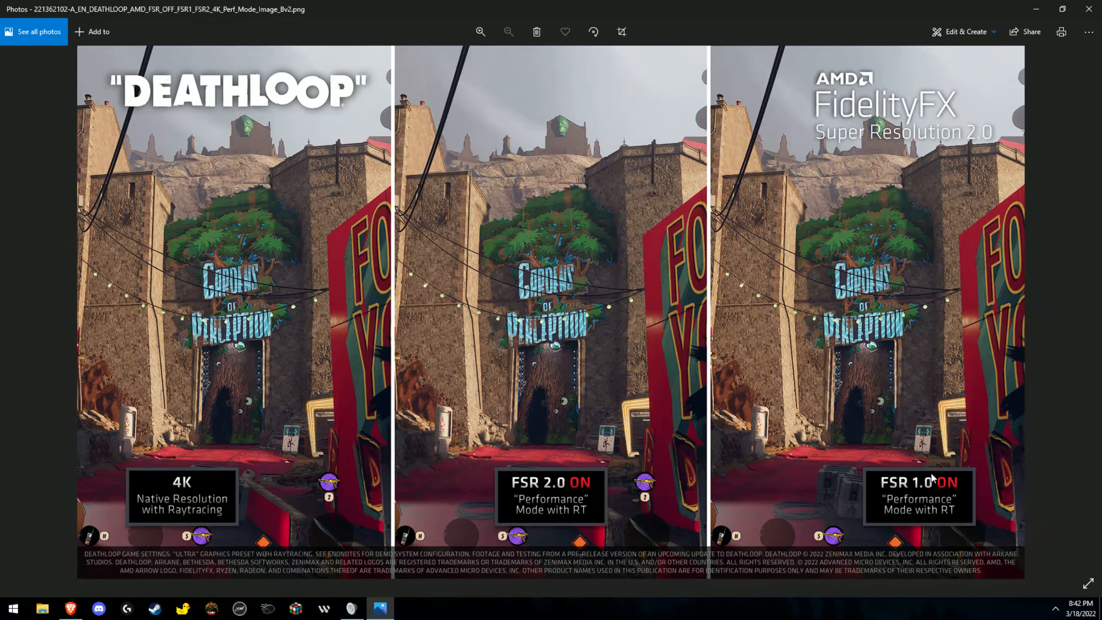
pyautogui.moveTo(908, 496)
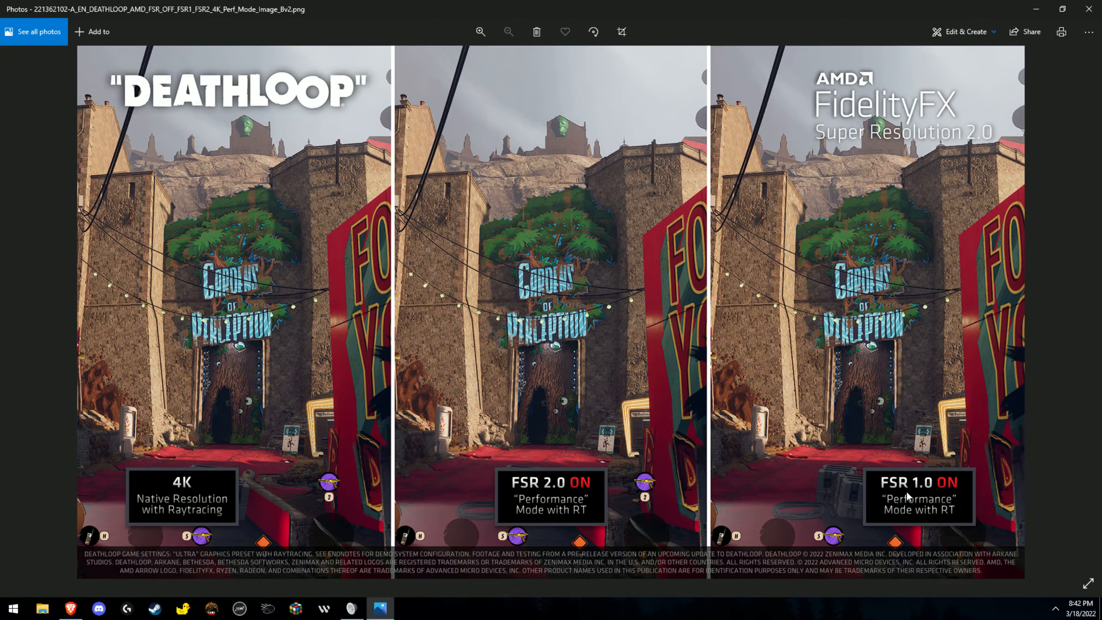
pyautogui.moveTo(645, 364)
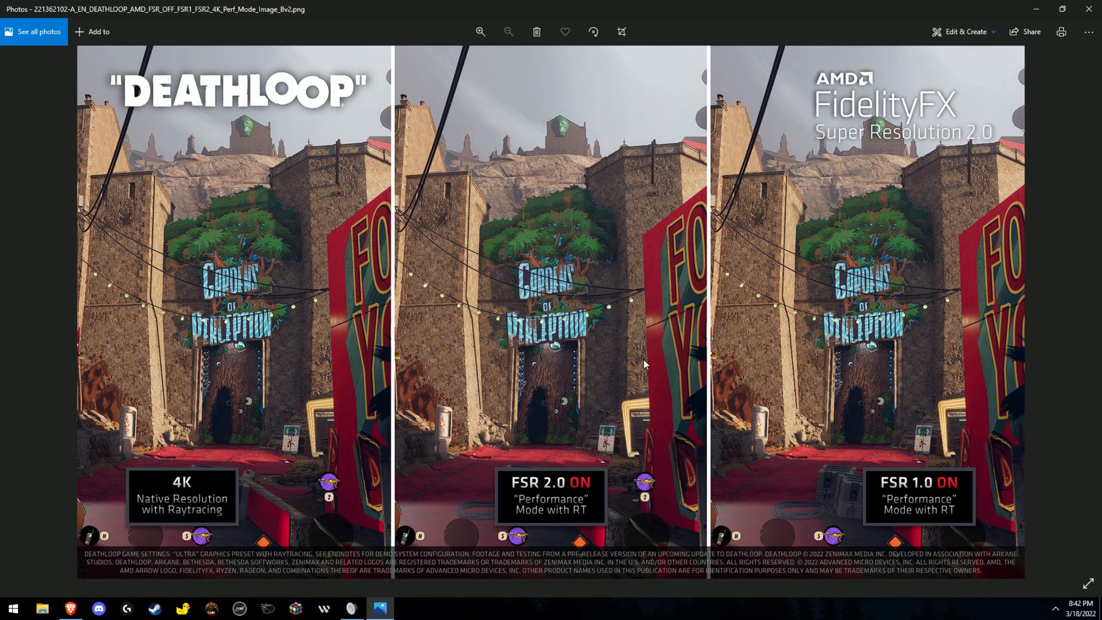
pyautogui.click(481, 32)
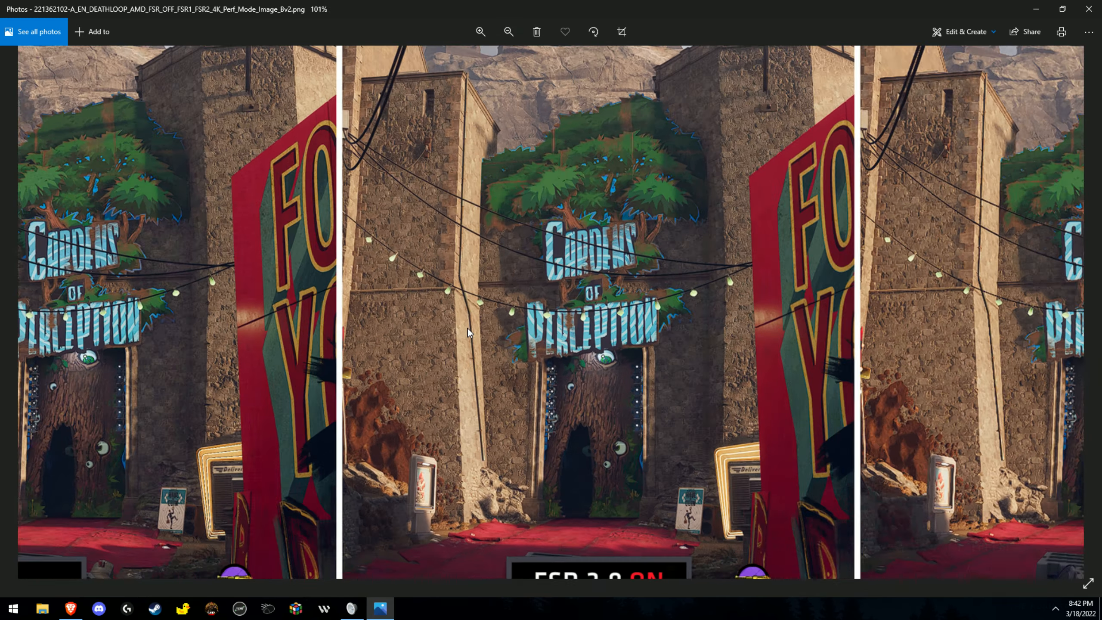
pyautogui.click(508, 32)
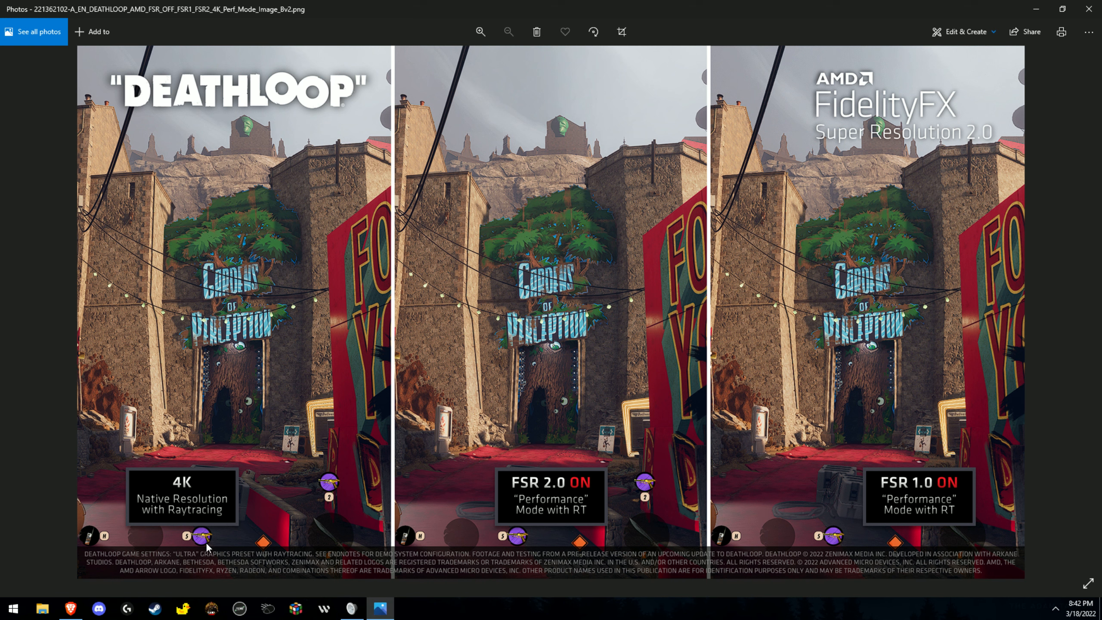
pyautogui.moveTo(70, 607)
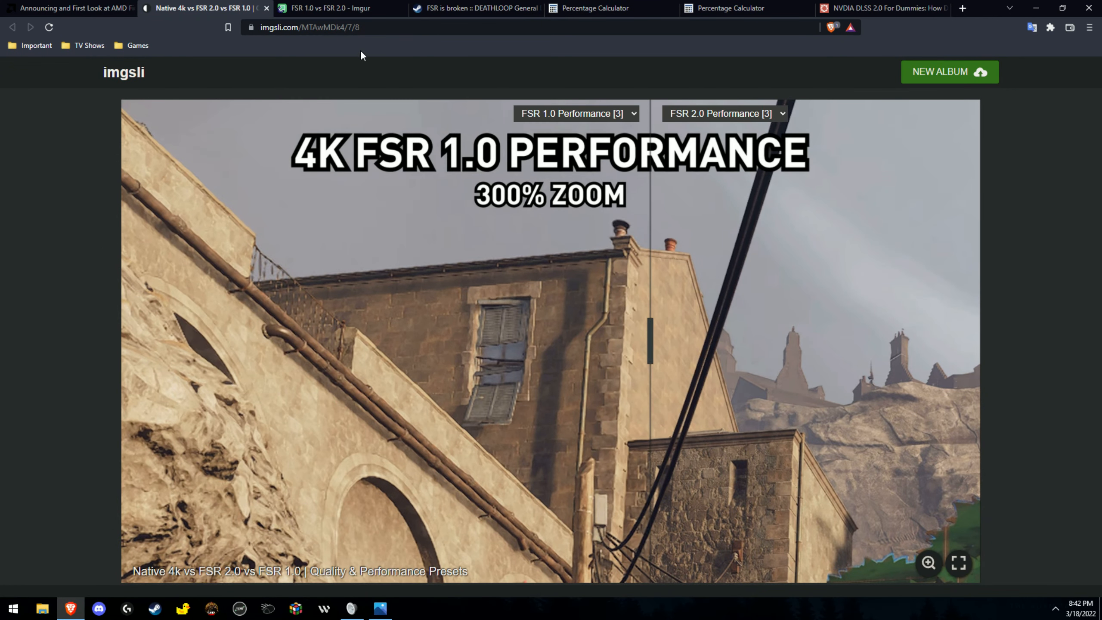
pyautogui.moveTo(331, 7)
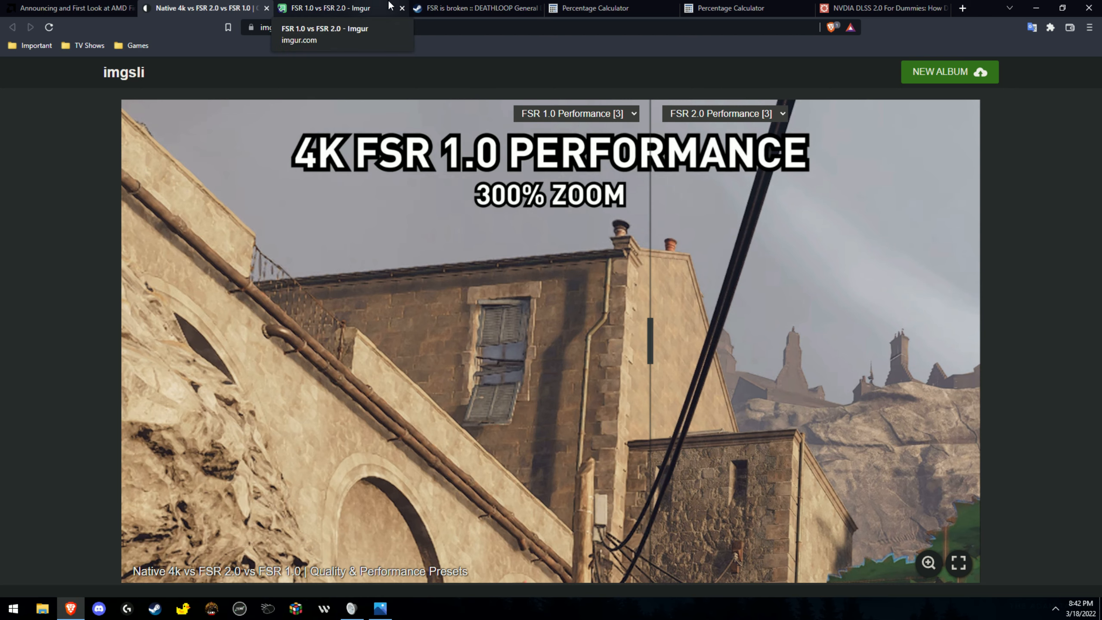
pyautogui.click(327, 8)
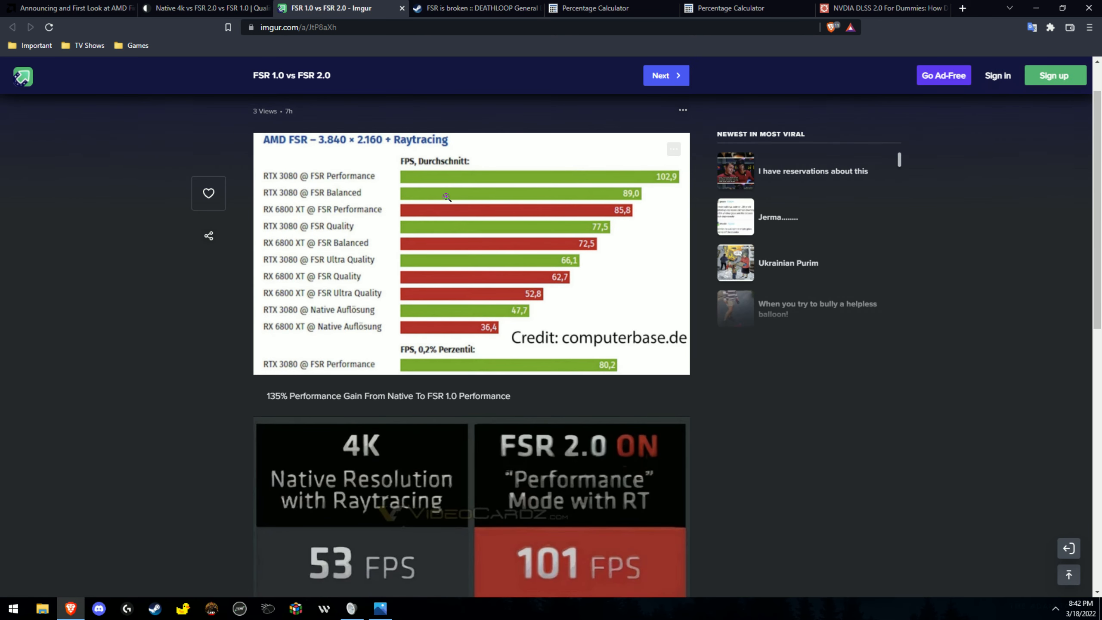
pyautogui.moveTo(464, 346)
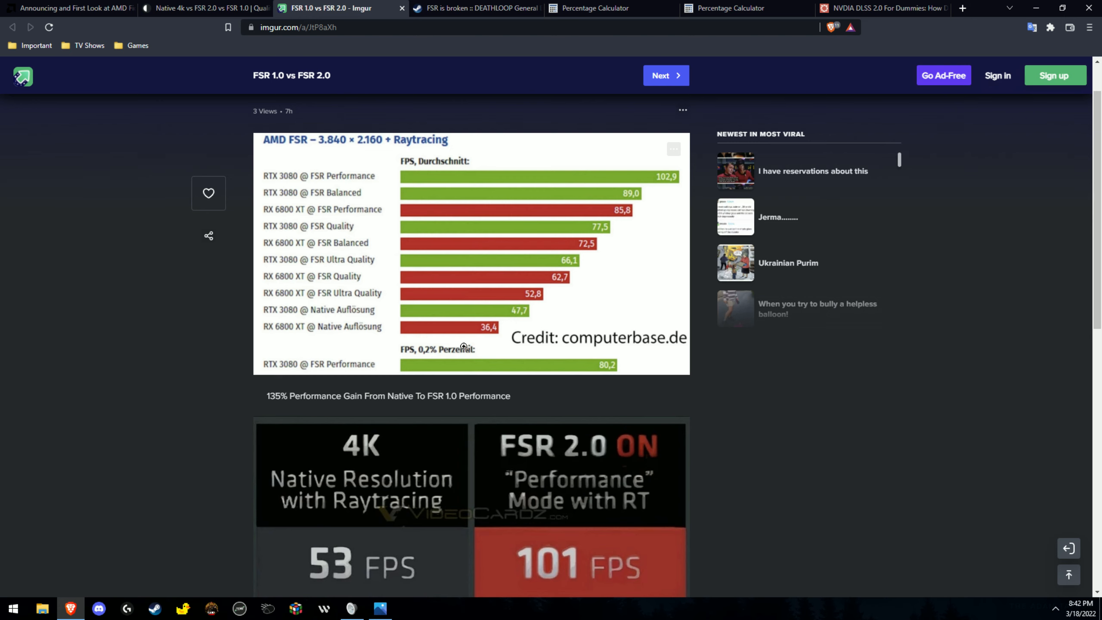
# Review the Imgur album's FPS charts and gain captions, then go to the percentage calculator.
pyautogui.scroll(-3)
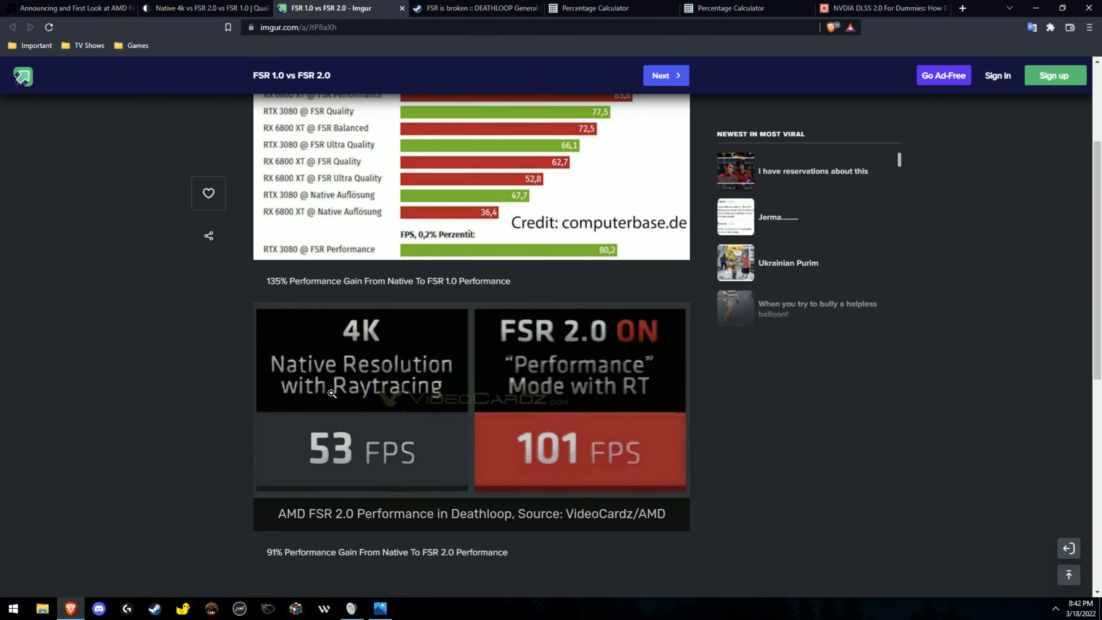
pyautogui.moveTo(452, 418)
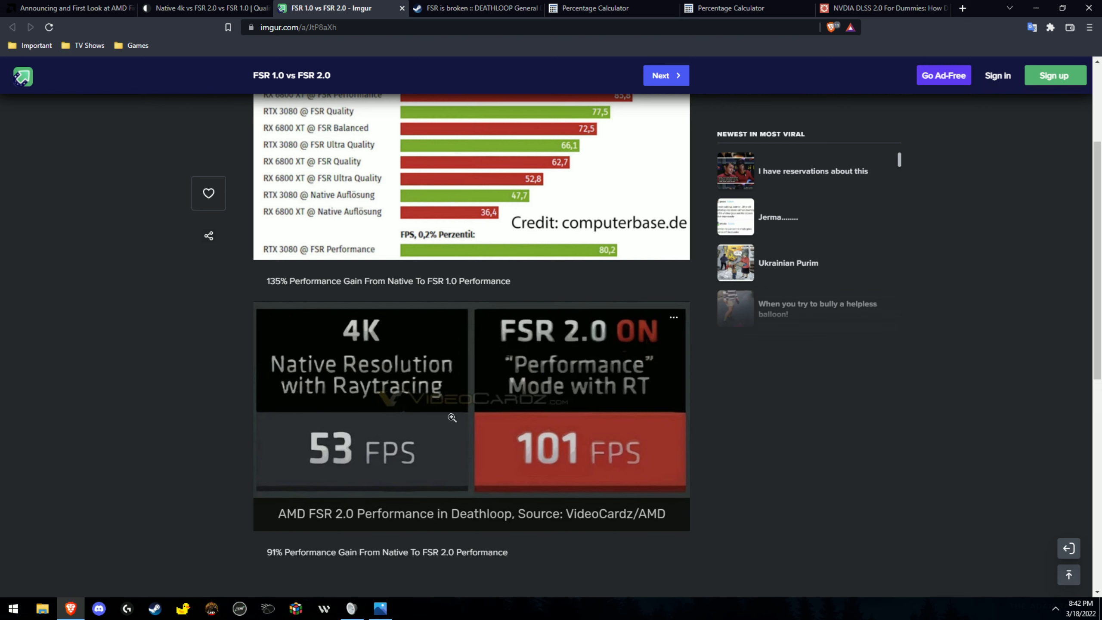
pyautogui.scroll(3)
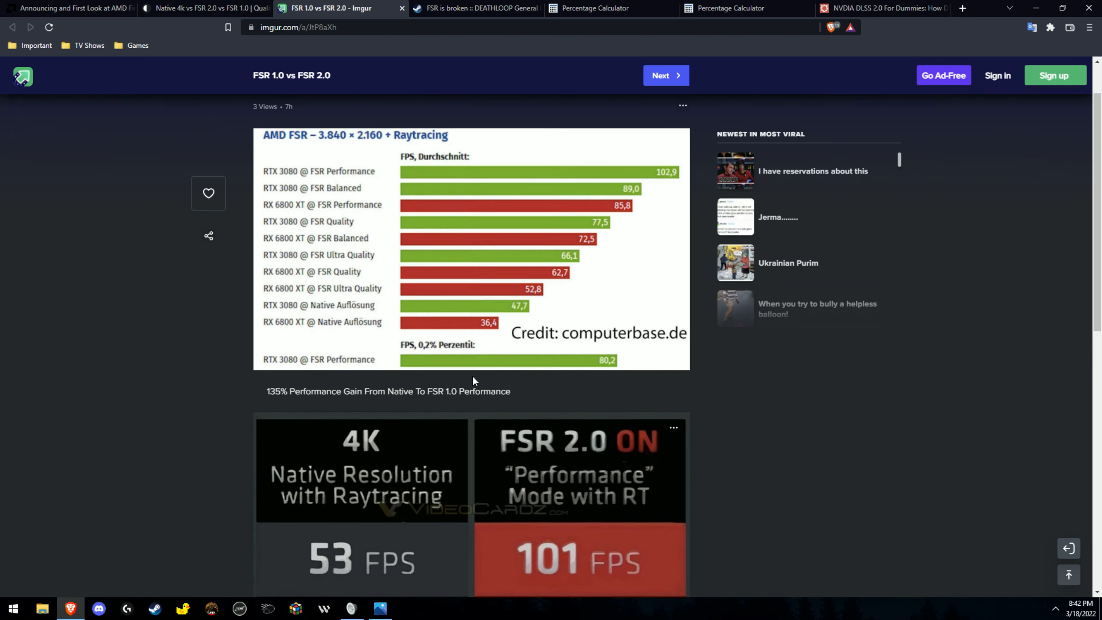
pyautogui.scroll(3)
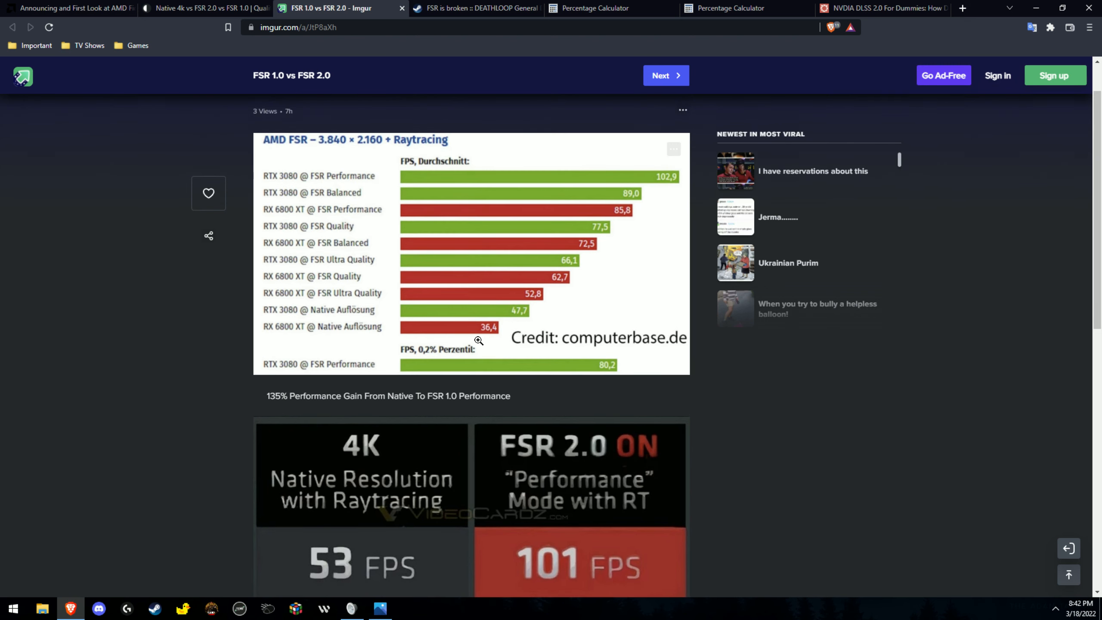
pyautogui.moveTo(481, 330)
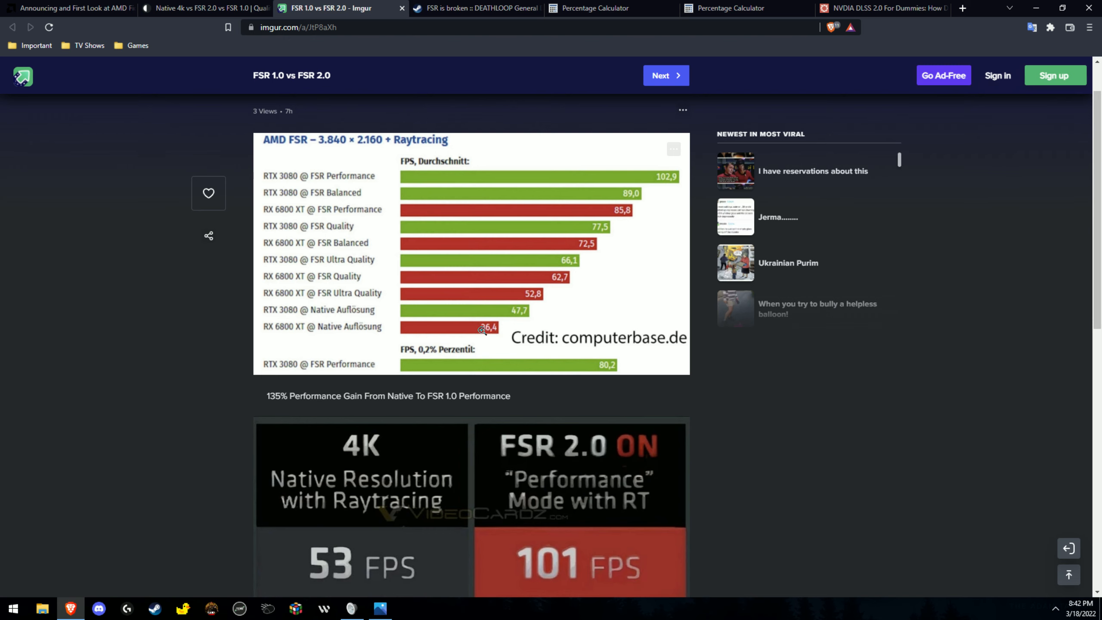
pyautogui.moveTo(606, 211)
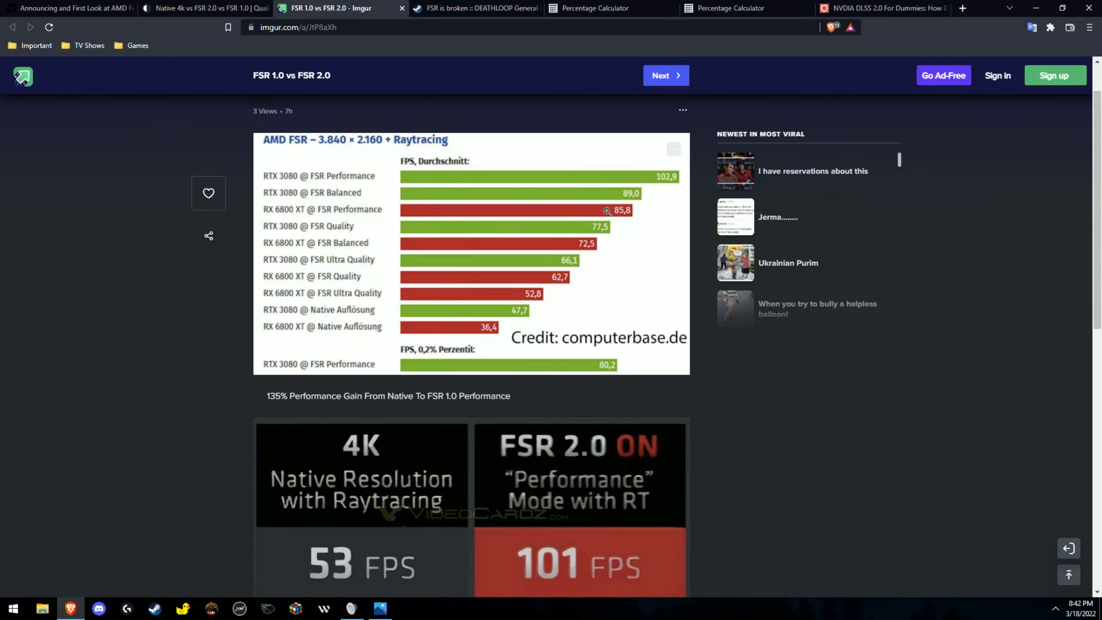
pyautogui.scroll(-3)
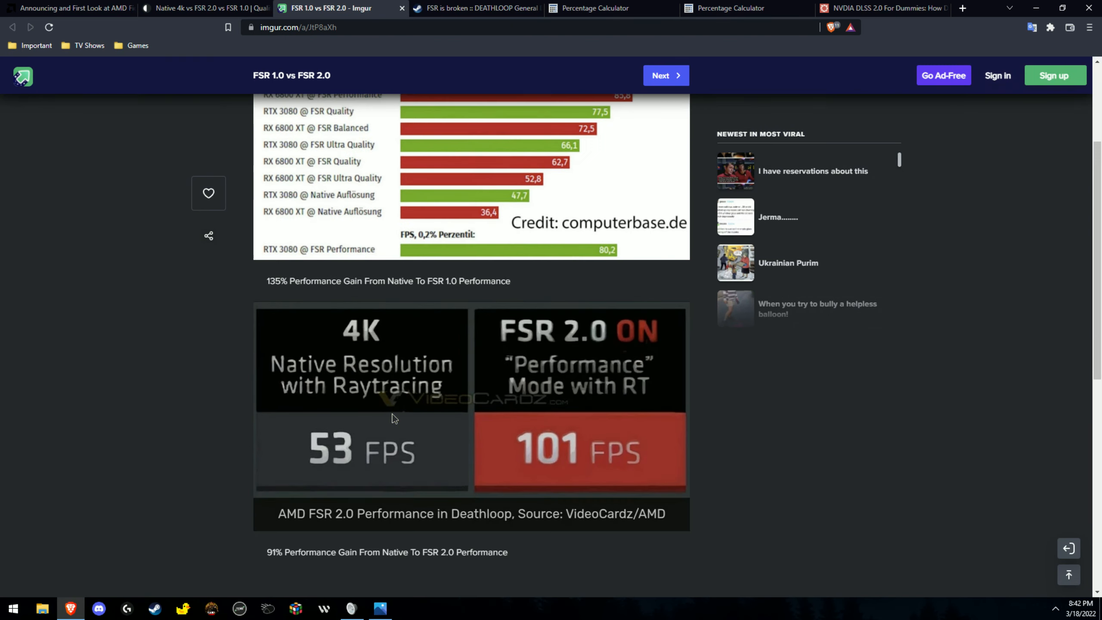
pyautogui.moveTo(524, 443)
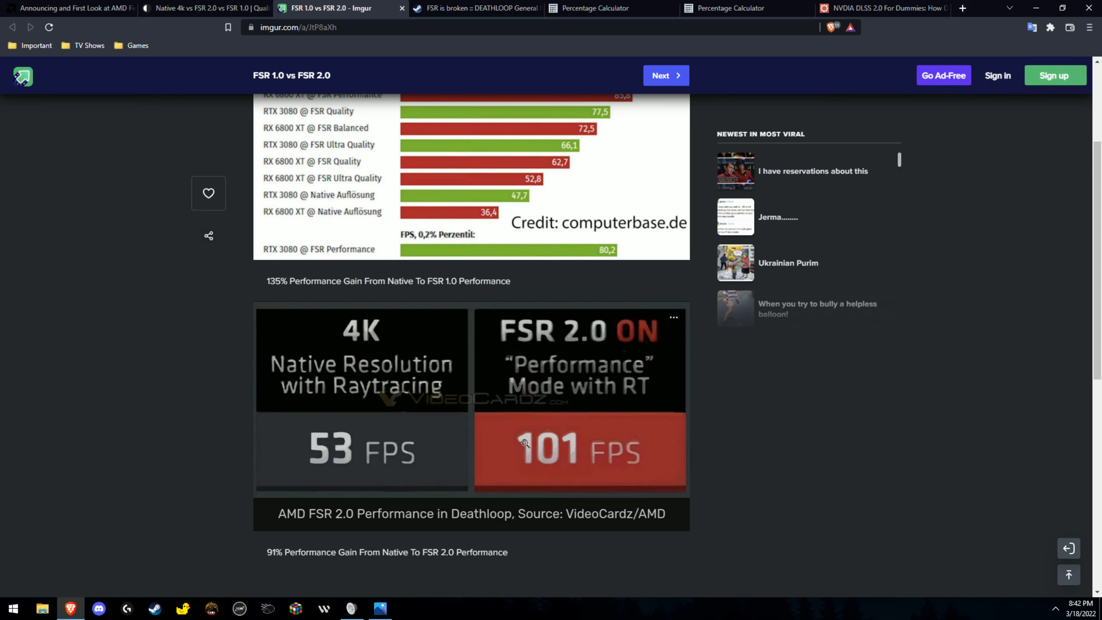
pyautogui.moveTo(414, 374)
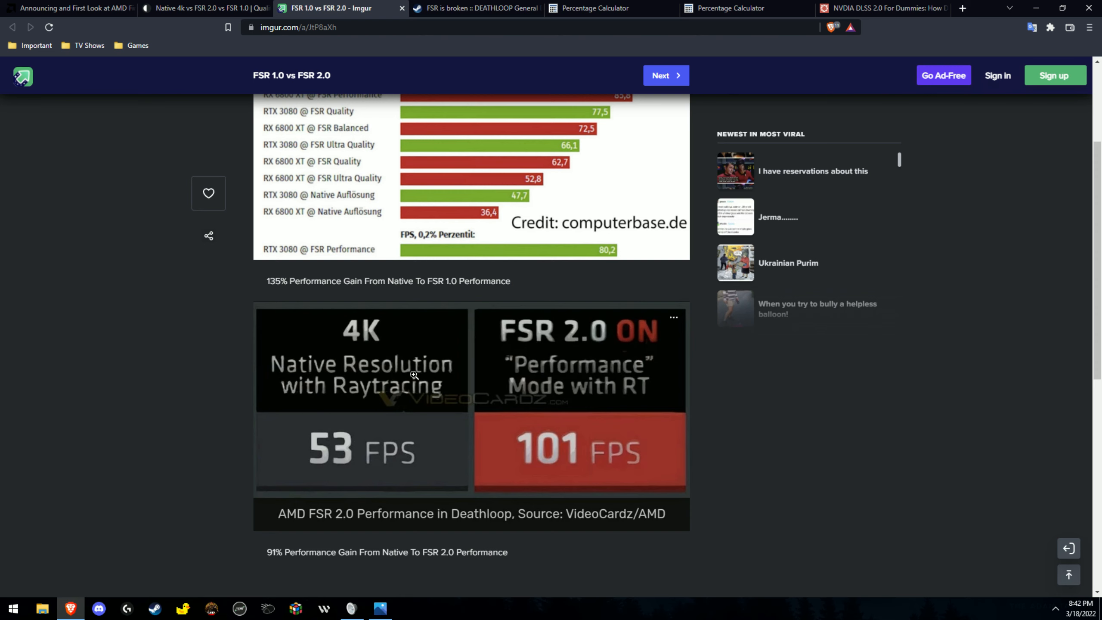
pyautogui.moveTo(410, 575)
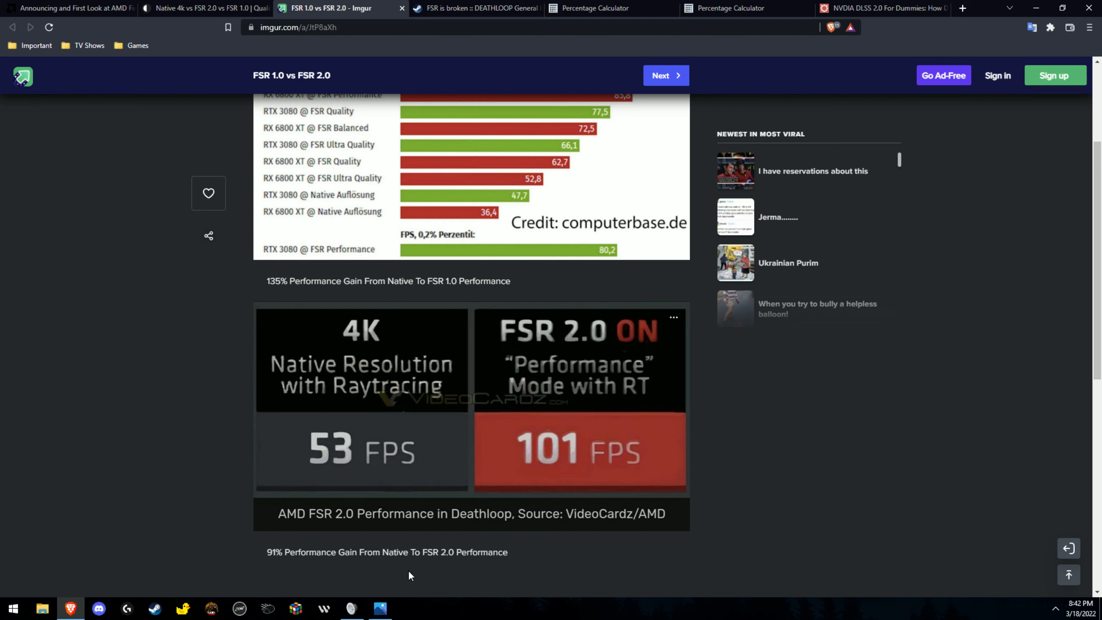
pyautogui.moveTo(473, 223)
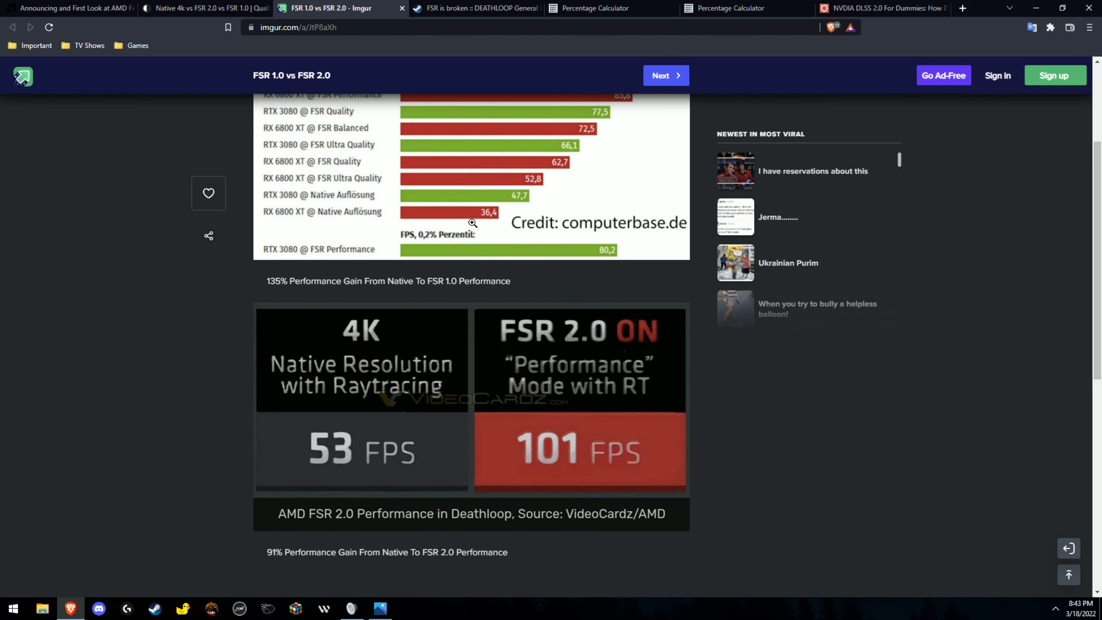
pyautogui.scroll(3)
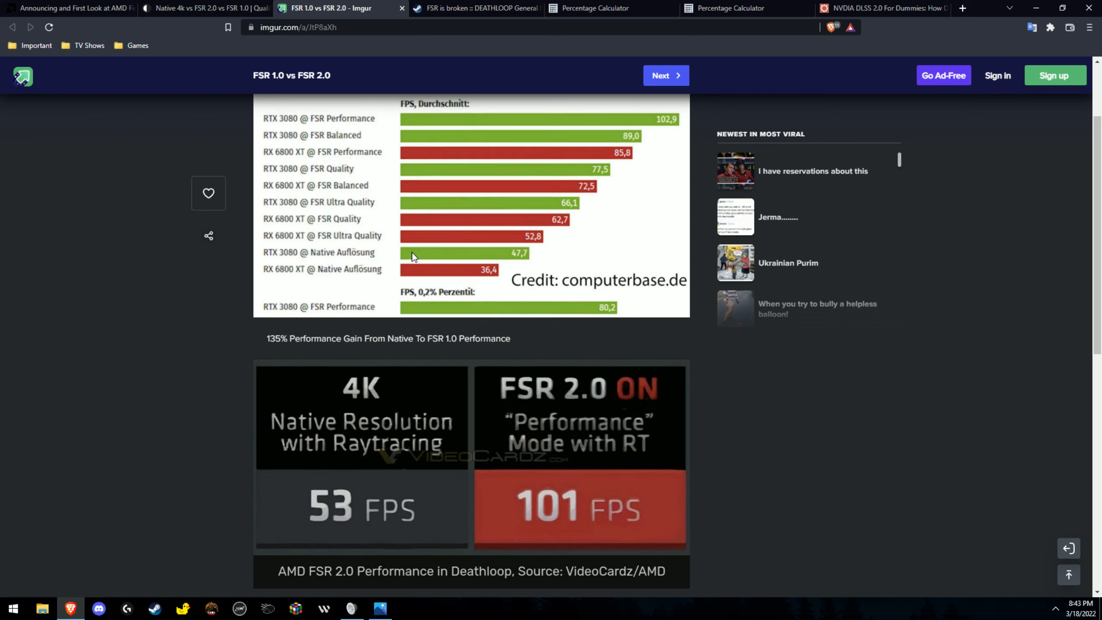
pyautogui.moveTo(370, 256)
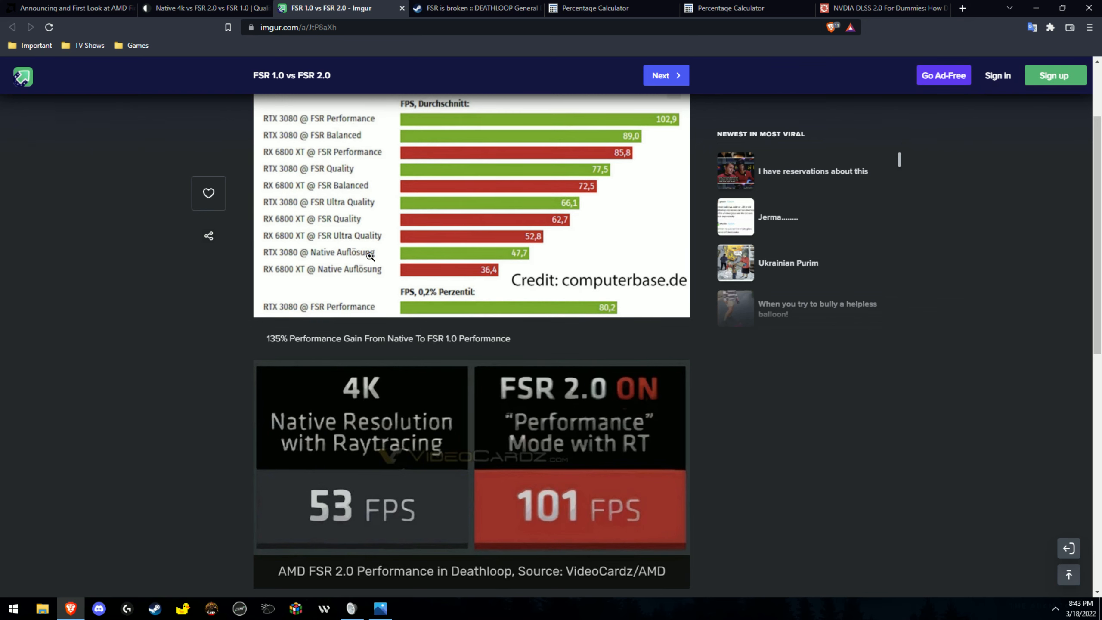
pyautogui.moveTo(307, 227)
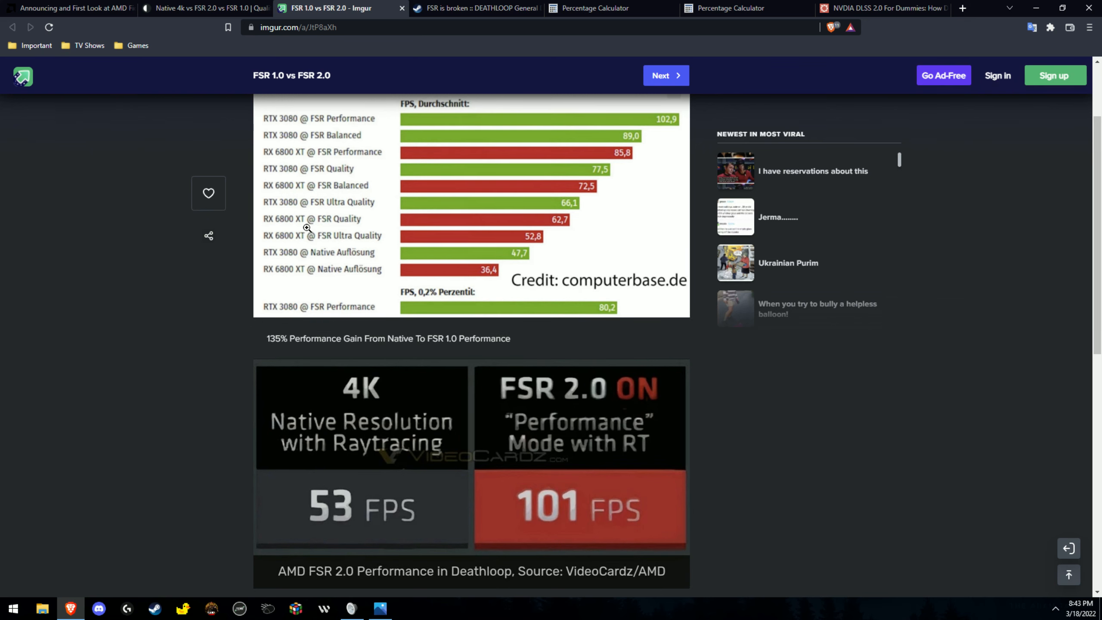
pyautogui.moveTo(381, 252)
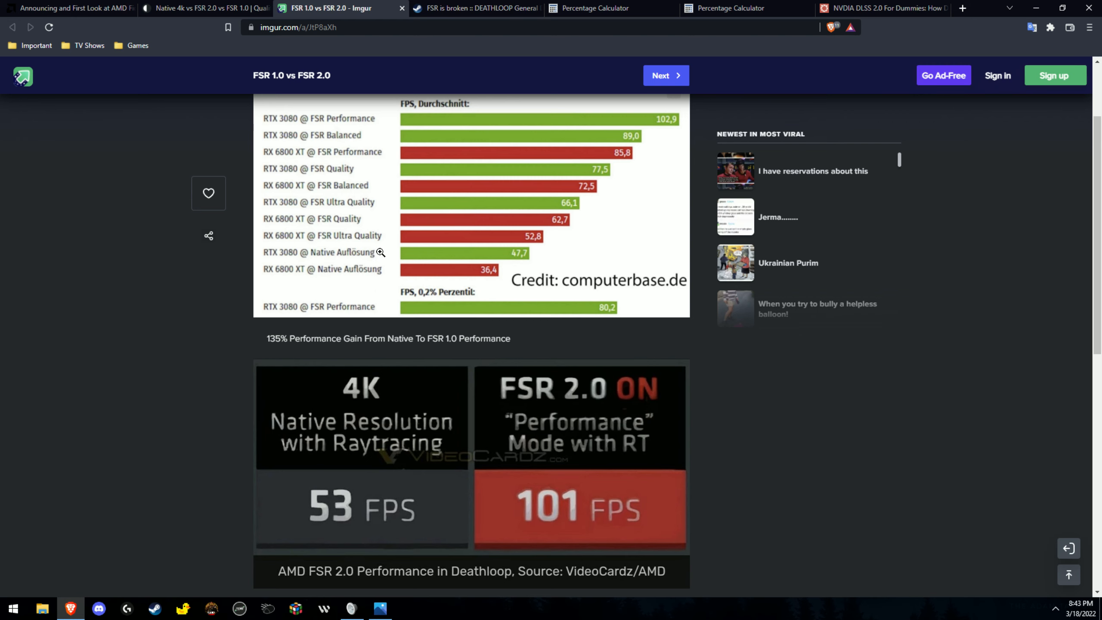
pyautogui.moveTo(568, 350)
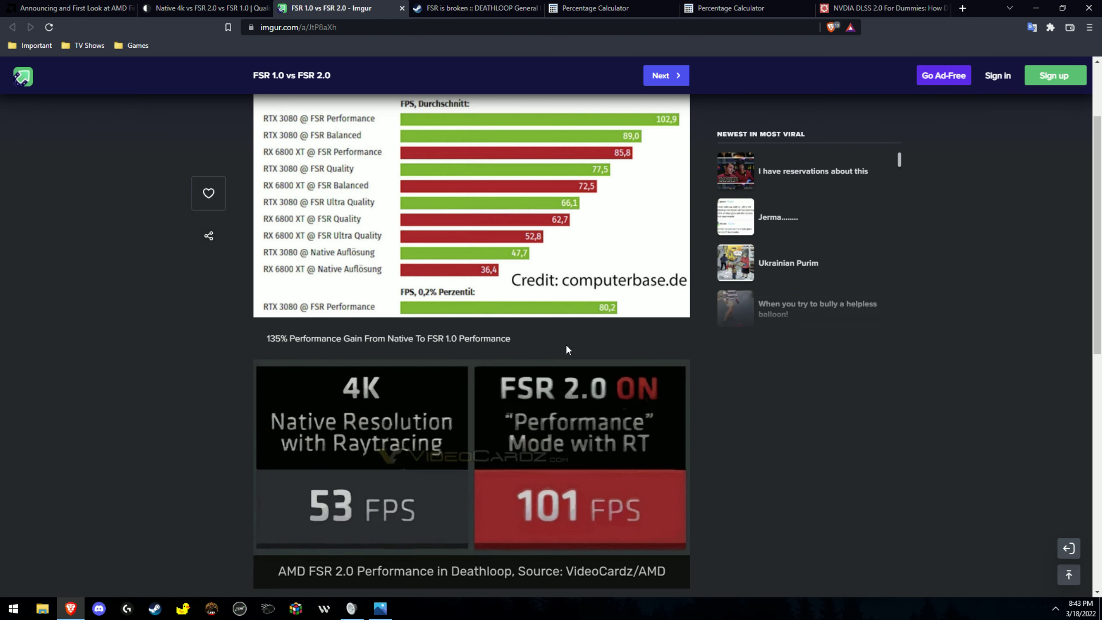
pyautogui.scroll(-3)
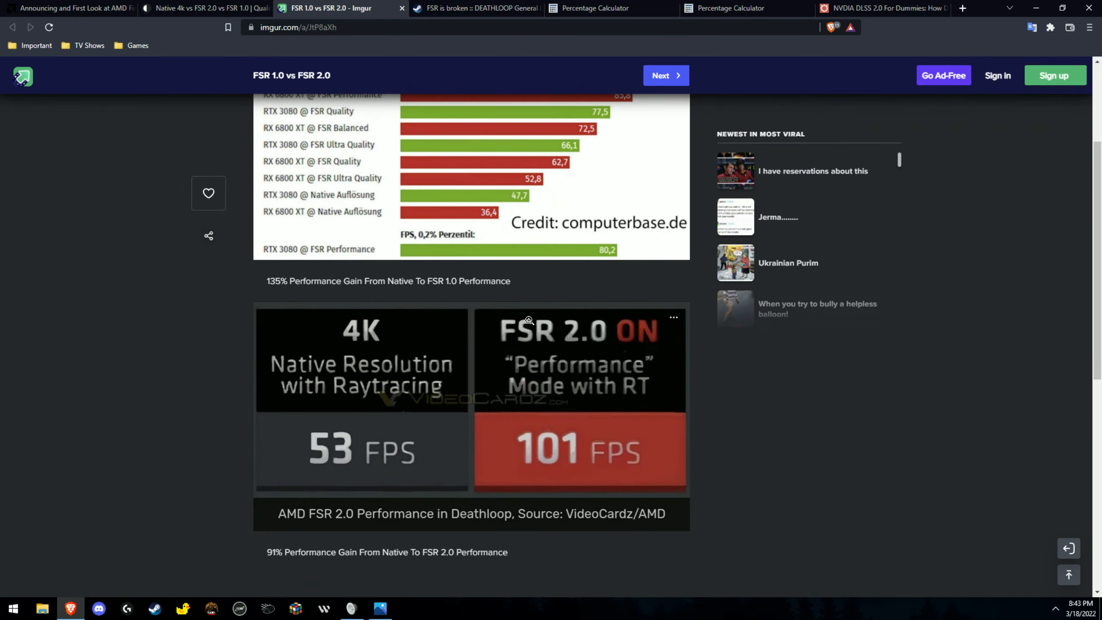
pyautogui.scroll(3)
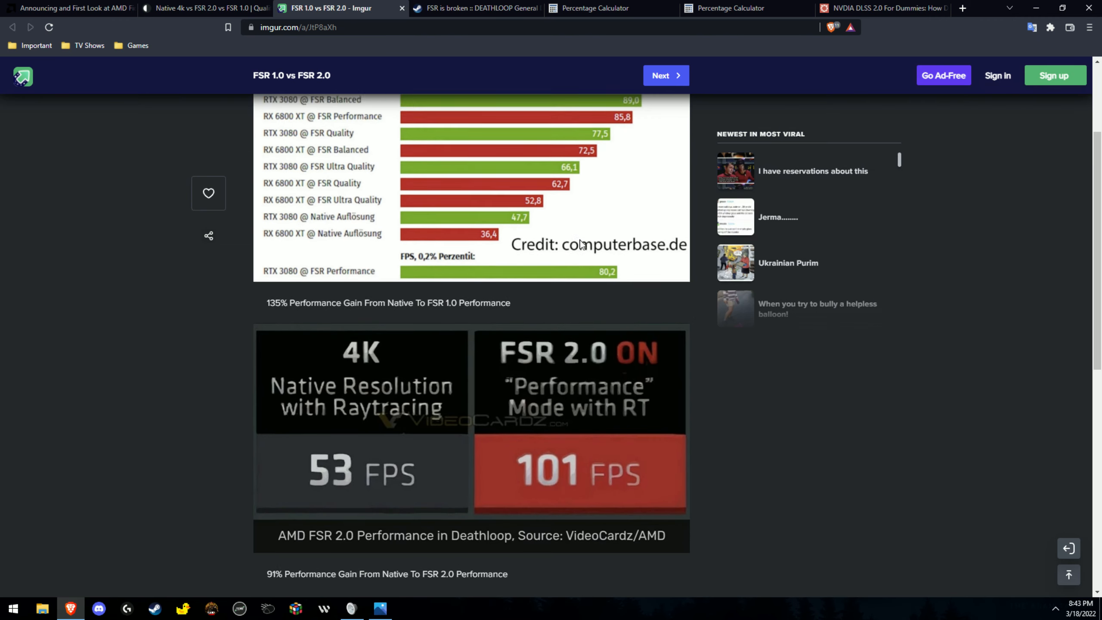
pyautogui.click(608, 8)
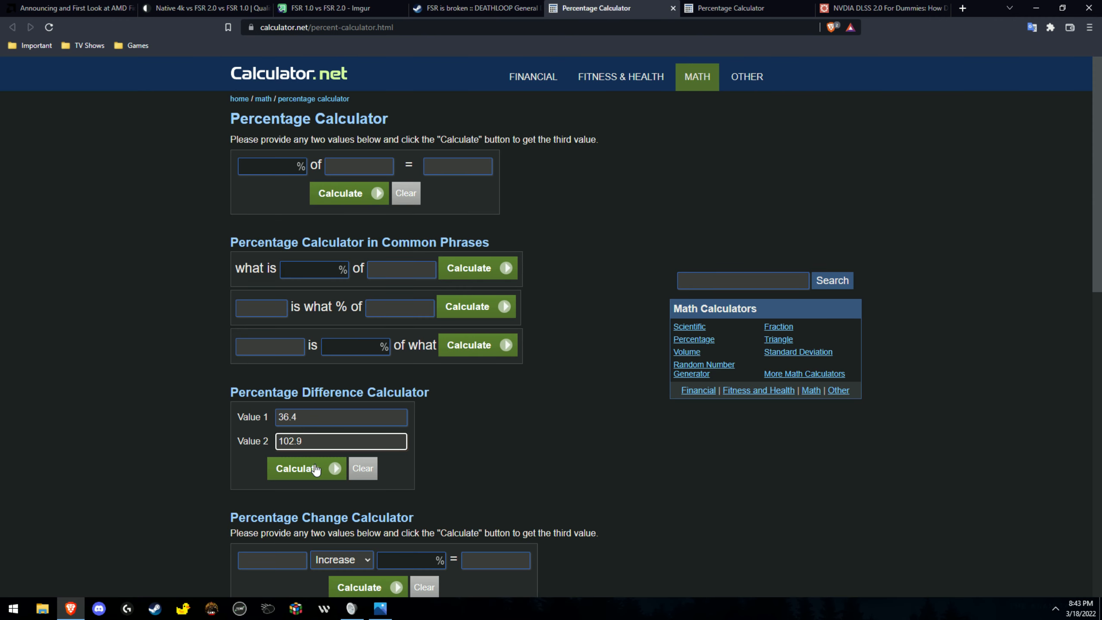
# Compute the percentage increase from 36.4 to 102.9 (182.69%) and check the Imgur figures.
pyautogui.click(301, 469)
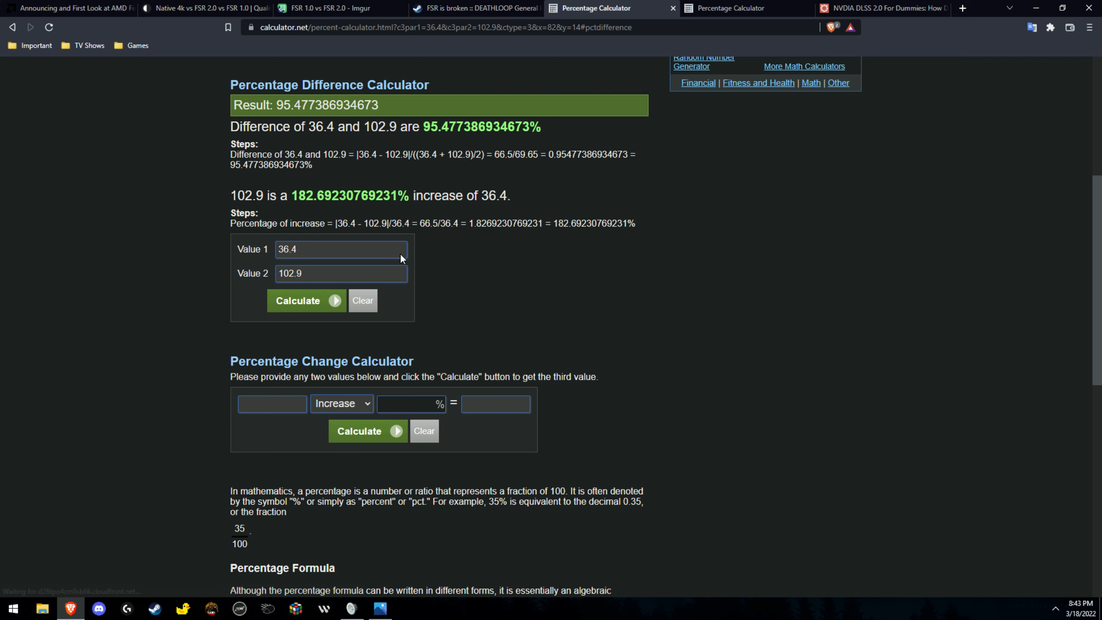
pyautogui.moveTo(335, 273)
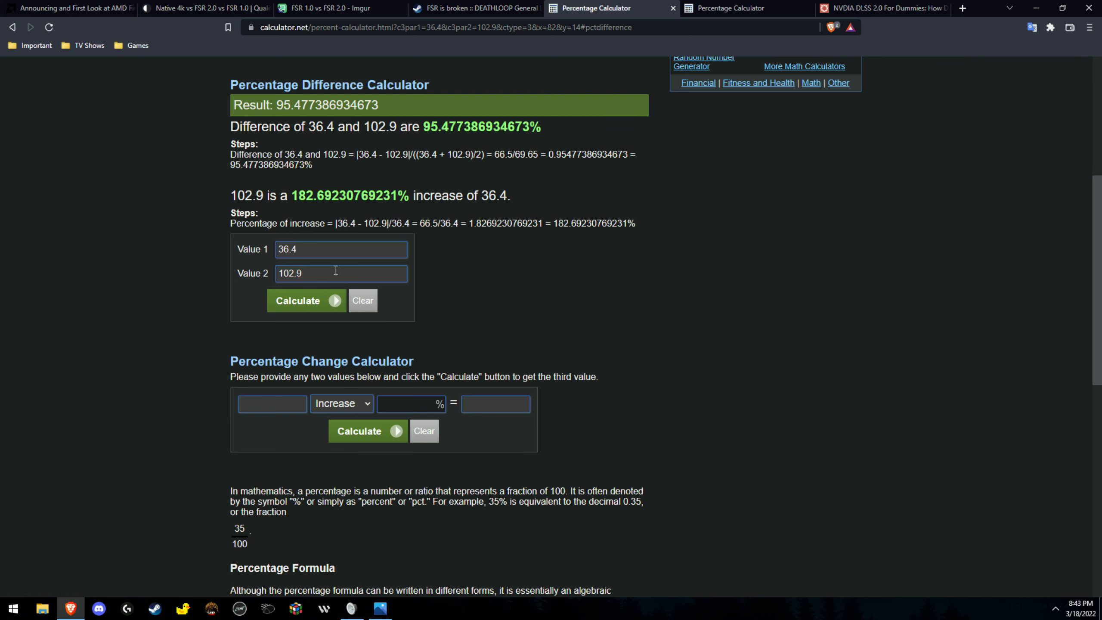
pyautogui.click(474, 8)
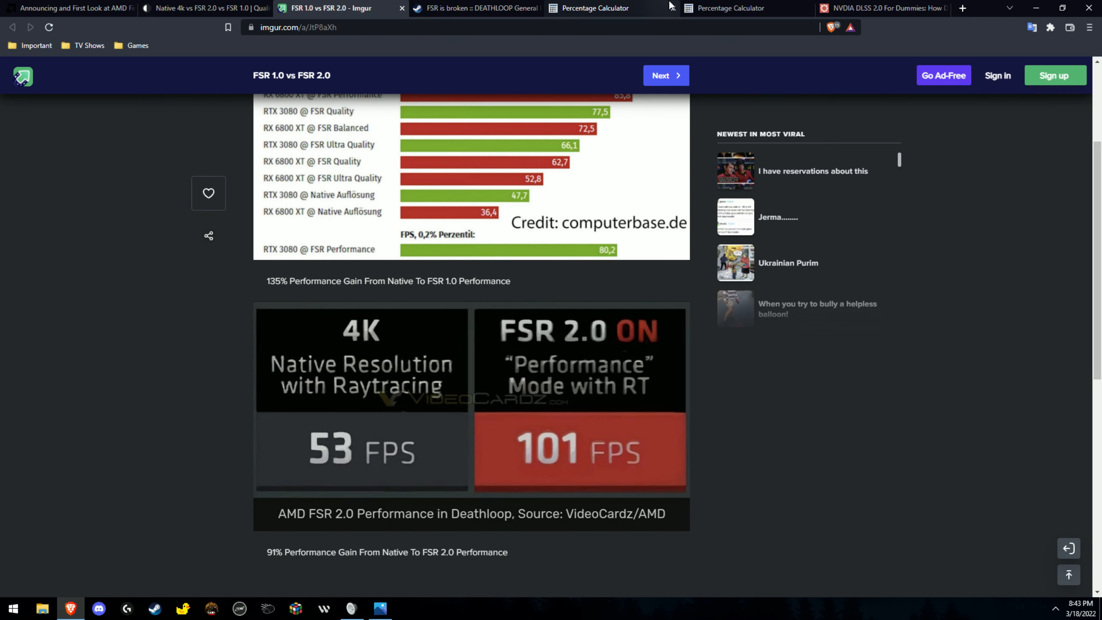
# Compute the percentage increase from 53 to 101 (90.57%) in the second calculator, then return to Imgur.
pyautogui.click(593, 8)
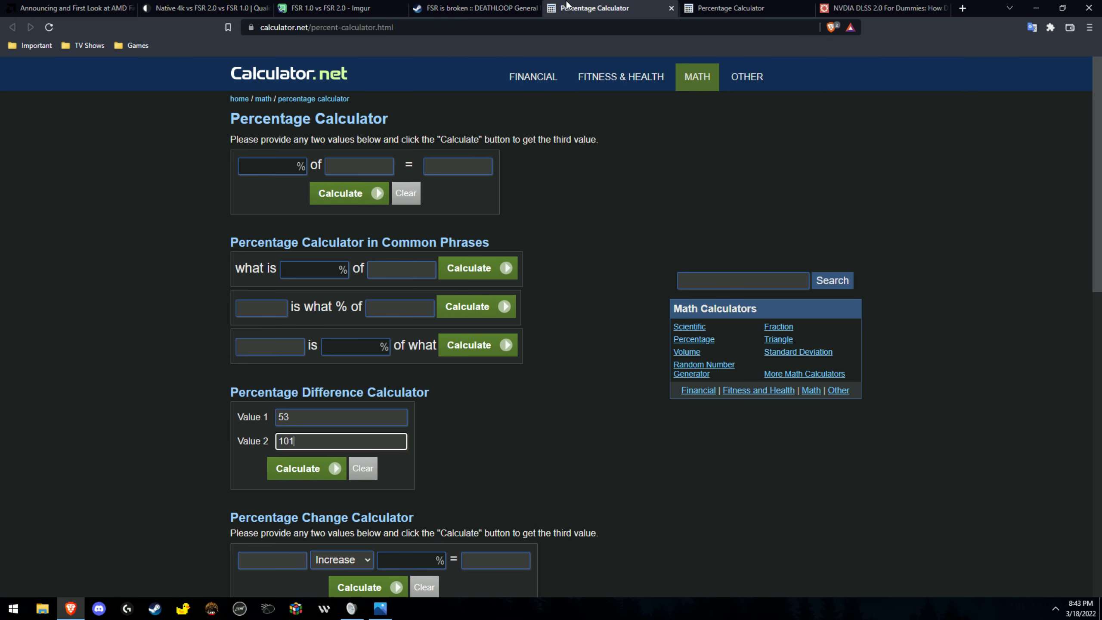
pyautogui.click(306, 468)
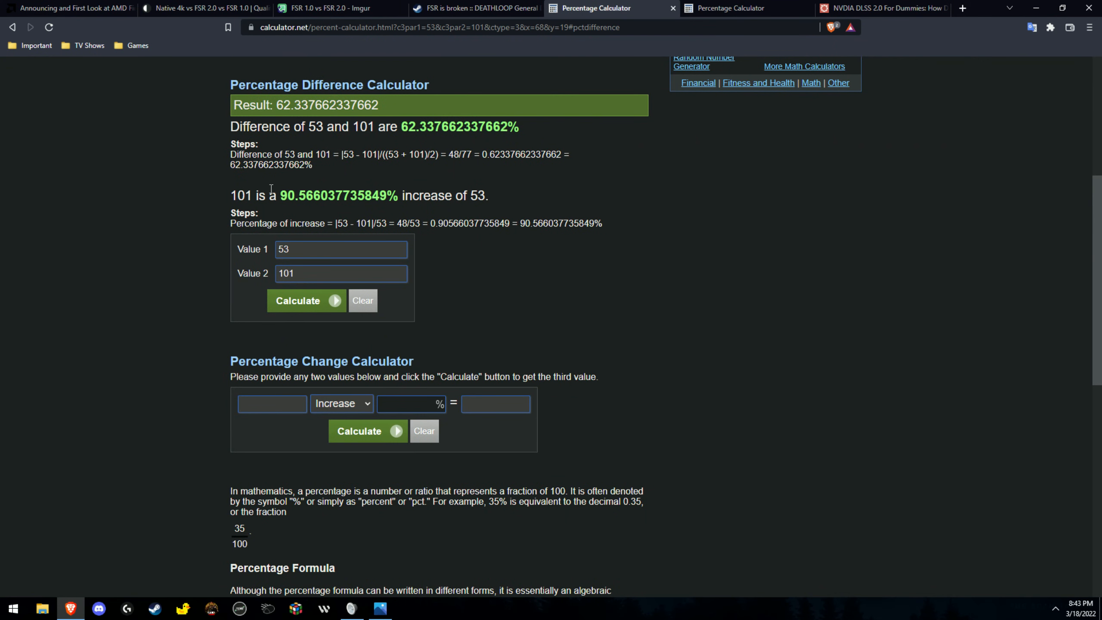
pyautogui.moveTo(731, 8)
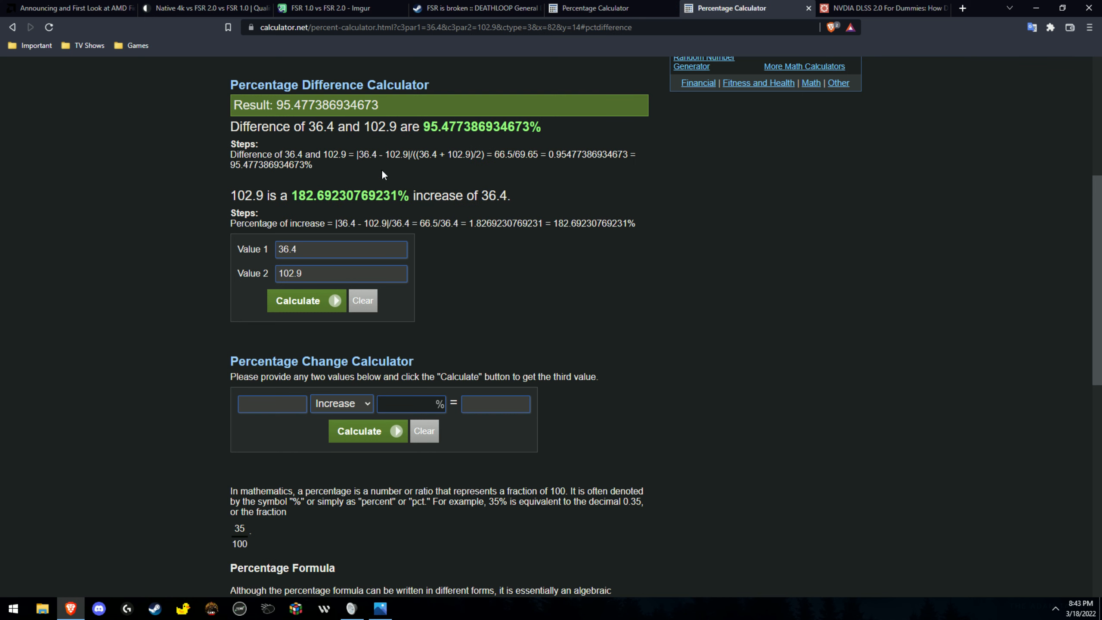
pyautogui.click(331, 8)
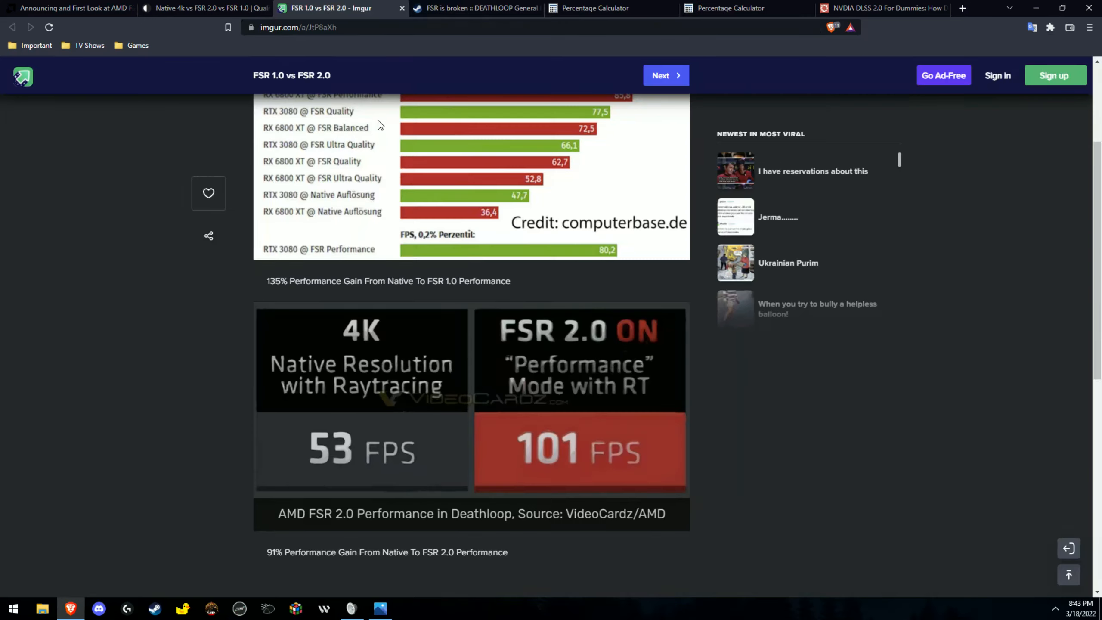
# Reread the chart values atop the Imgur album and return to the 36.4 vs 102.9 calculator.
pyautogui.scroll(3)
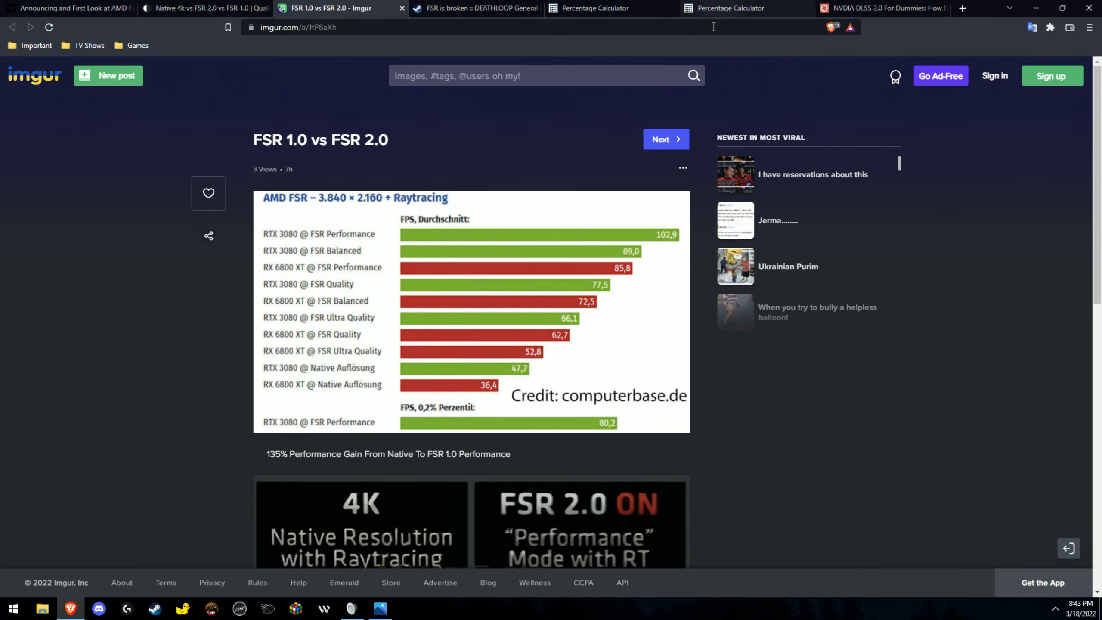
pyautogui.moveTo(626, 120)
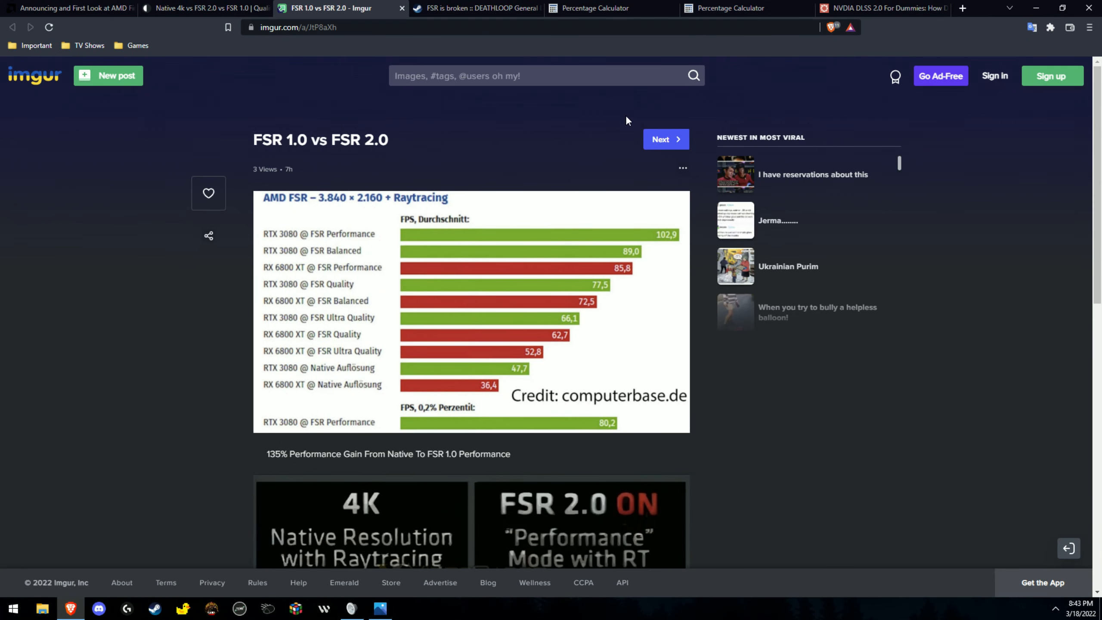
pyautogui.click(744, 8)
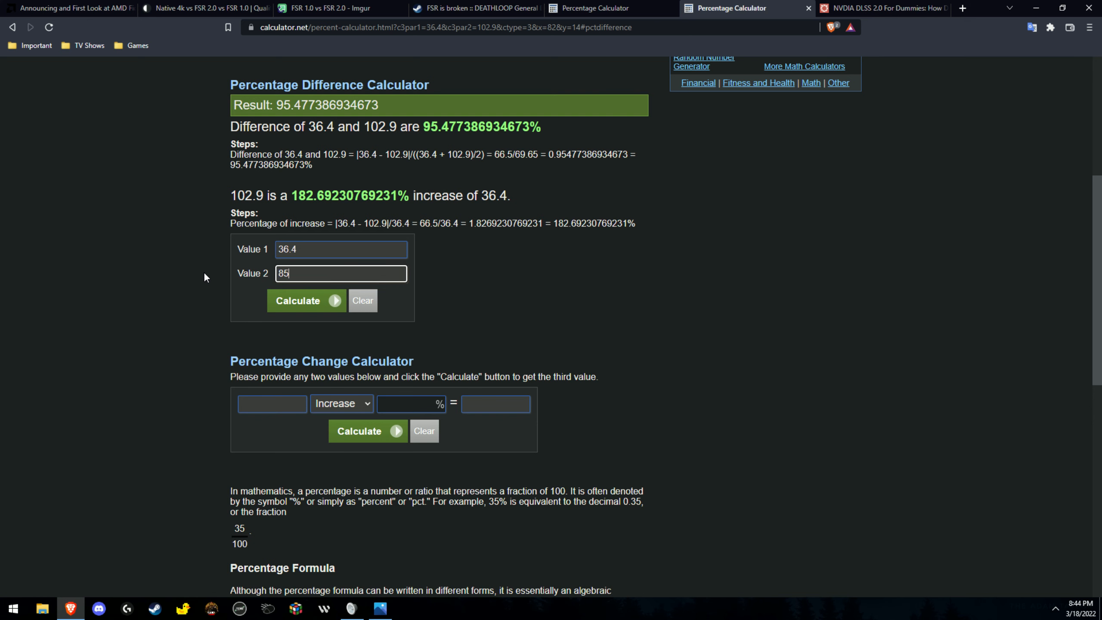
# Calculate the percentage increase from 36.4 to 85.8, then return to the Imgur album.
pyautogui.click(608, 8)
pyautogui.write('.8')
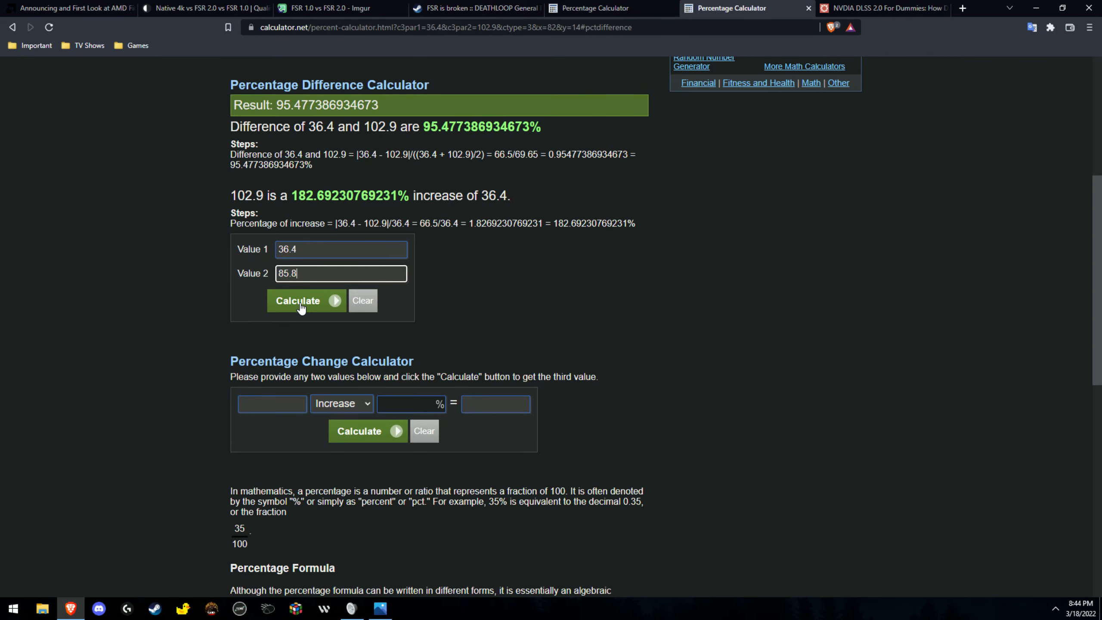
pyautogui.click(298, 301)
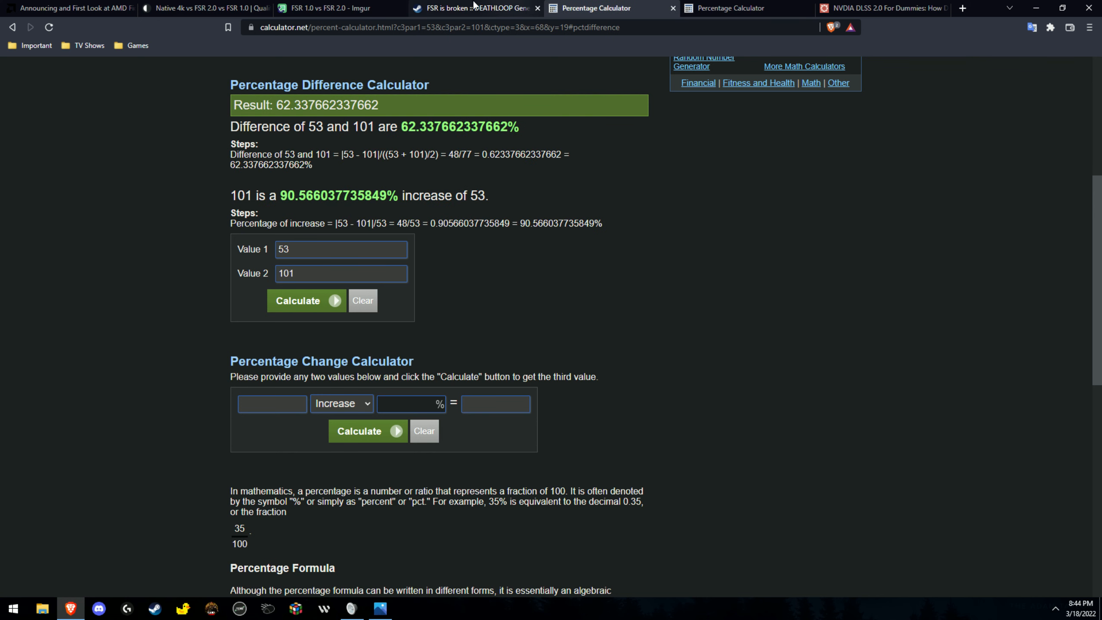
pyautogui.click(330, 7)
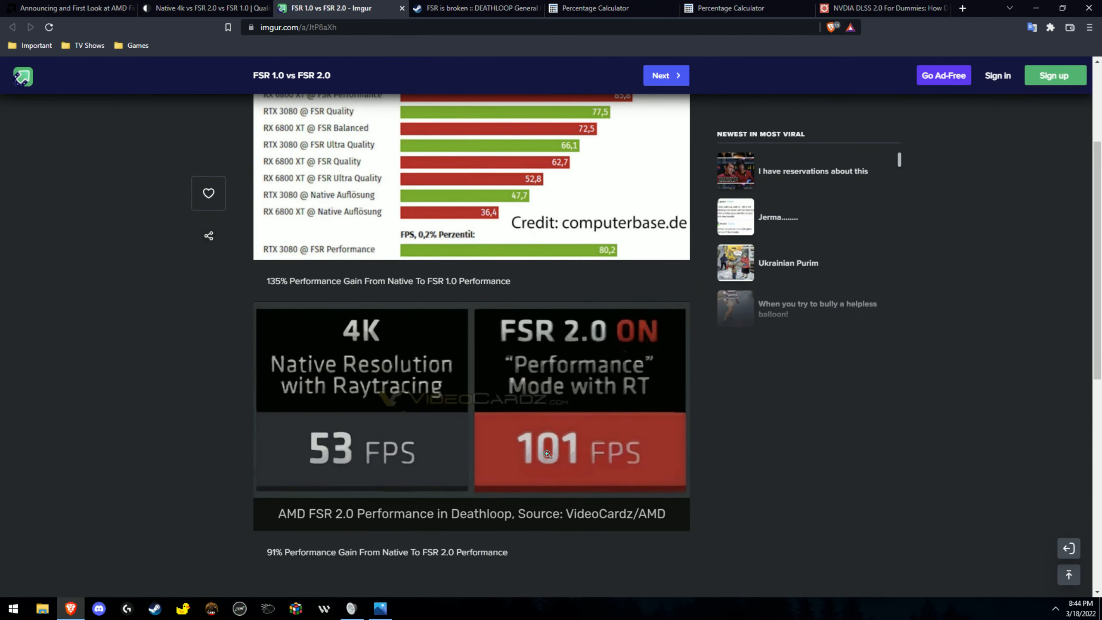
pyautogui.moveTo(322, 404)
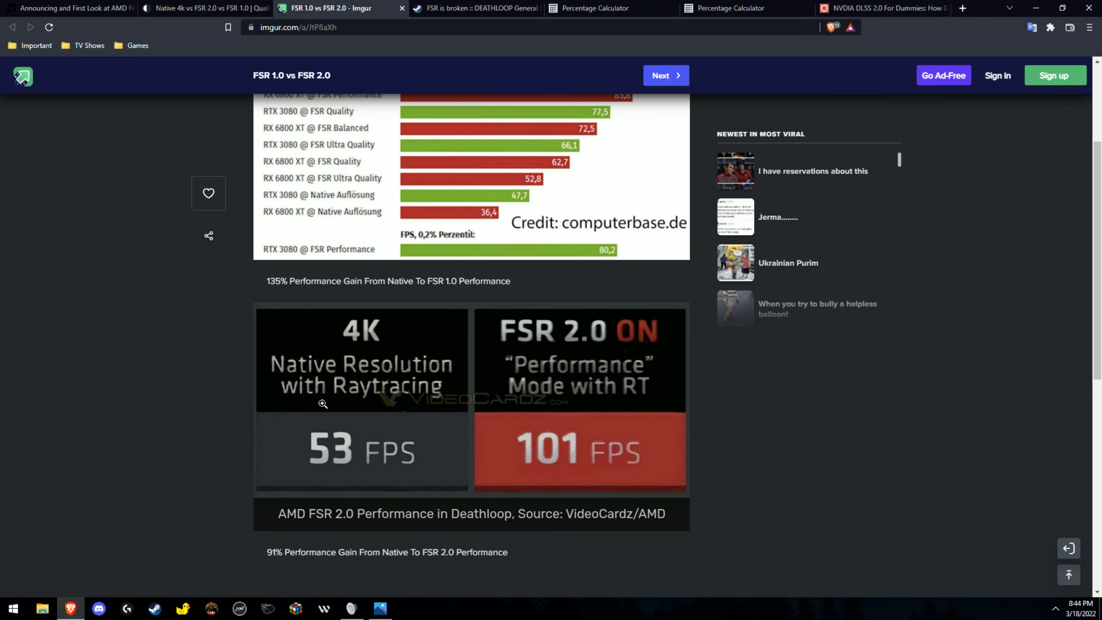
pyautogui.moveTo(420, 356)
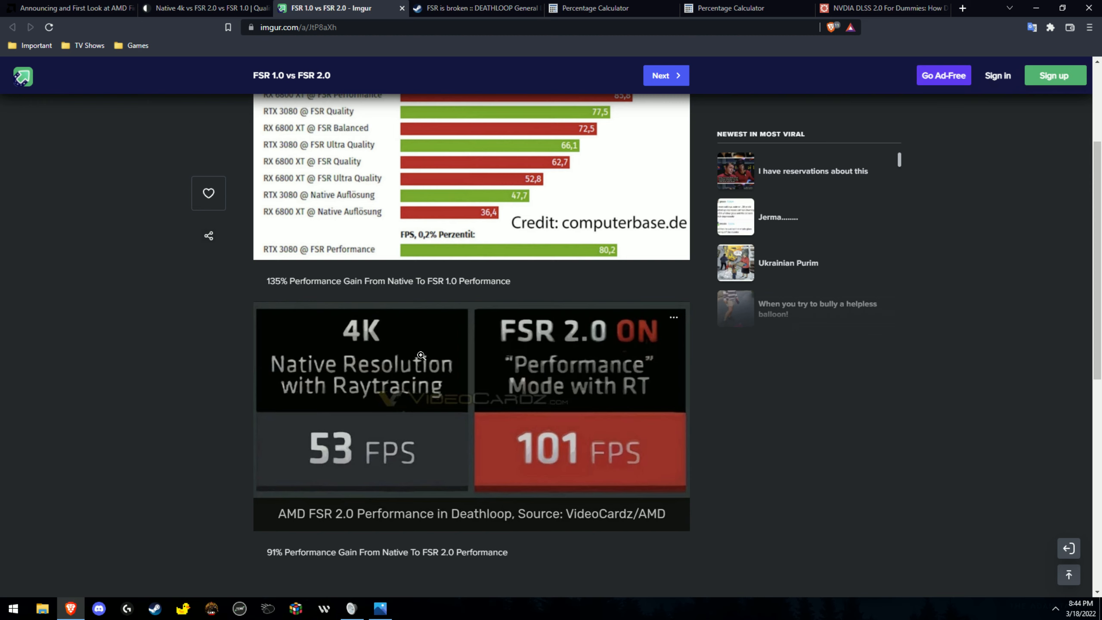
pyautogui.moveTo(316, 433)
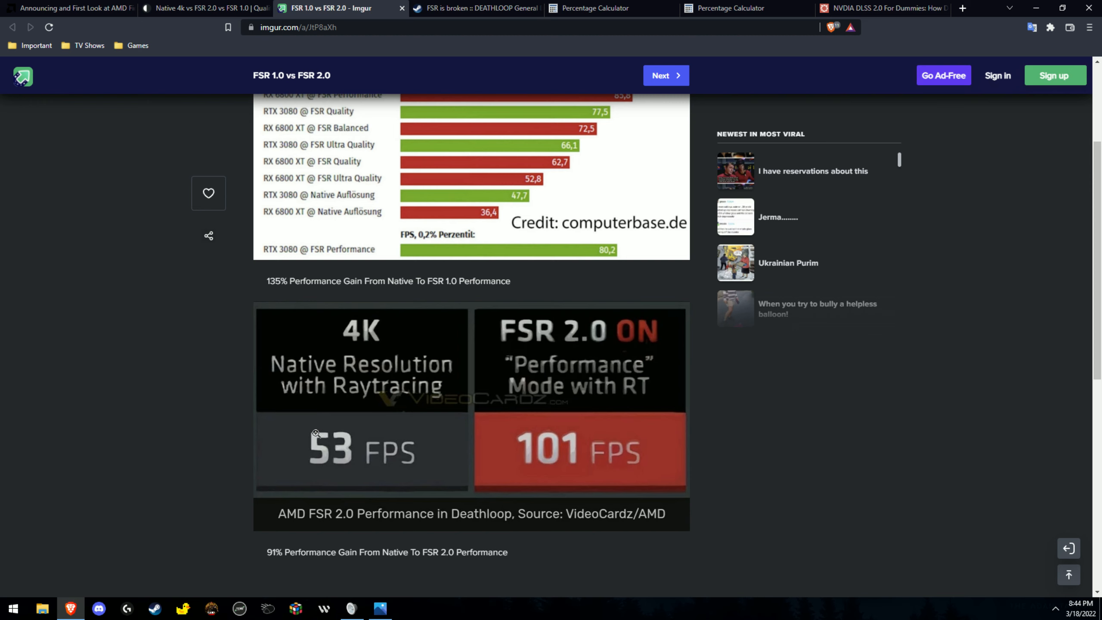
pyautogui.moveTo(393, 278)
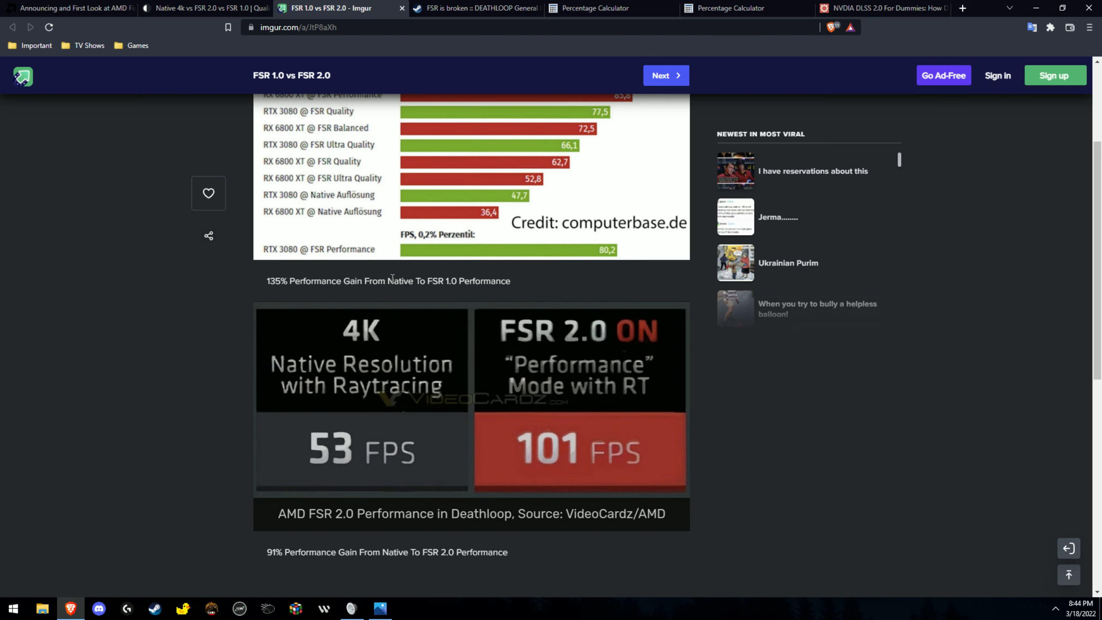
pyautogui.moveTo(227, 282)
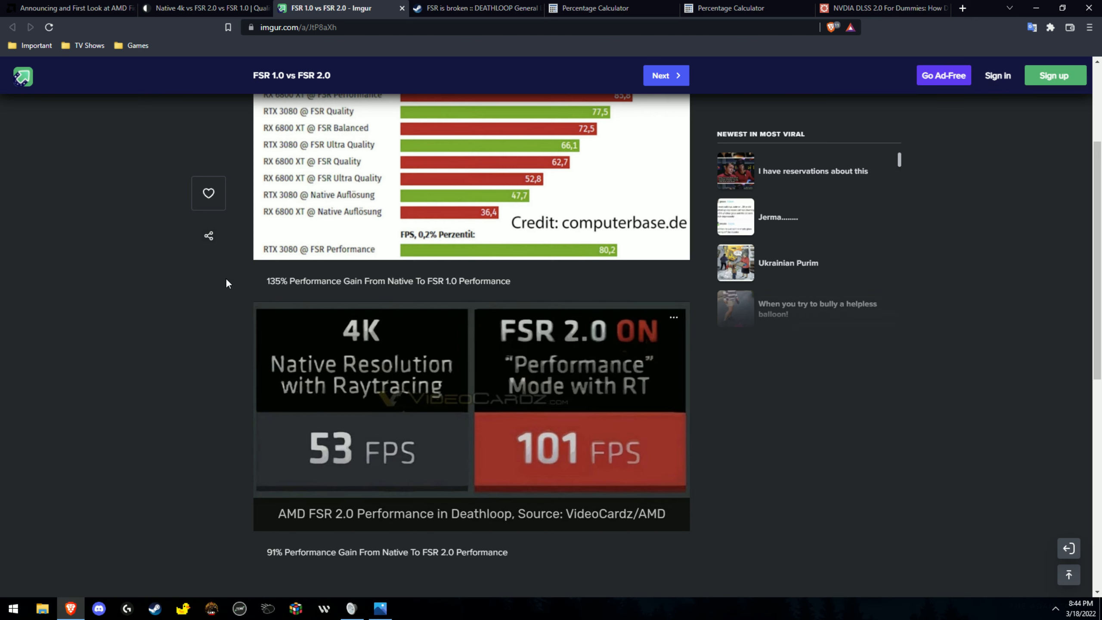
pyautogui.moveTo(257, 251)
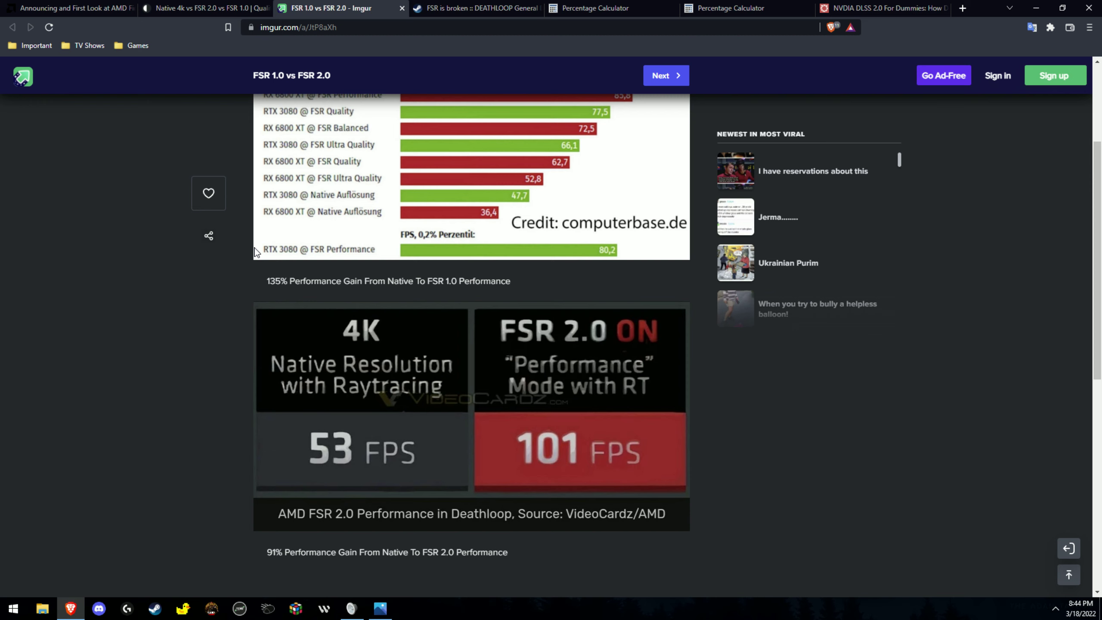
pyautogui.moveTo(373, 303)
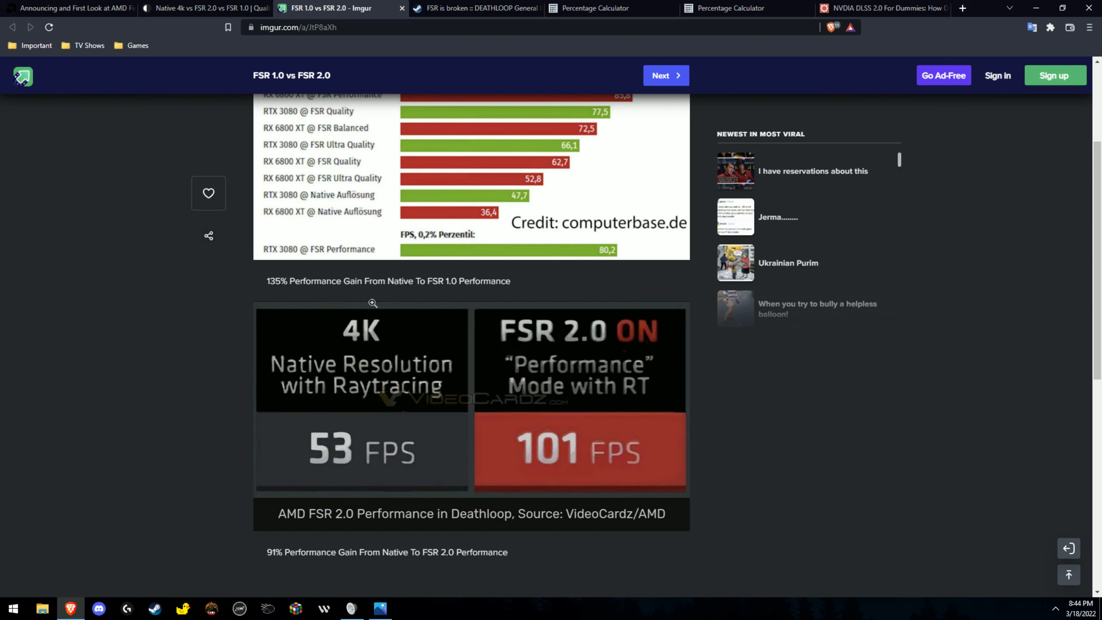
pyautogui.moveTo(237, 243)
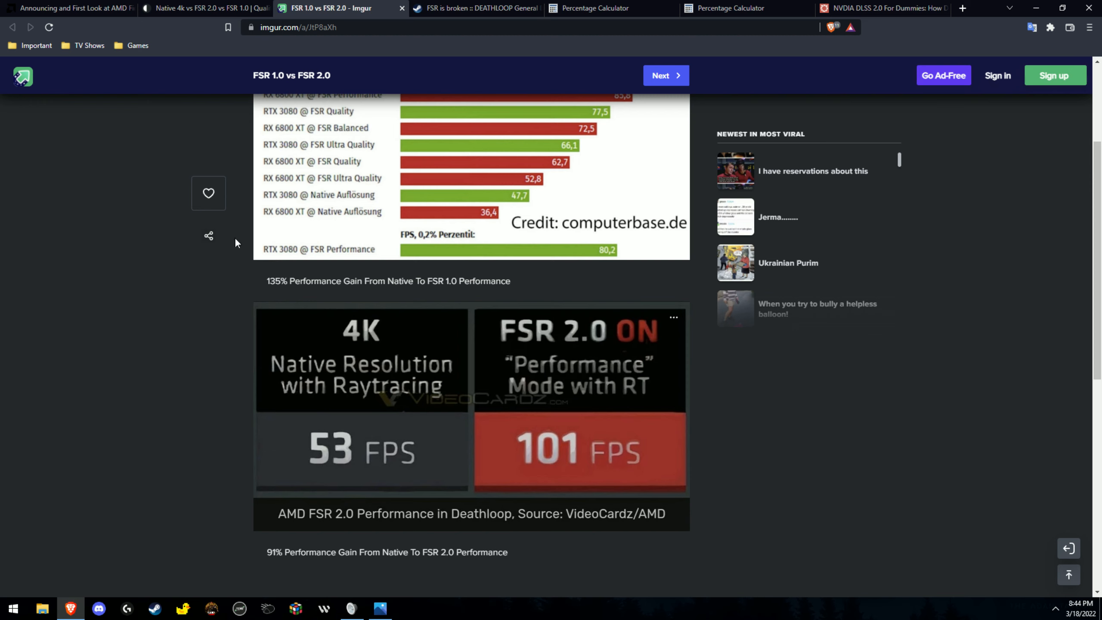
pyautogui.moveTo(302, 250)
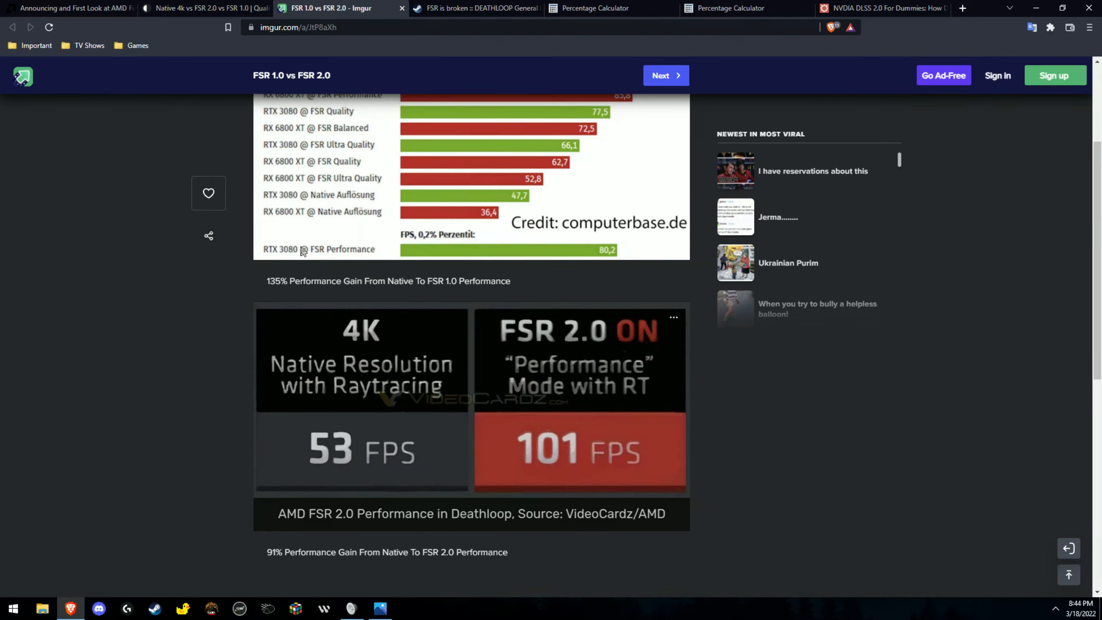
# Scroll through the Imgur 4K raytracing FPS chart to review the figures.
pyautogui.scroll(3)
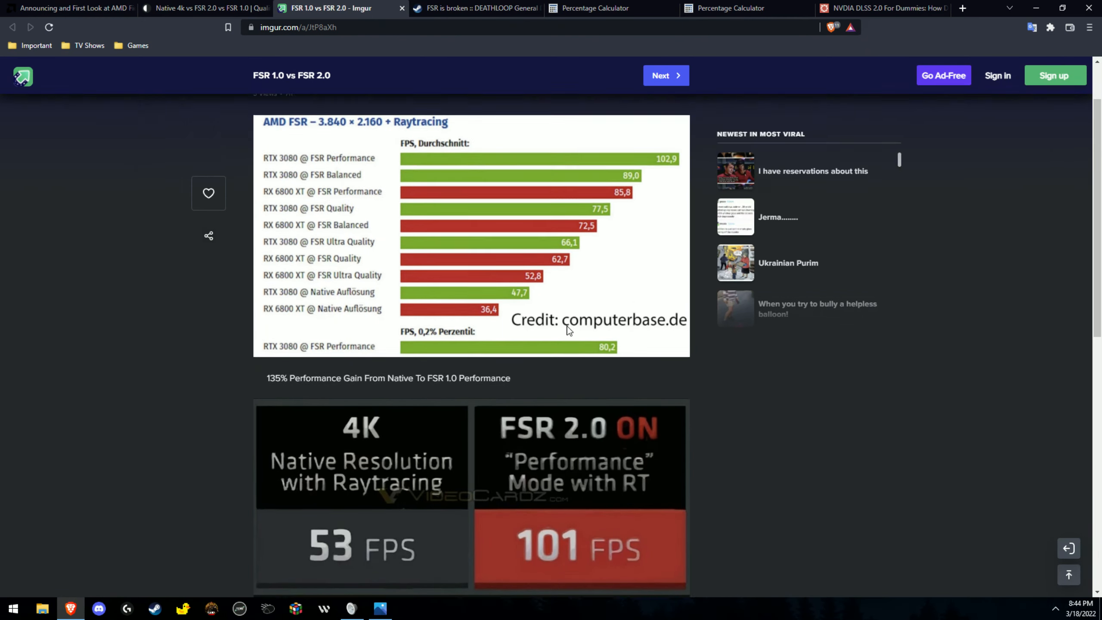
pyautogui.scroll(3)
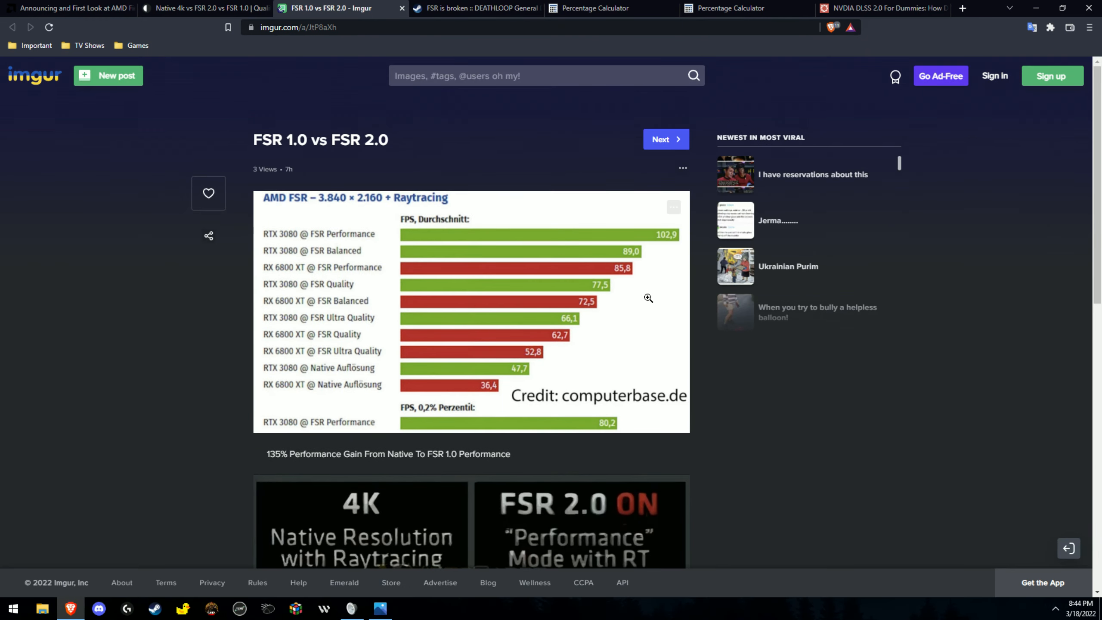
pyautogui.scroll(-3)
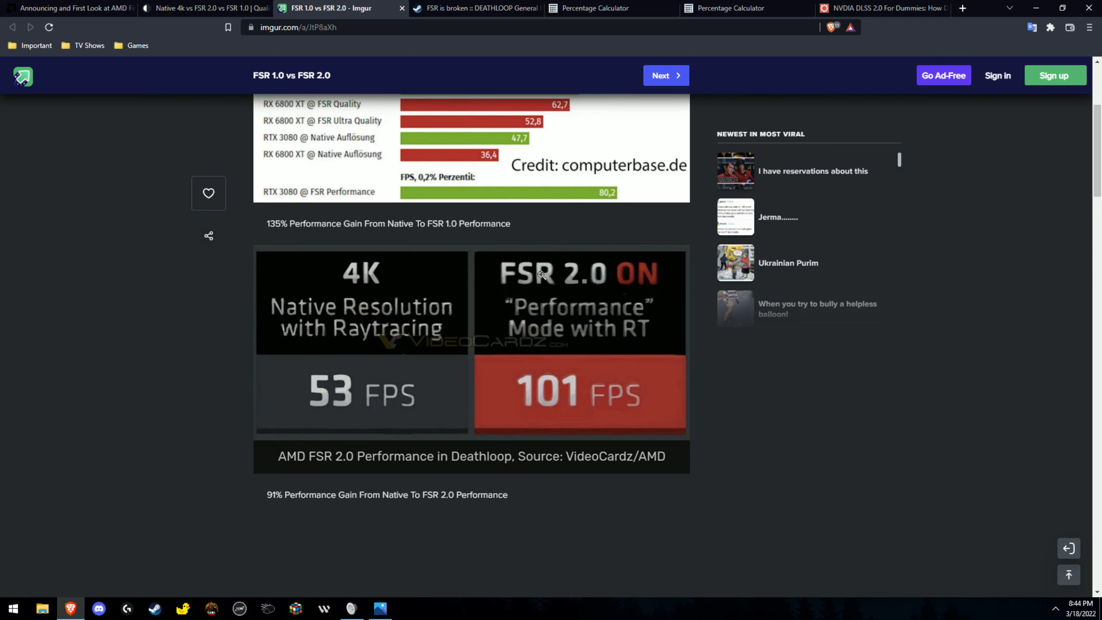
pyautogui.scroll(3)
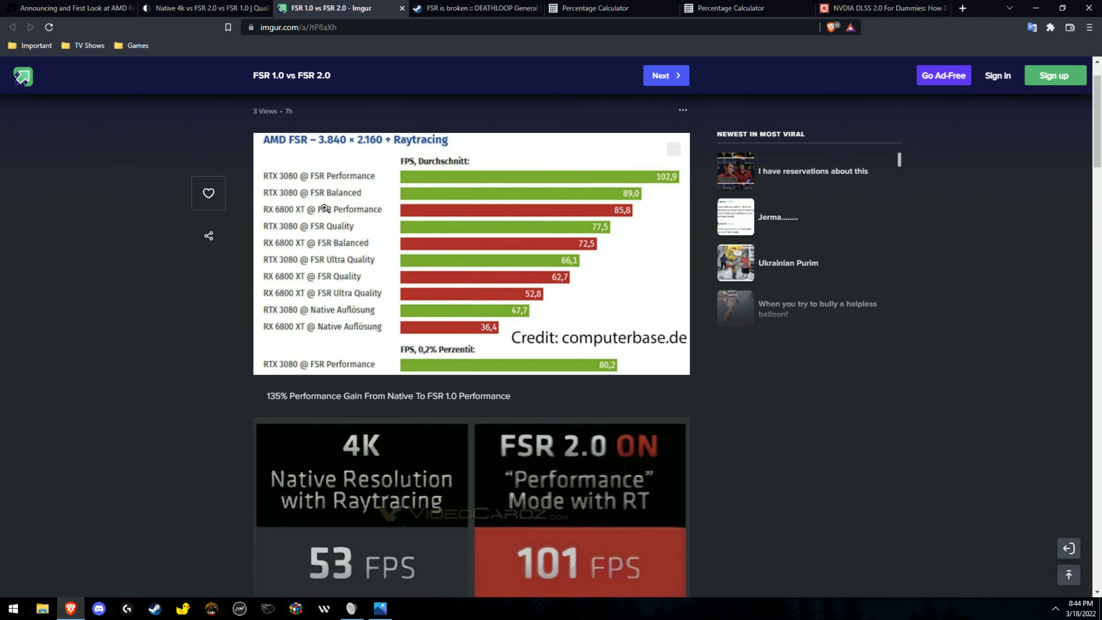
pyautogui.scroll(-3)
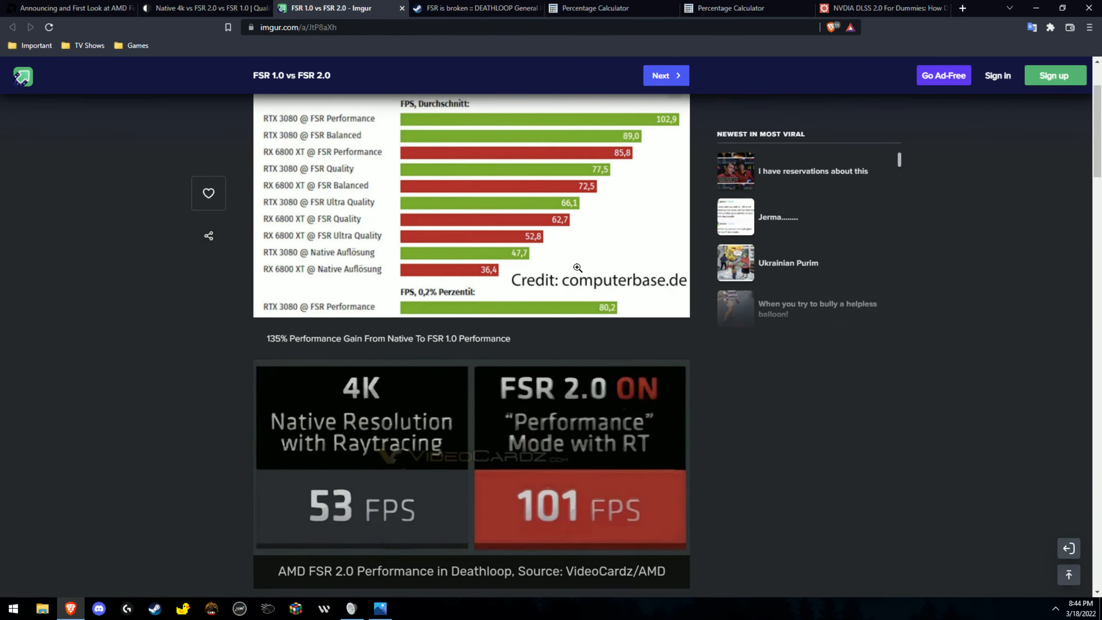
pyautogui.moveTo(397, 154)
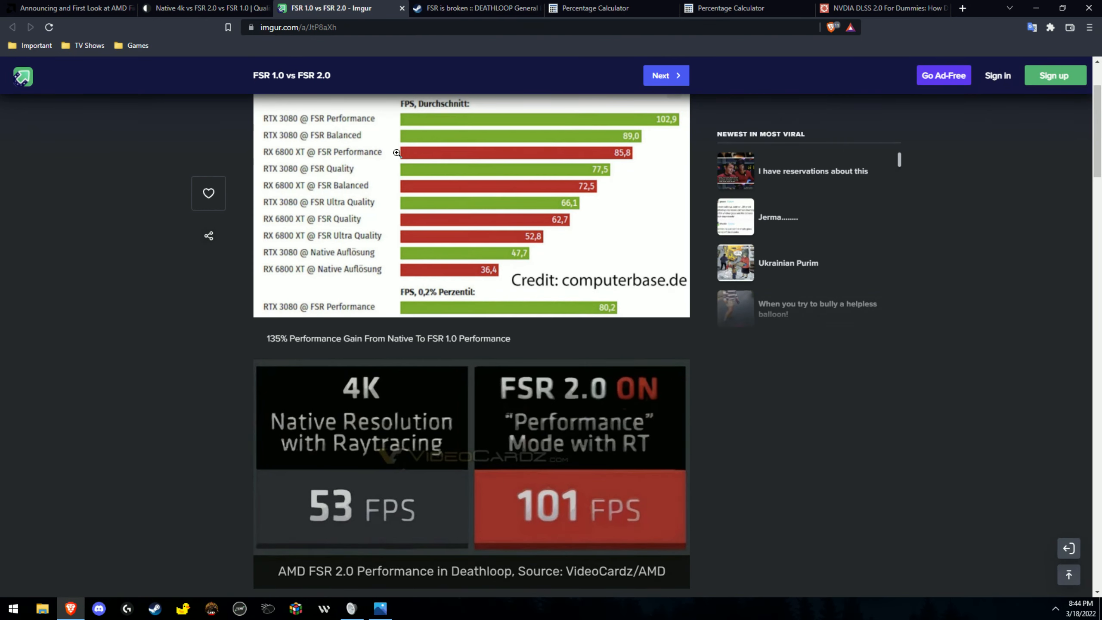
pyautogui.scroll(3)
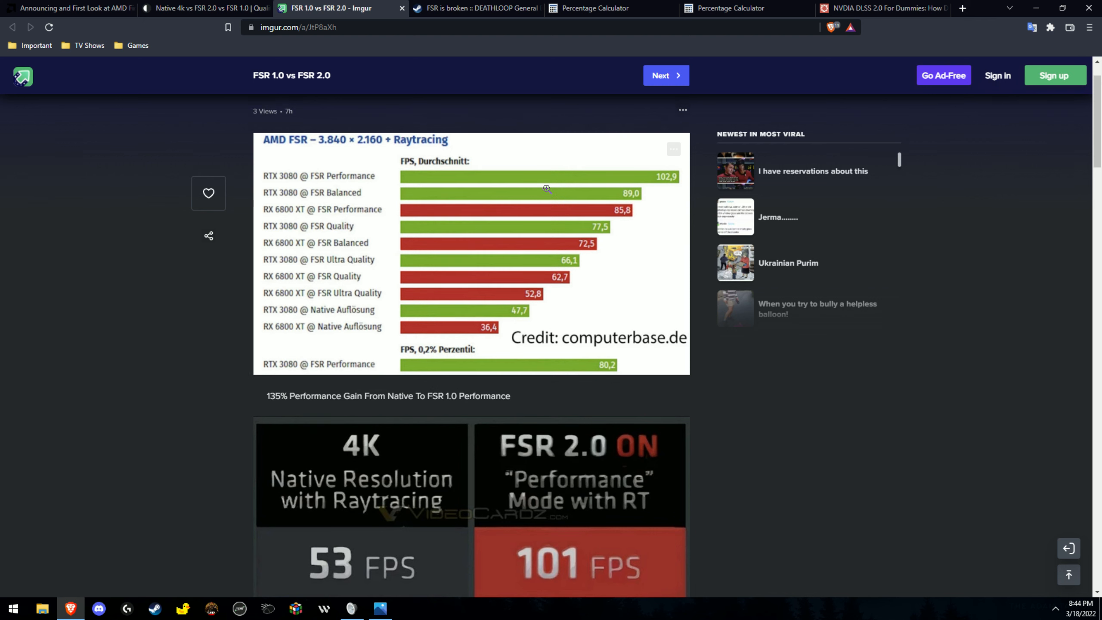
pyautogui.moveTo(550, 127)
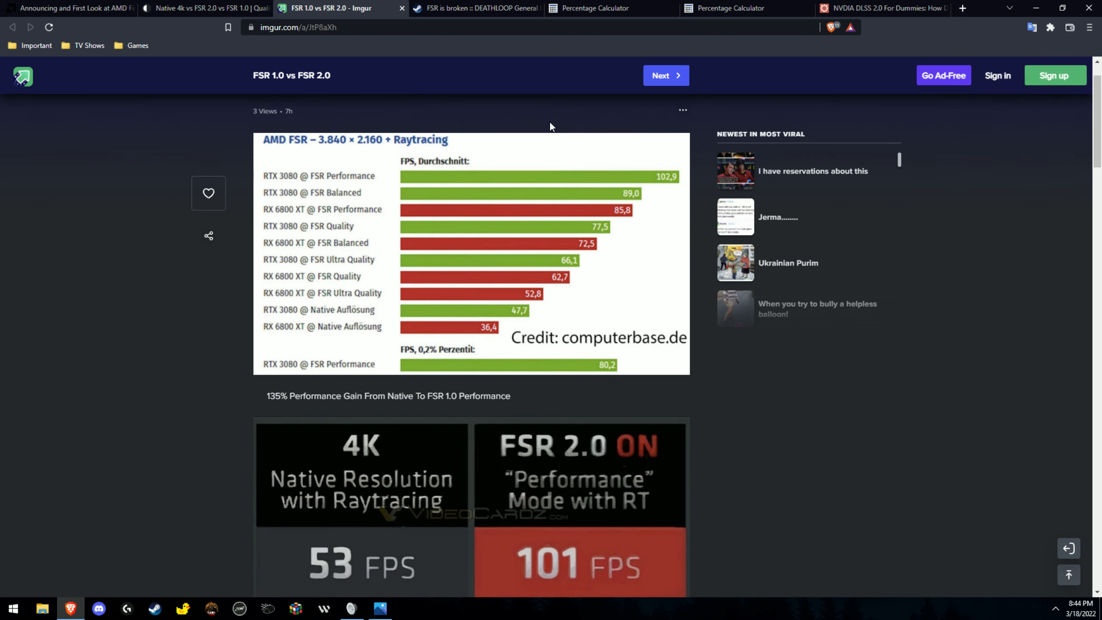
# Cycle through the 53-vs-101 calculator, Steam thread, and Imgur chart to the percentage calculator.
pyautogui.click(724, 7)
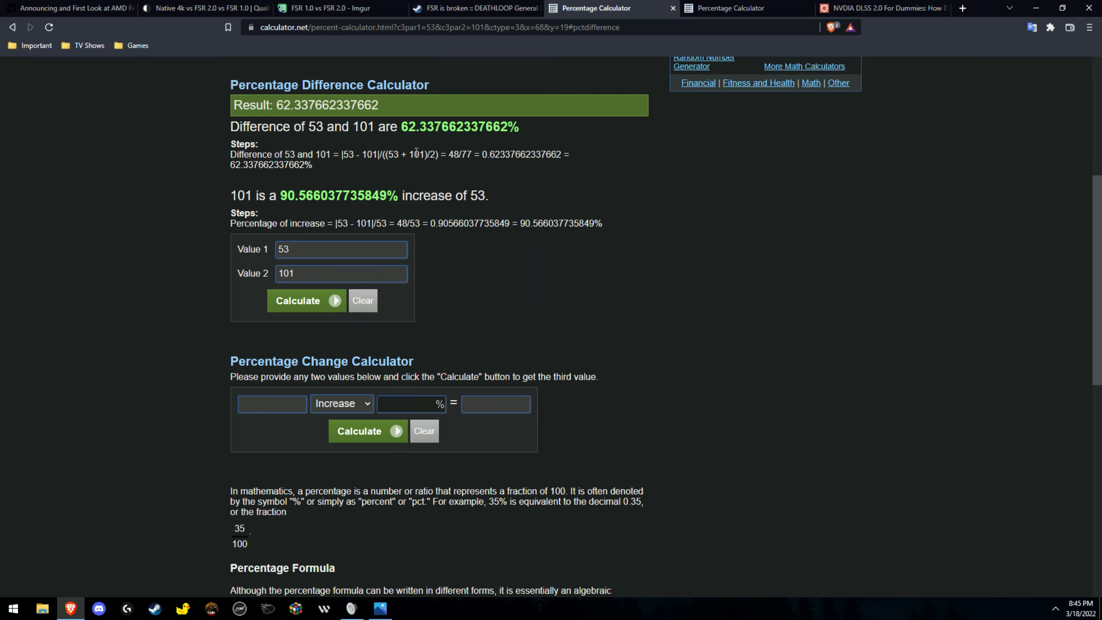
pyautogui.moveTo(628, 18)
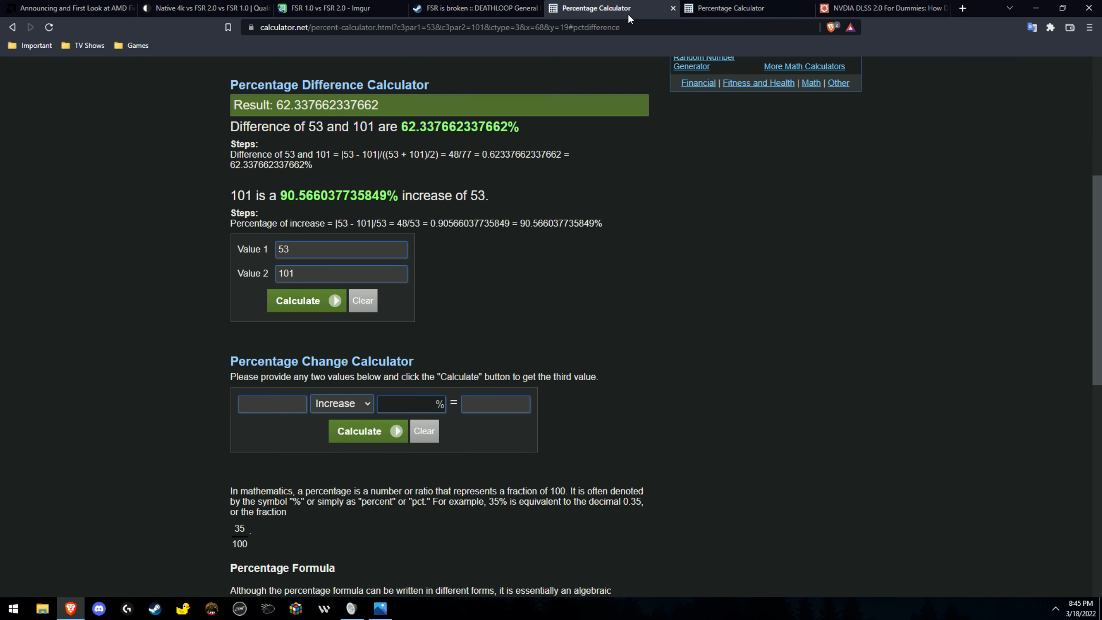
pyautogui.moveTo(433, 189)
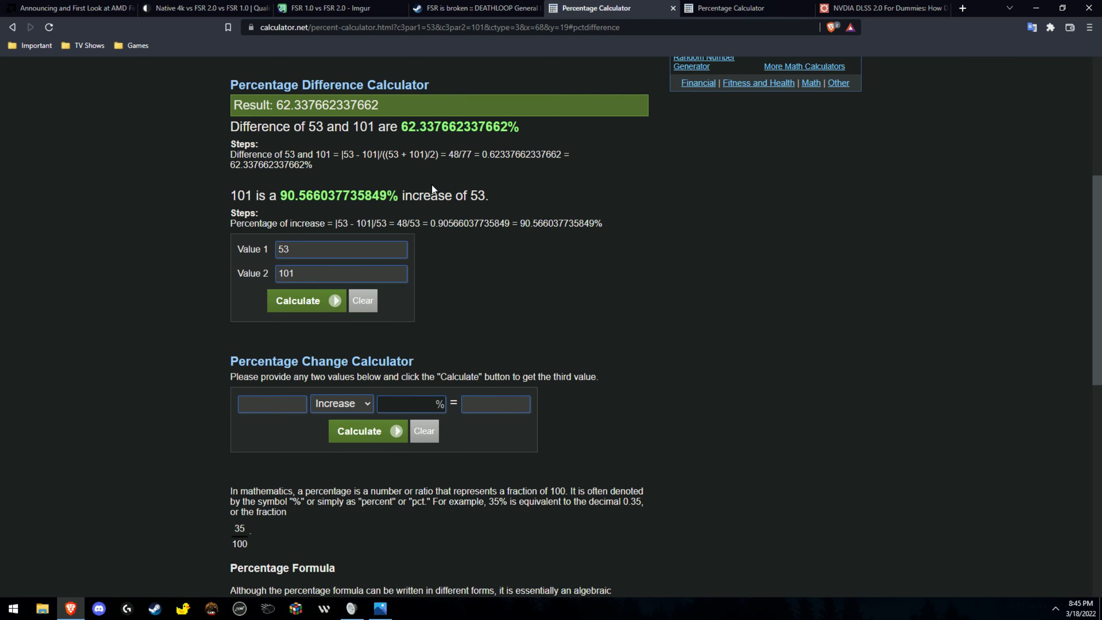
pyautogui.click(474, 8)
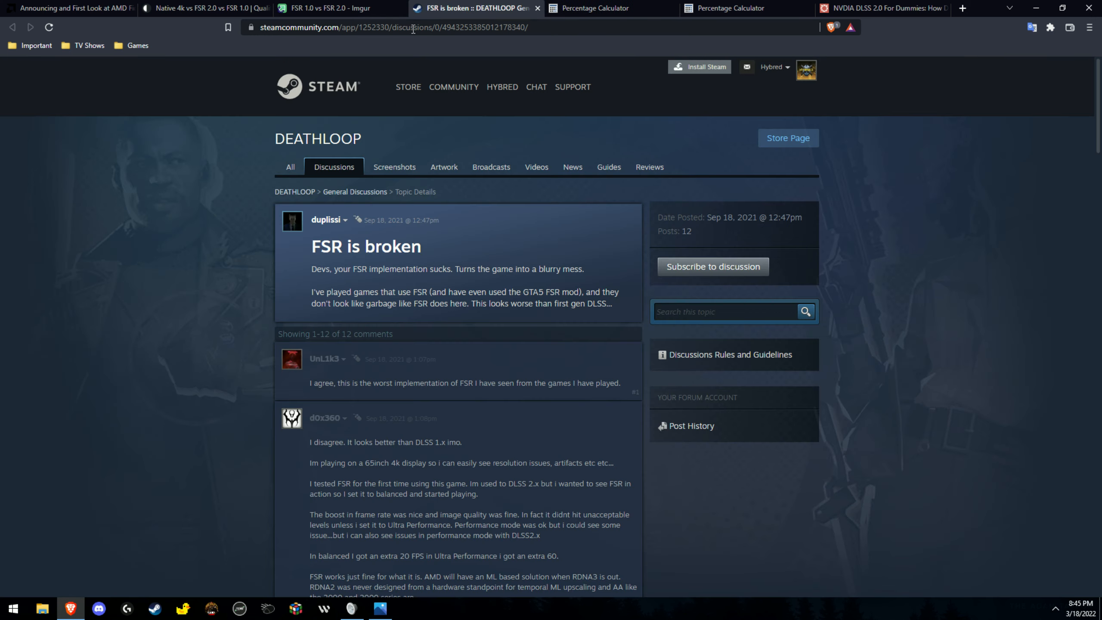
pyautogui.click(330, 8)
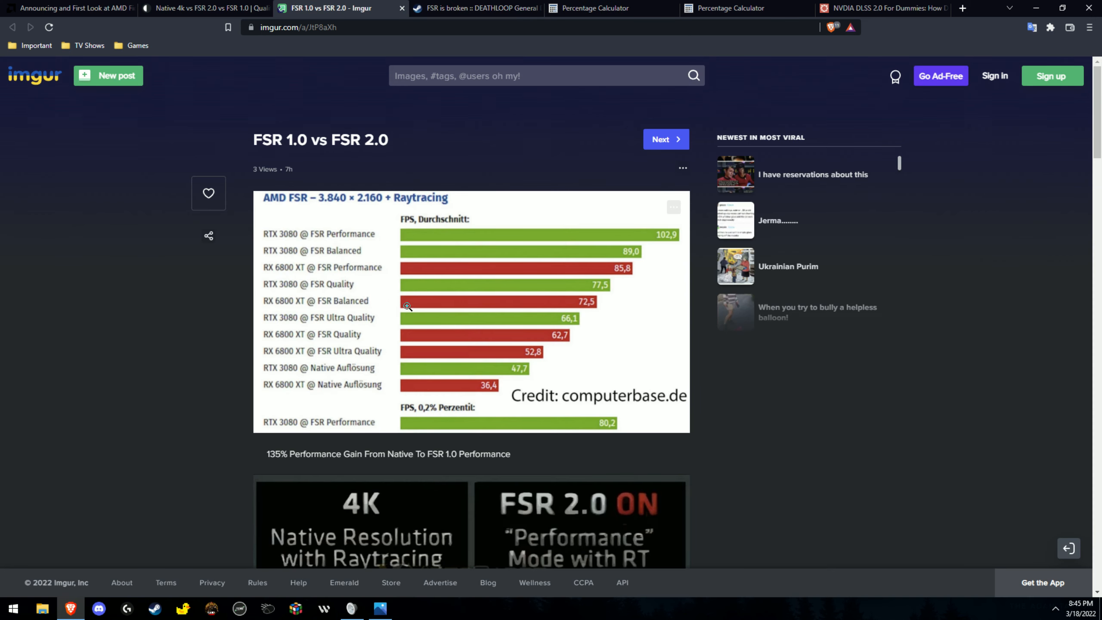
pyautogui.click(745, 7)
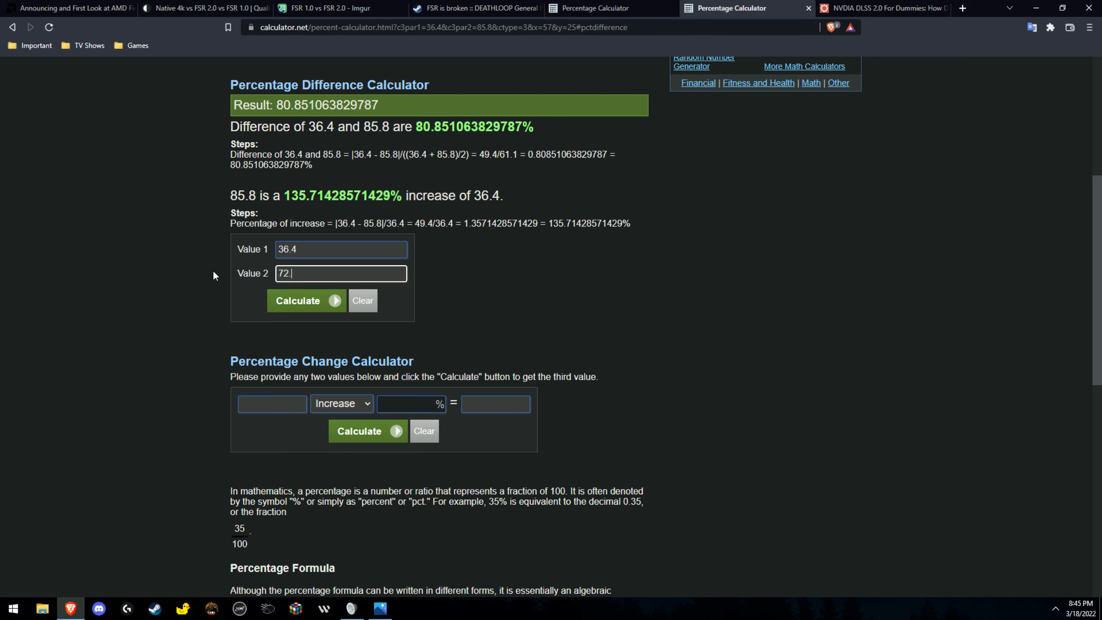
# Return to the empty calculator and check the Imgur FPS chart for the next figures.
pyautogui.click(367, 430)
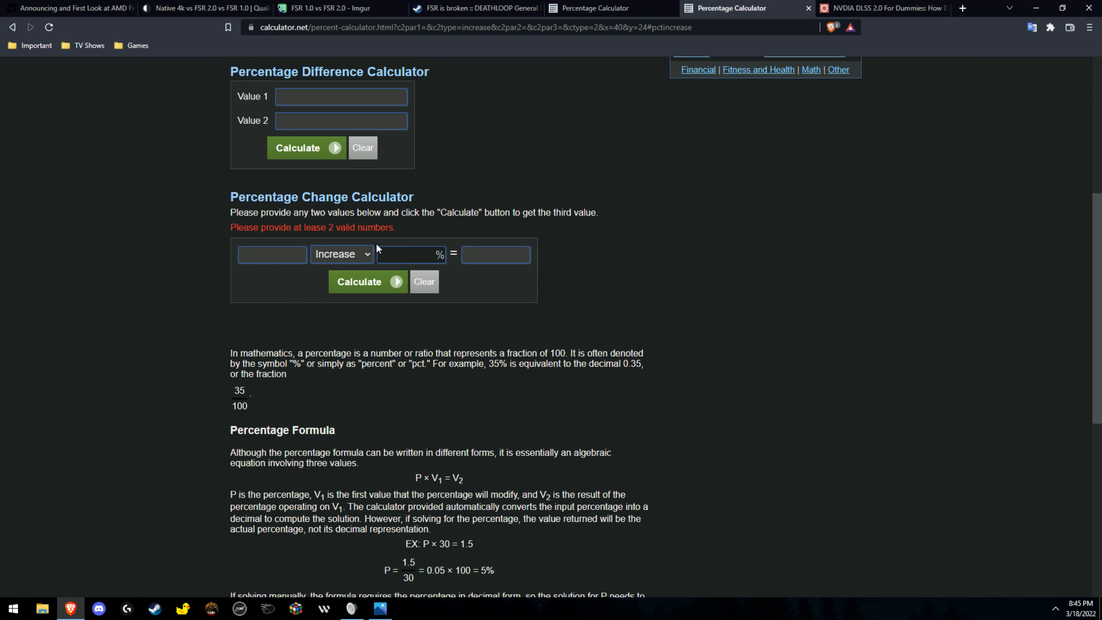
pyautogui.scroll(3)
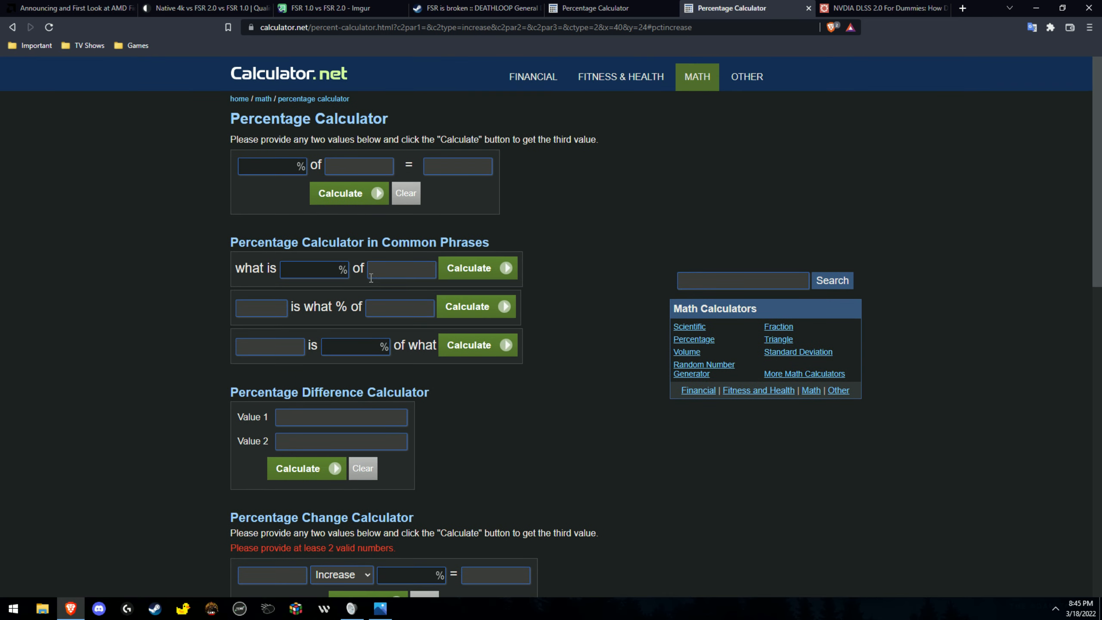
pyautogui.scroll(-3)
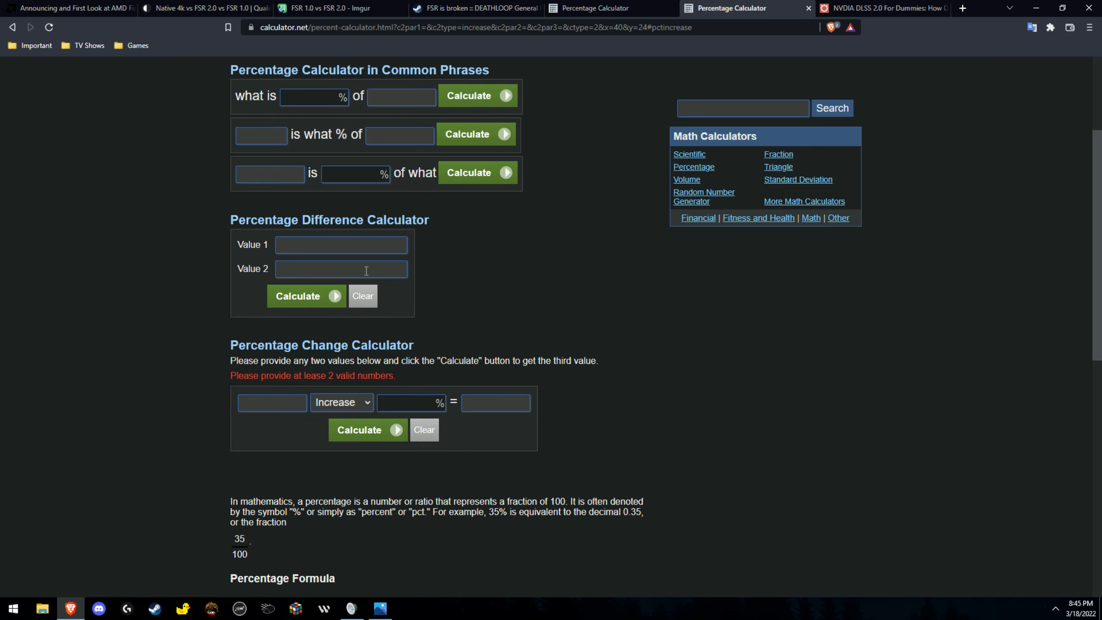
pyautogui.click(478, 8)
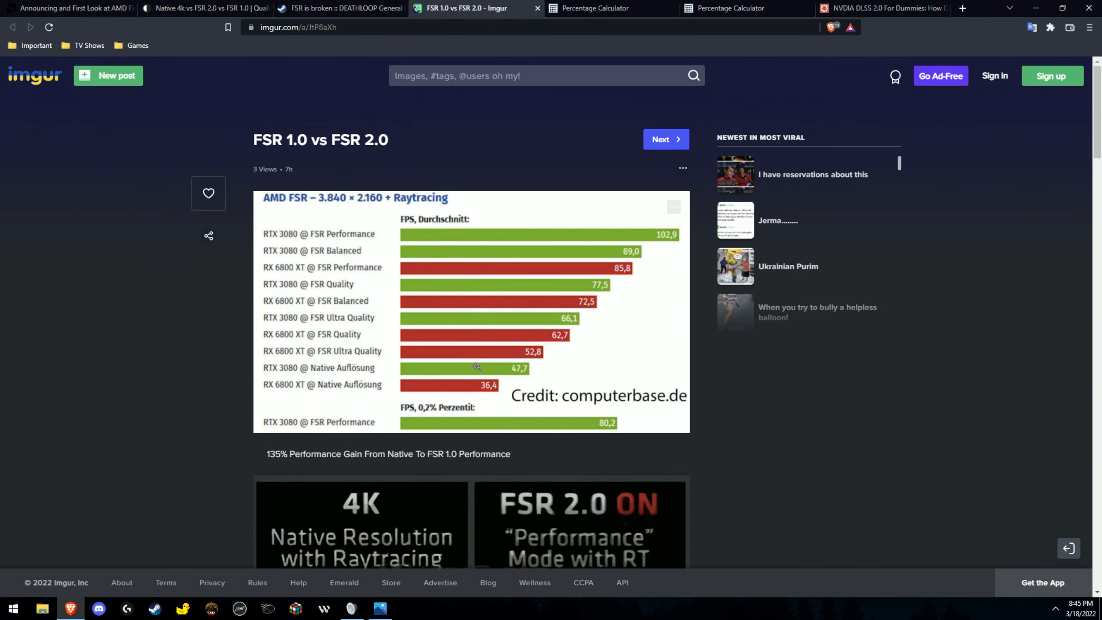
pyautogui.click(744, 7)
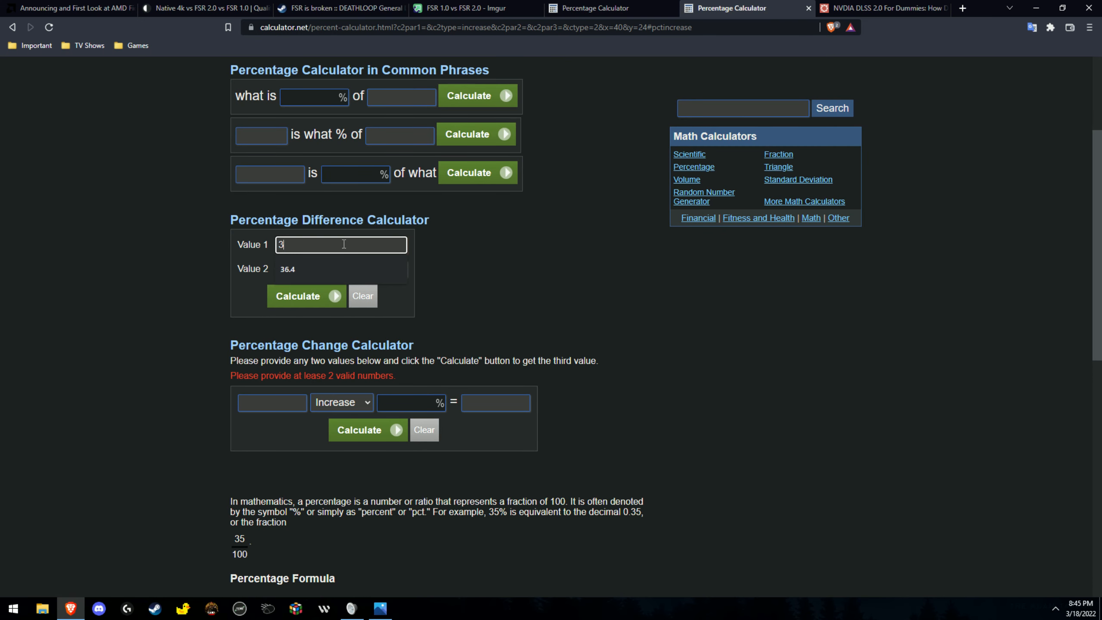
# Enter 36.4 and 72 as the comparison values, consulting the chart between entries.
pyautogui.click(340, 269)
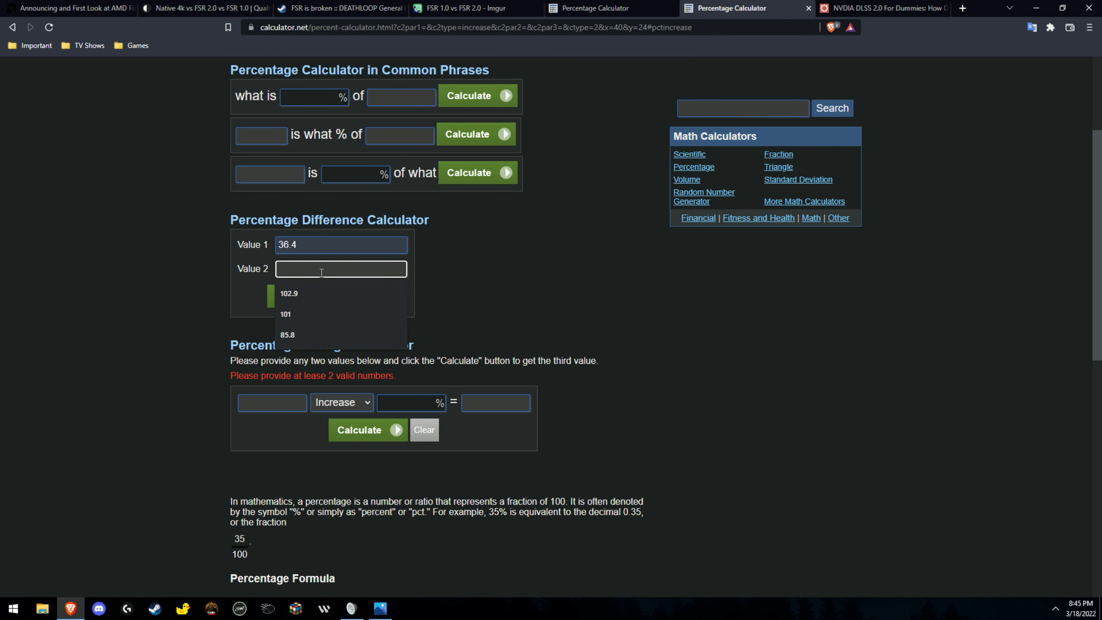
pyautogui.click(461, 7)
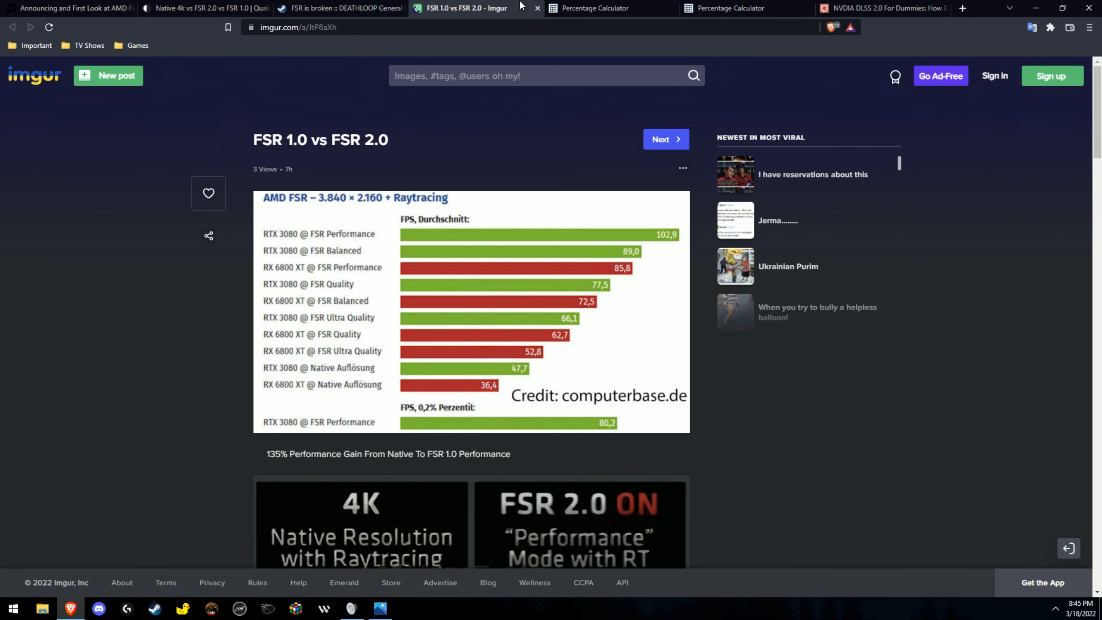
pyautogui.moveTo(521, 322)
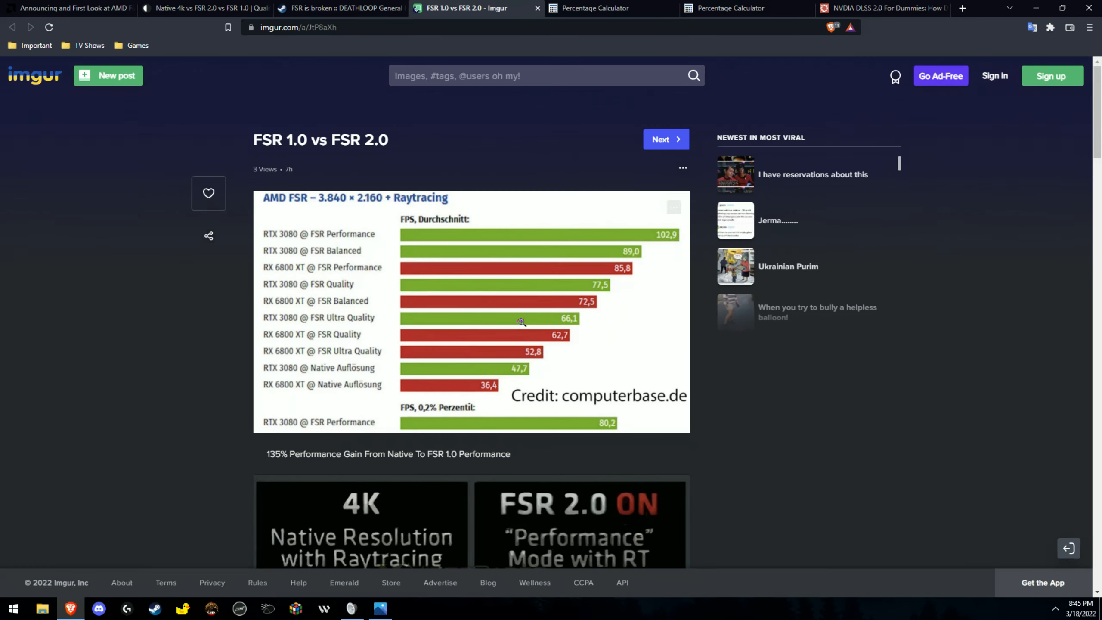
pyautogui.click(745, 8)
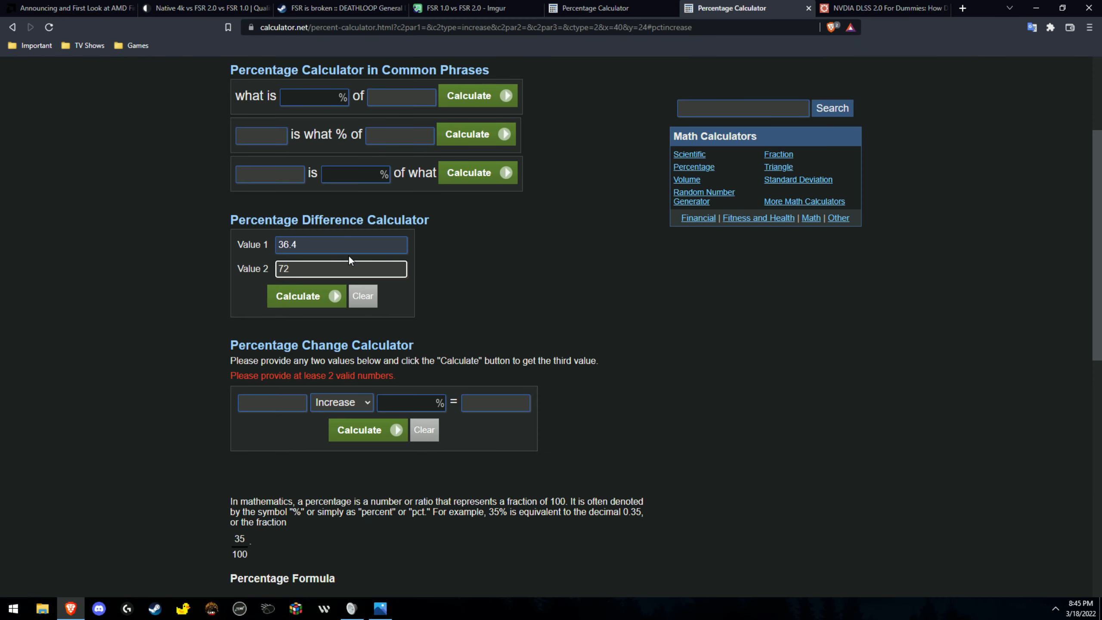
pyautogui.click(304, 295)
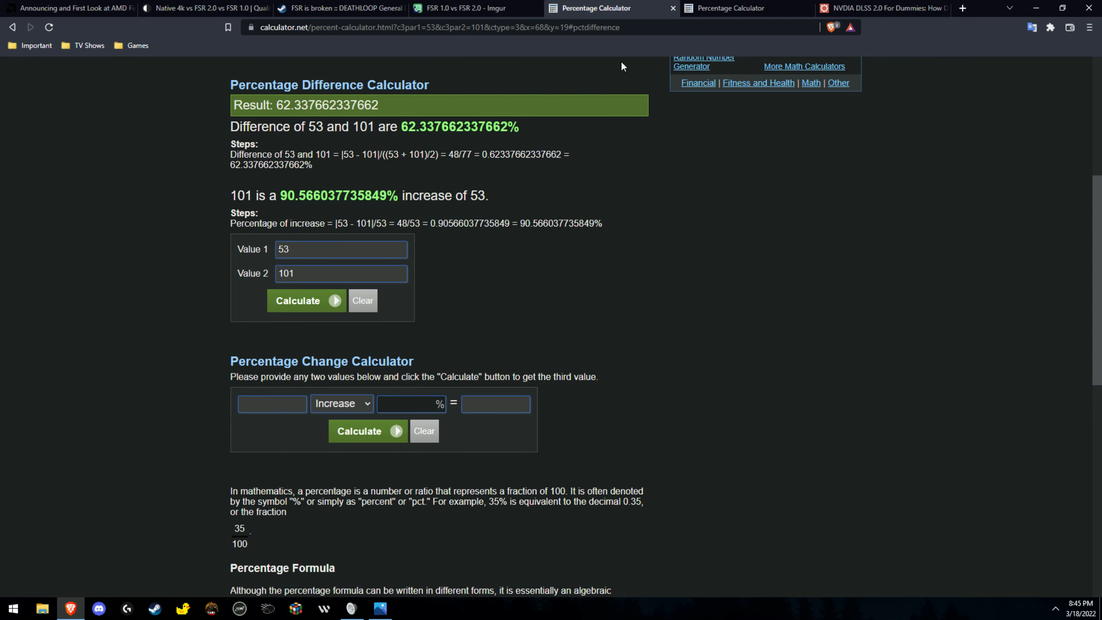
pyautogui.moveTo(731, 7)
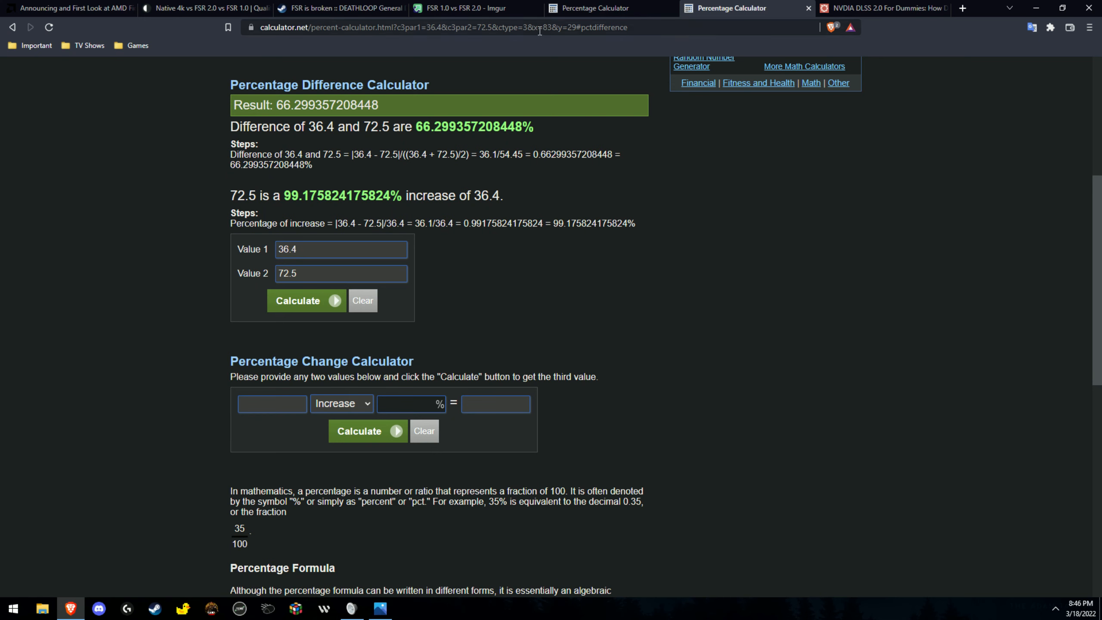
pyautogui.moveTo(491, 71)
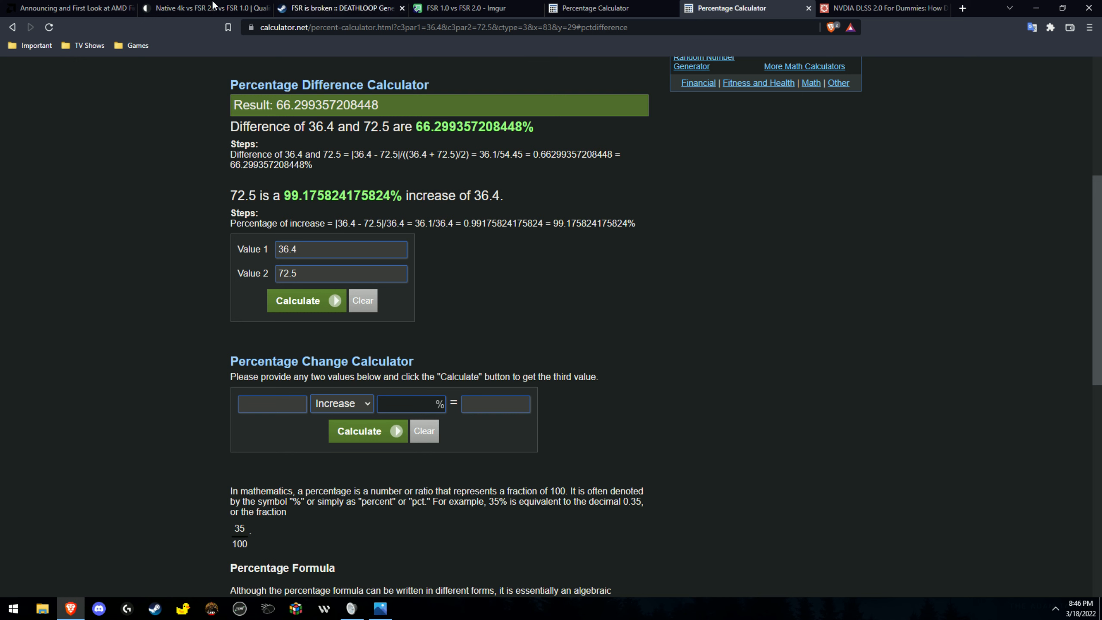
# Review the AMD FSR 2.0 announcement article, then return to the percentage calculator.
pyautogui.click(71, 8)
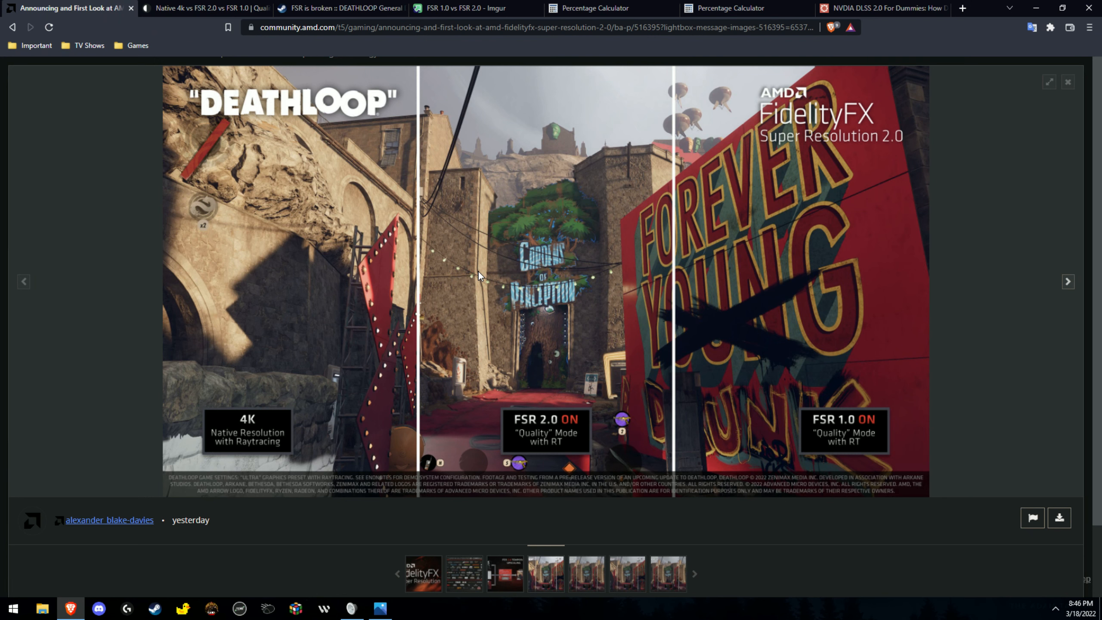
pyautogui.moveTo(744, 457)
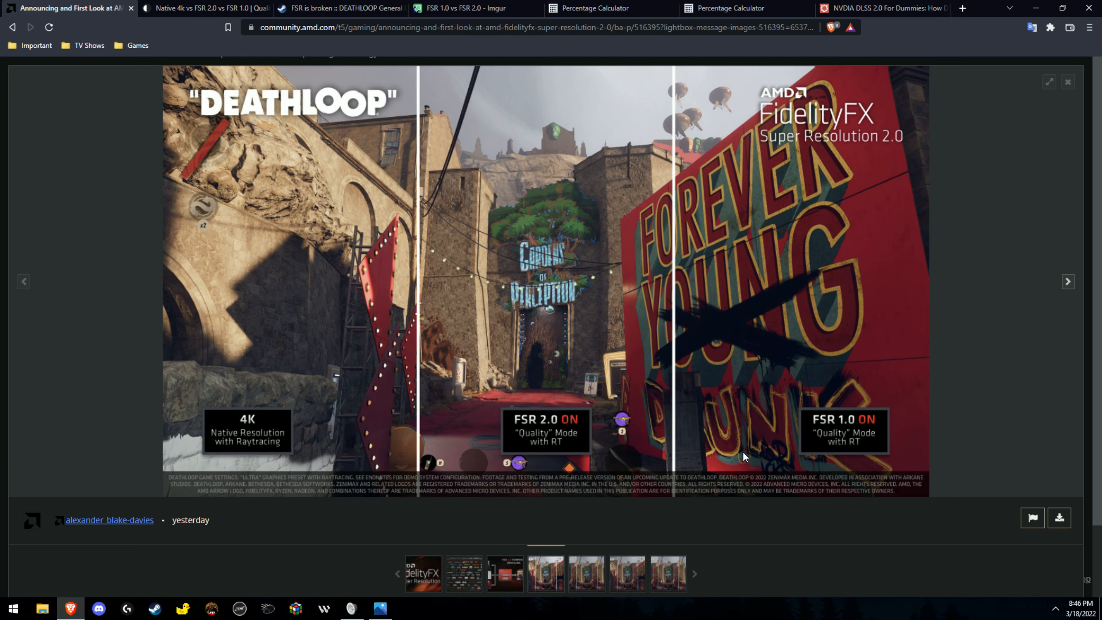
pyautogui.moveTo(697, 457)
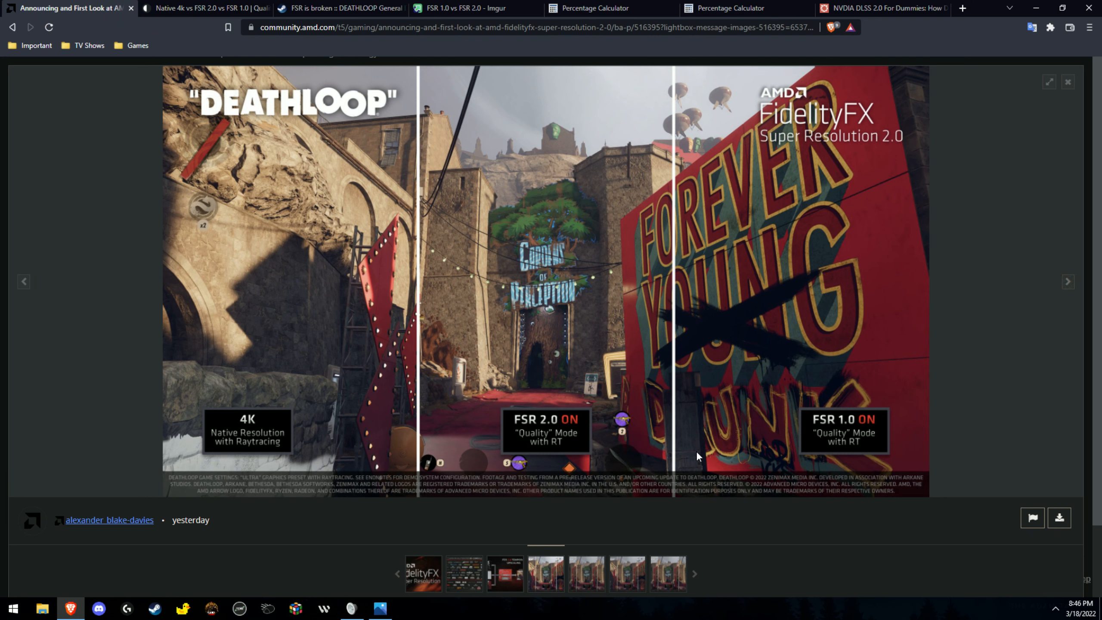
pyautogui.moveTo(767, 393)
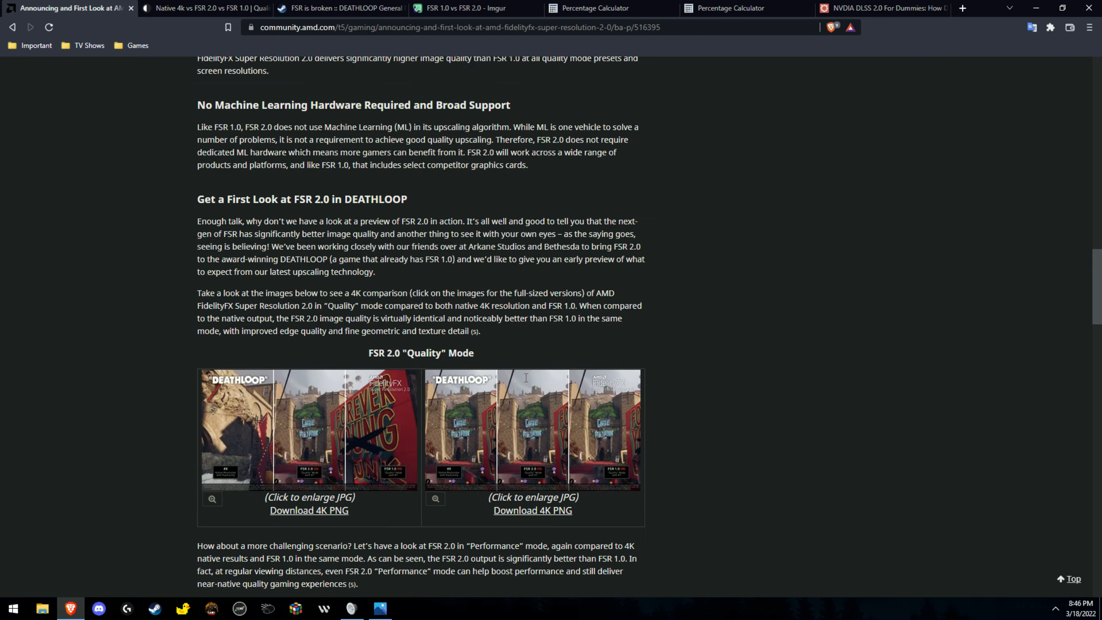
pyautogui.scroll(3)
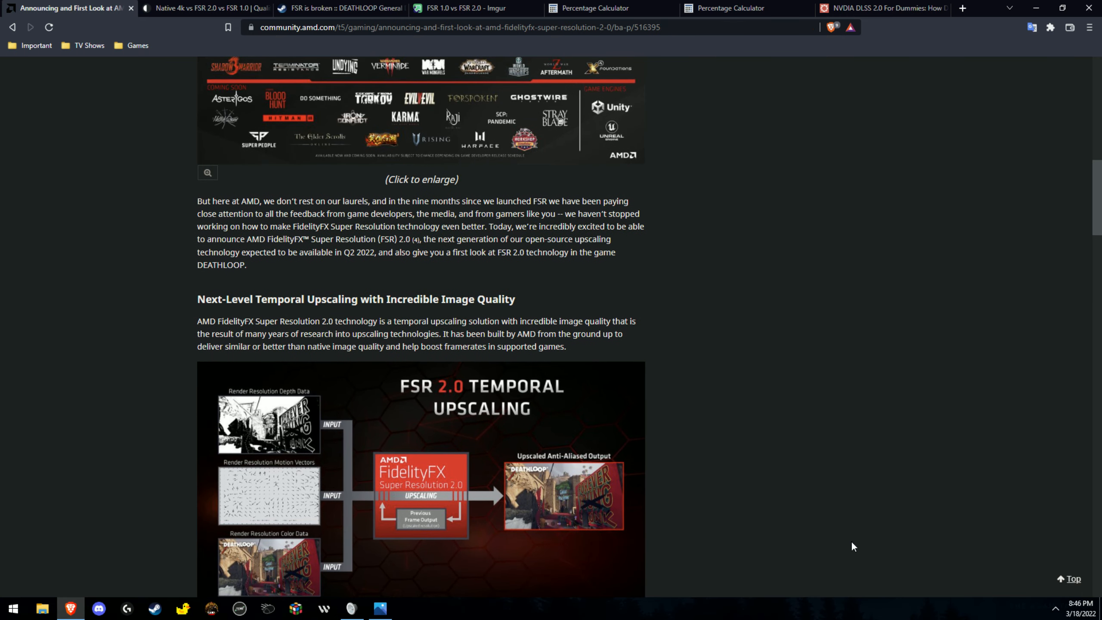
pyautogui.scroll(3)
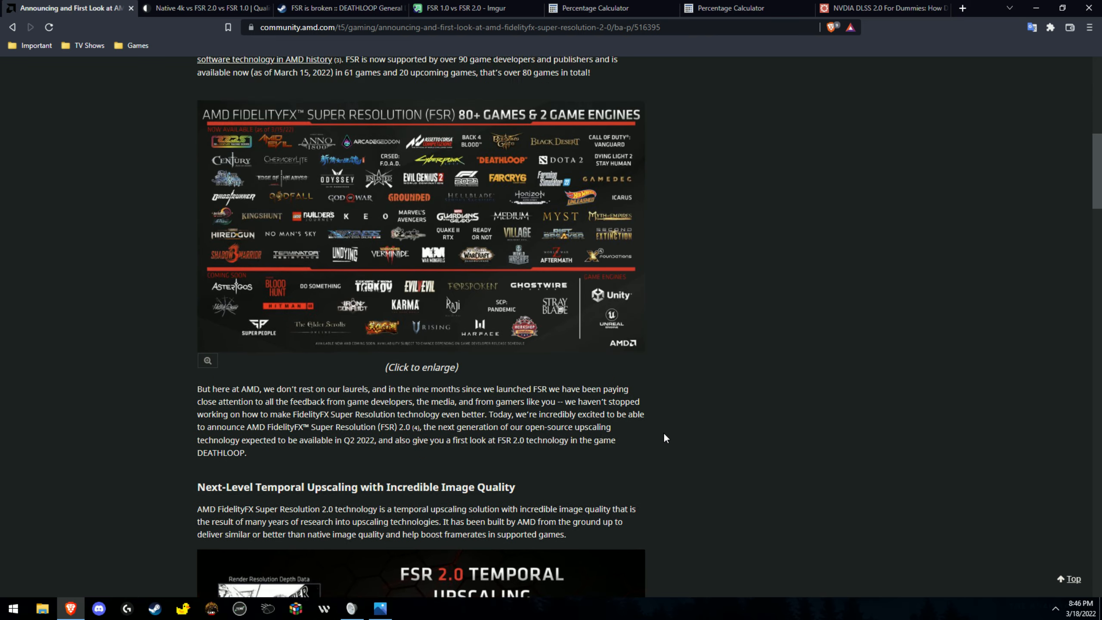
pyautogui.click(731, 8)
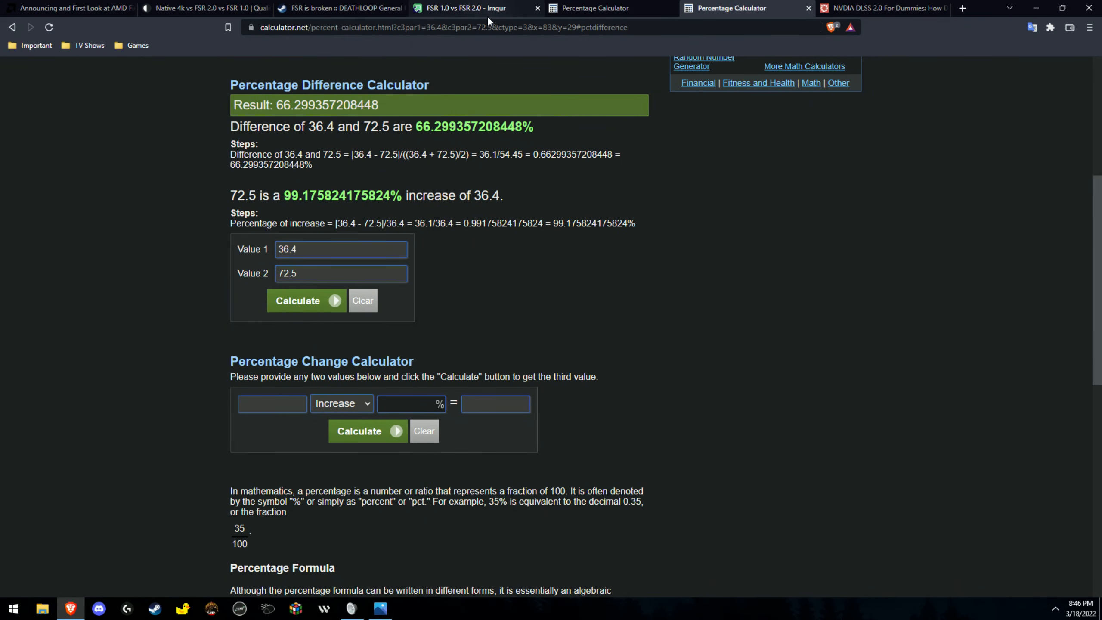
pyautogui.moveTo(464, 8)
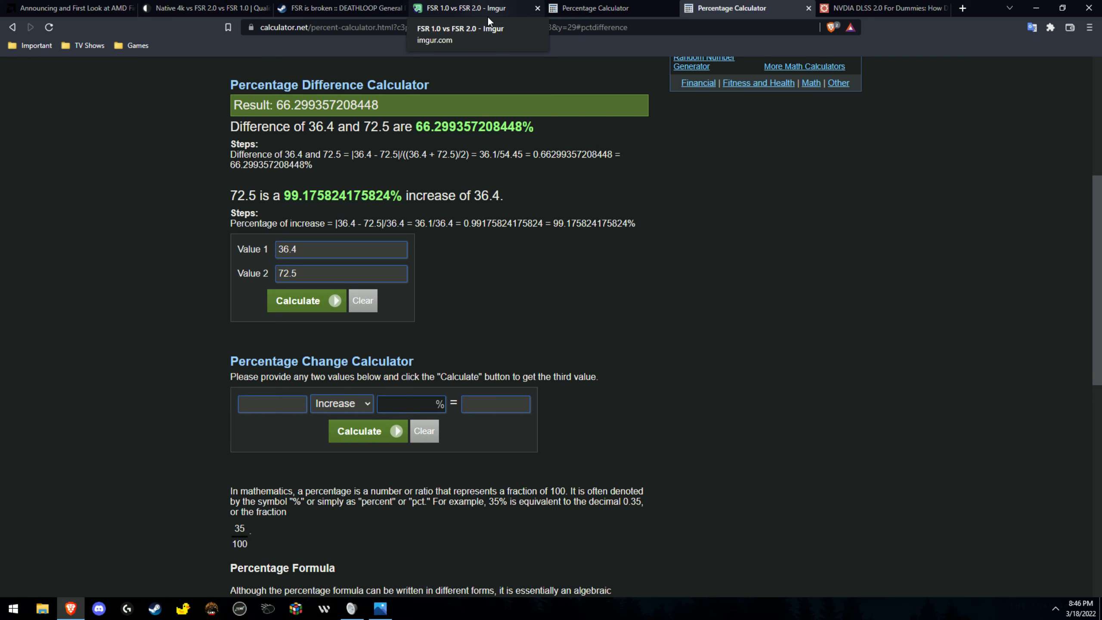
pyautogui.moveTo(552, 469)
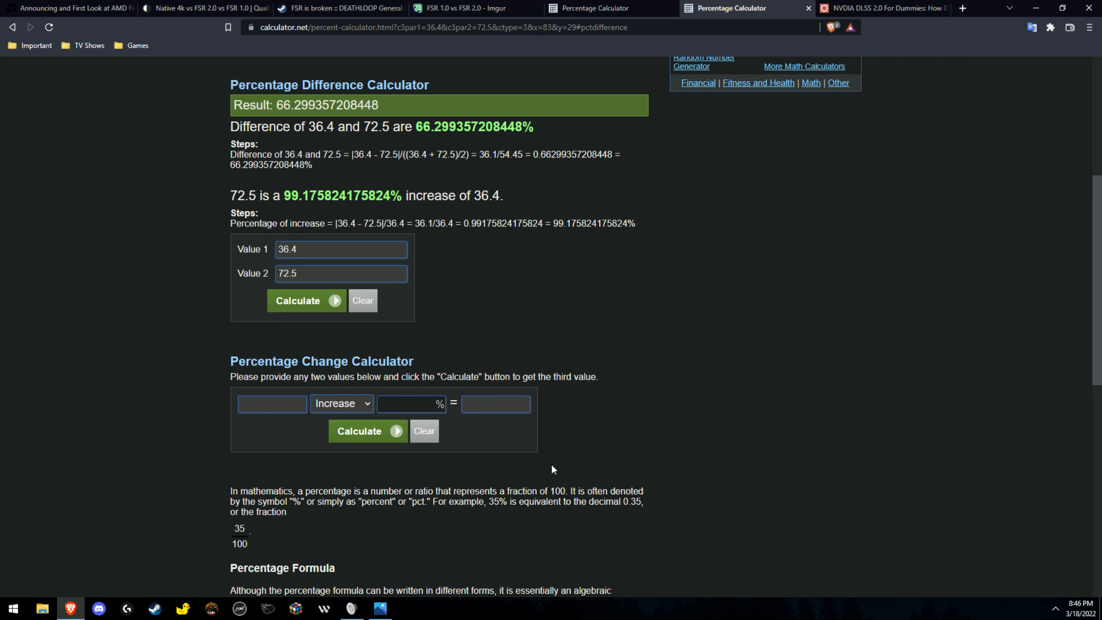
pyautogui.moveTo(860, 335)
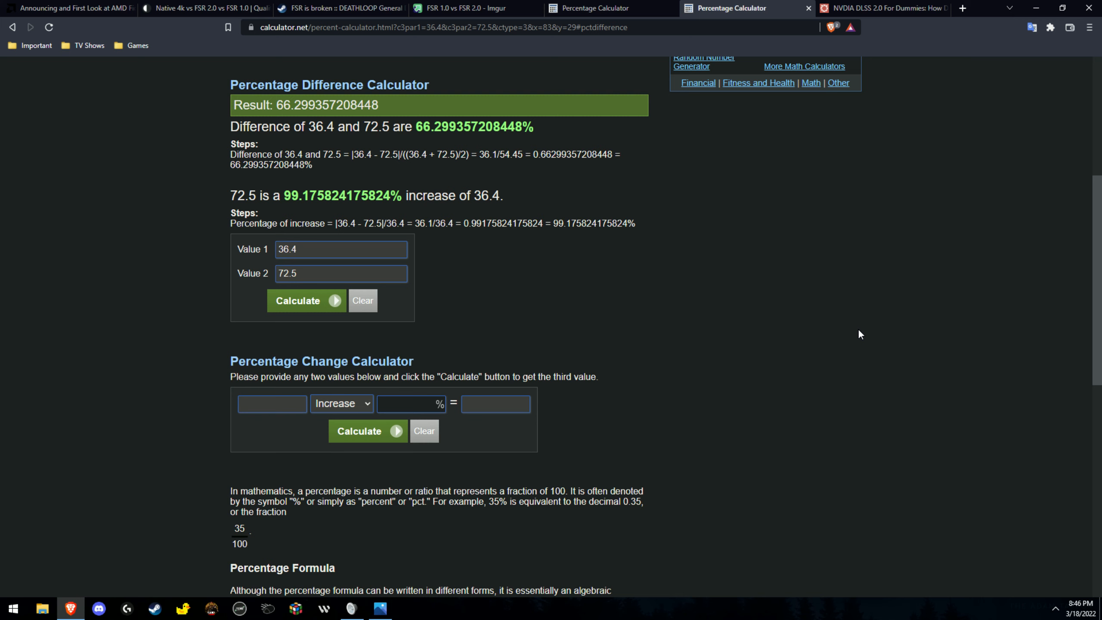
pyautogui.moveTo(810, 382)
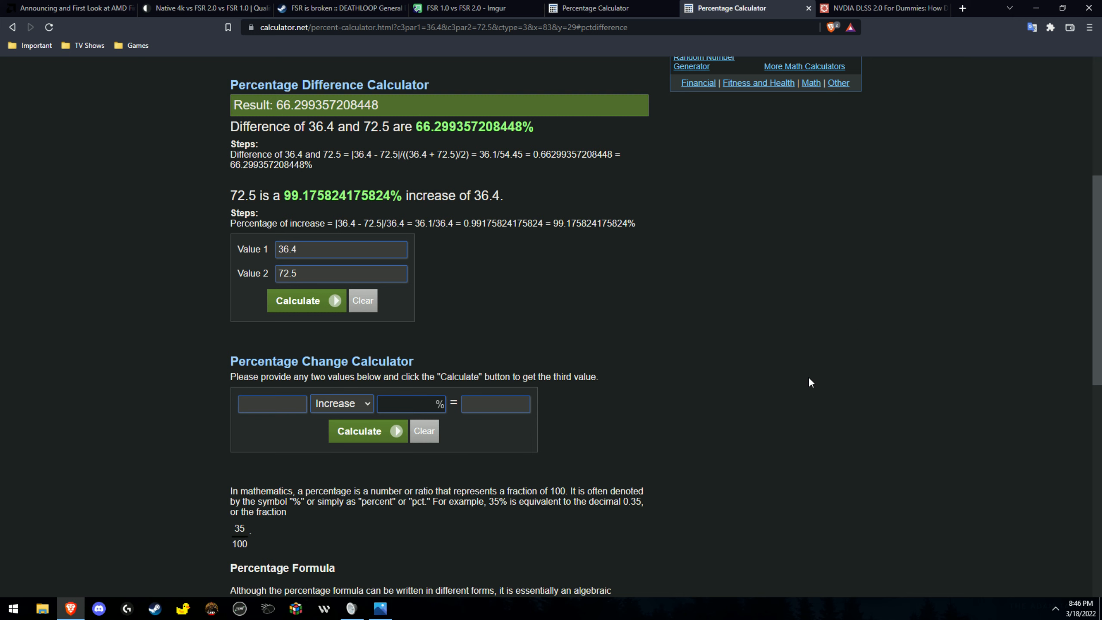
pyautogui.moveTo(801, 377)
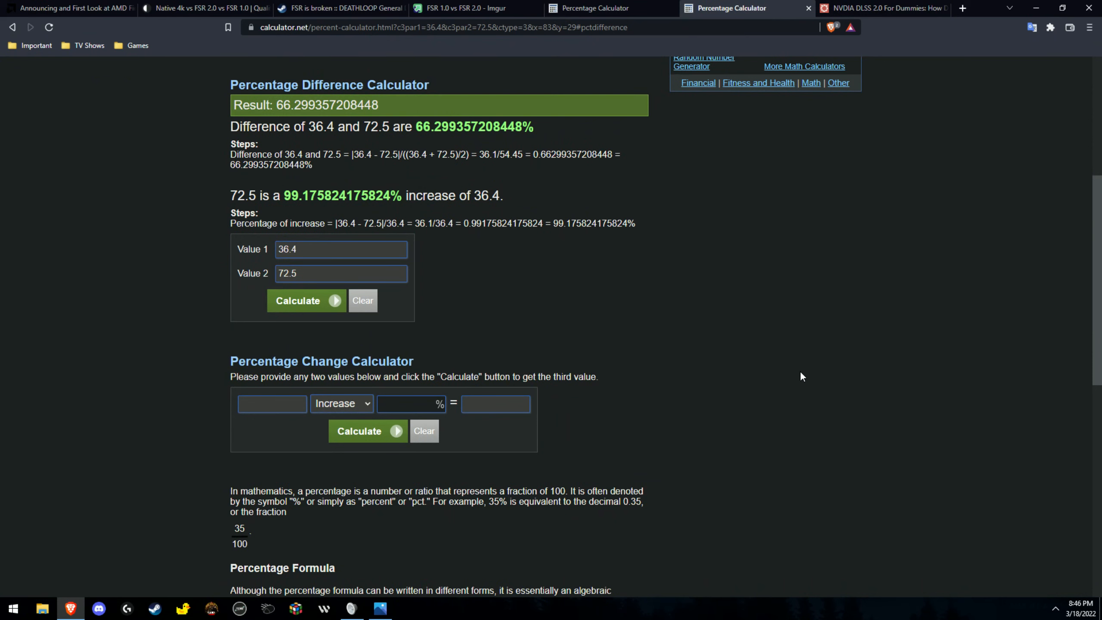
pyautogui.moveTo(756, 9)
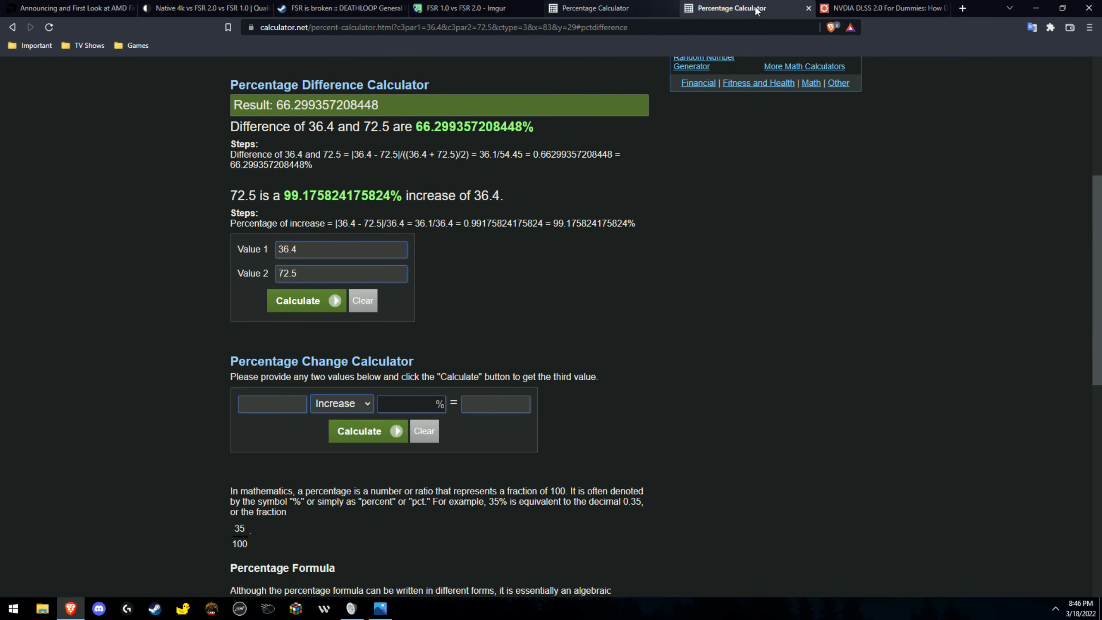
# View the Imgur FPS chart, then the imgsli 4K FSR 1.0 vs FSR 2.0 comparison.
pyautogui.click(464, 8)
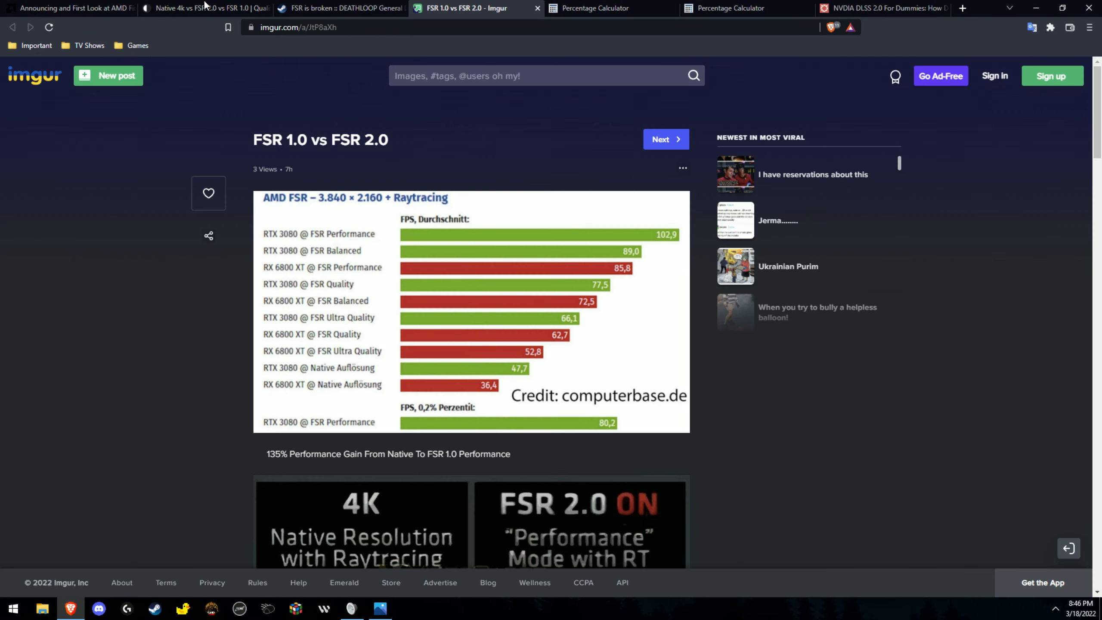
pyautogui.click(204, 8)
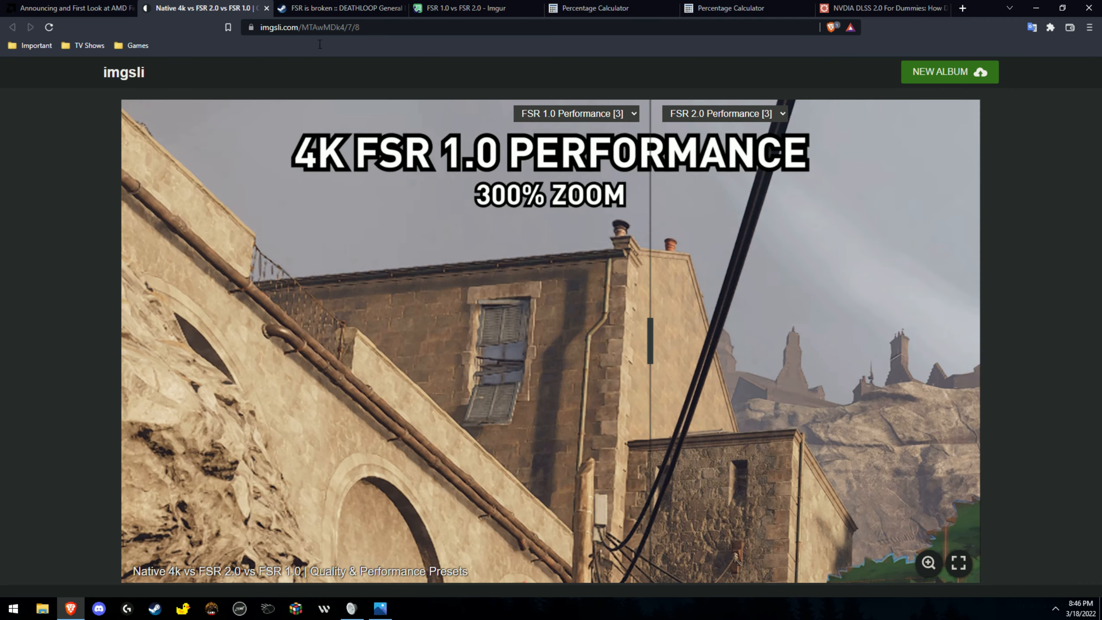
pyautogui.moveTo(601, 346)
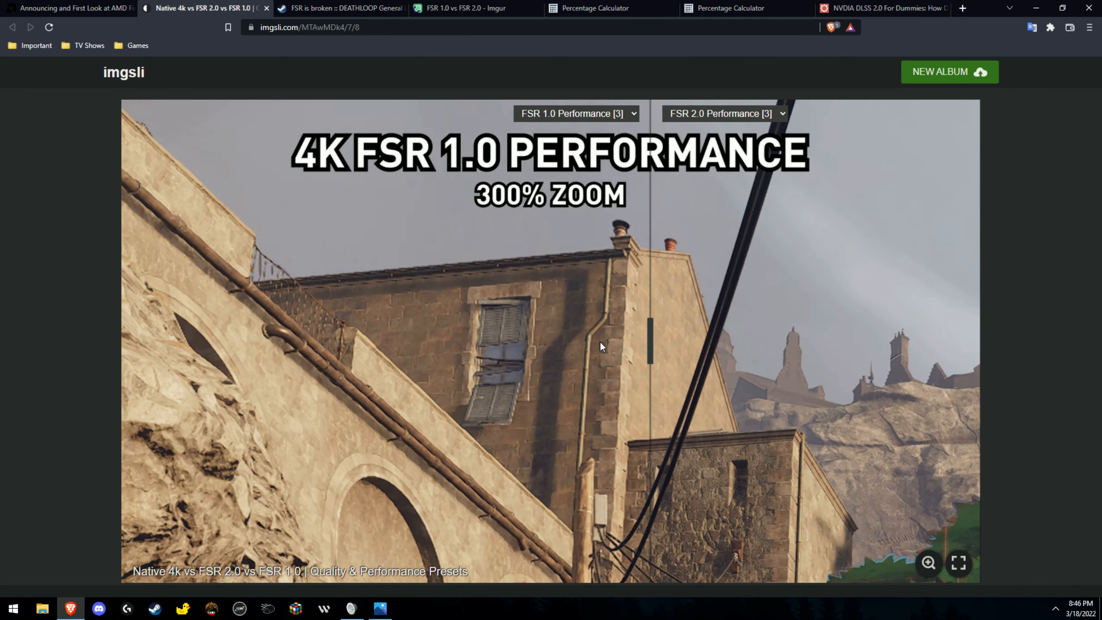